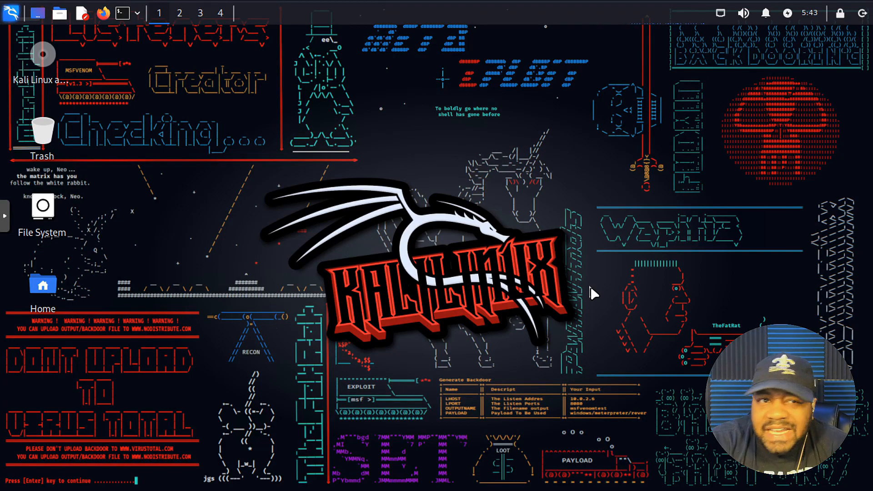
pyautogui.moveTo(622, 290)
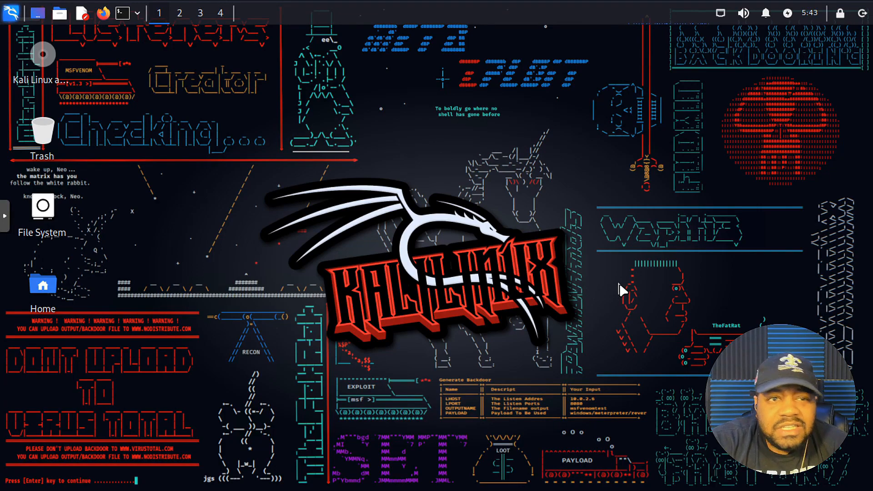
pyautogui.moveTo(487, 311)
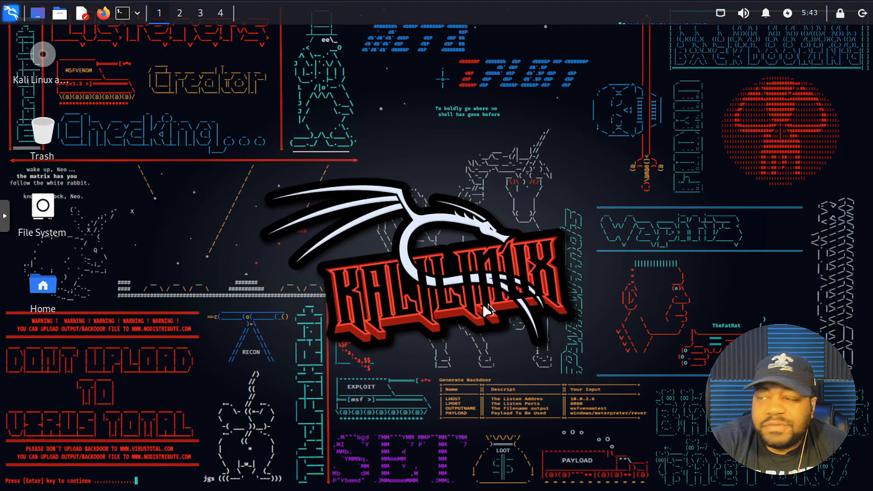
pyautogui.moveTo(448, 329)
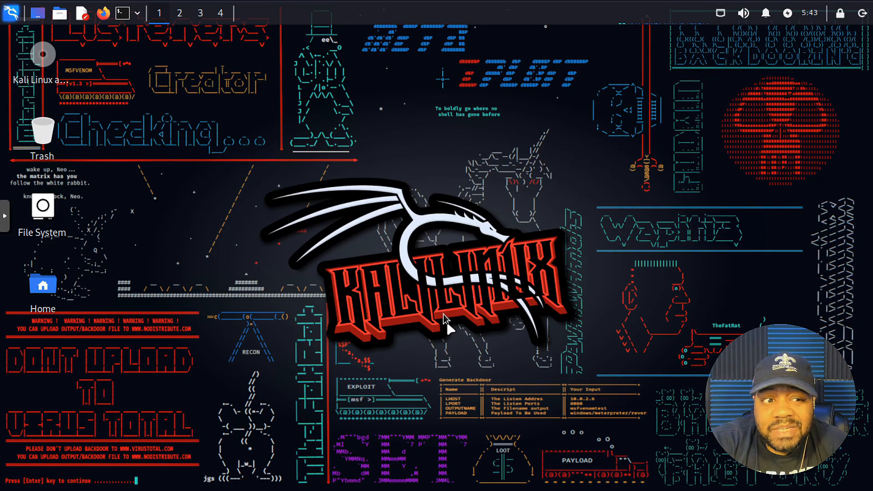
pyautogui.moveTo(401, 261)
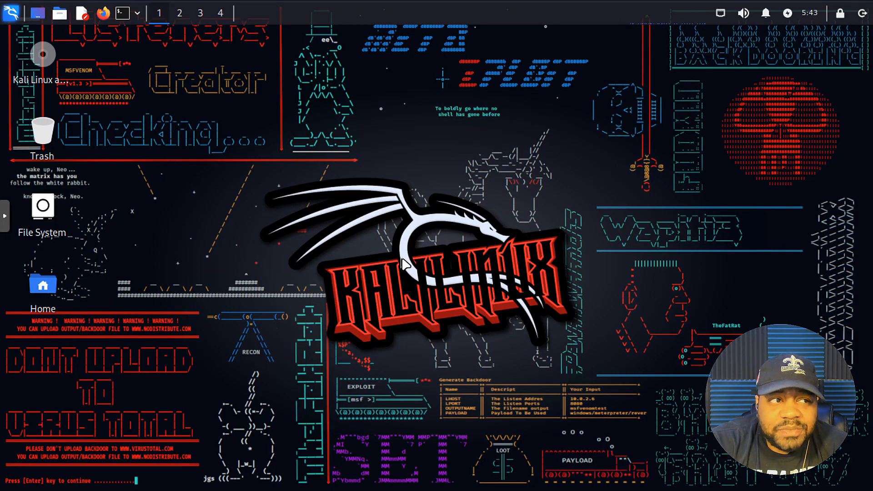
pyautogui.moveTo(749, 234)
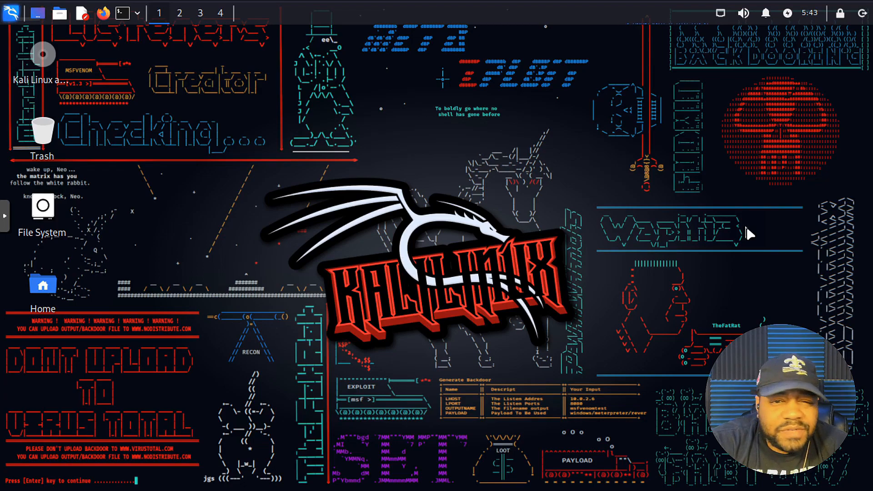
pyautogui.moveTo(845, 238)
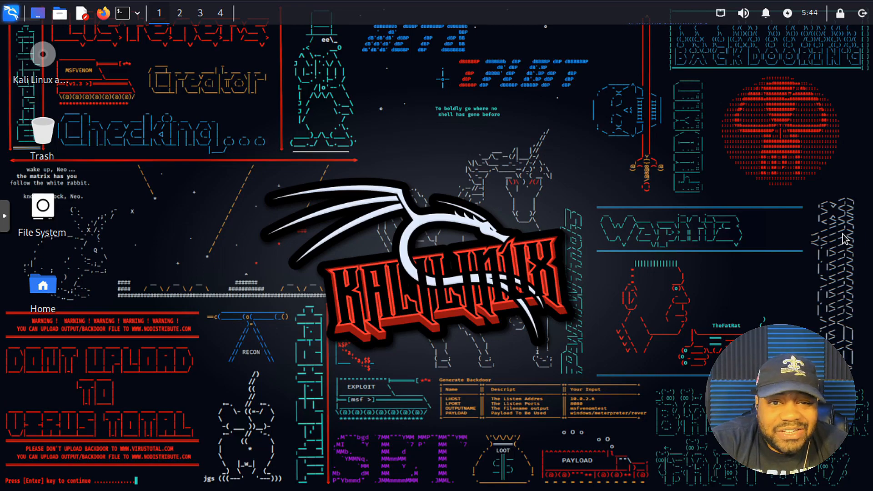
pyautogui.moveTo(267, 163)
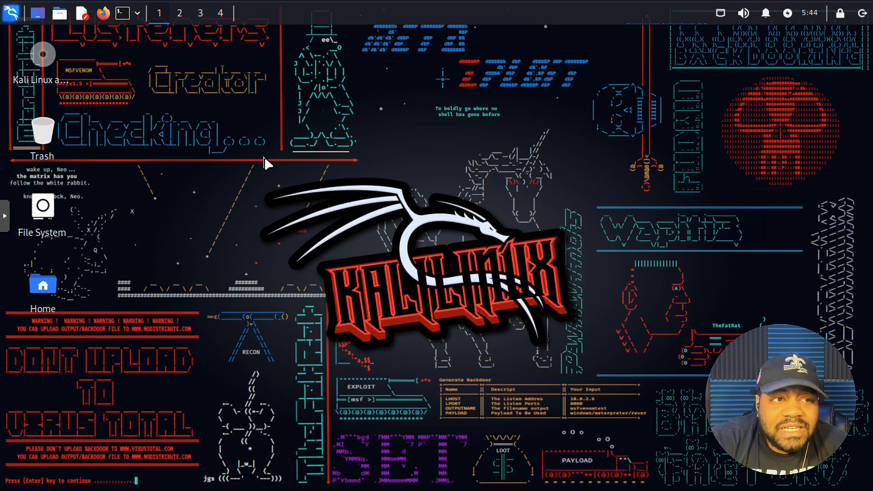
pyautogui.moveTo(278, 168)
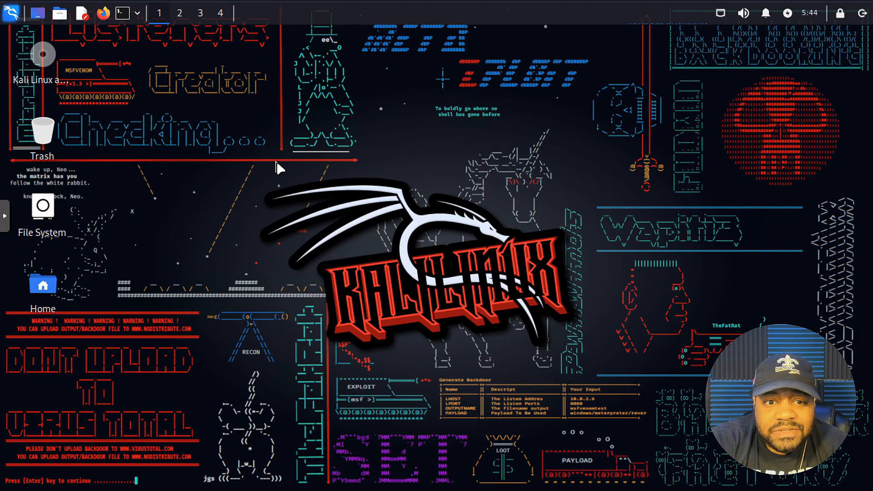
pyautogui.moveTo(286, 167)
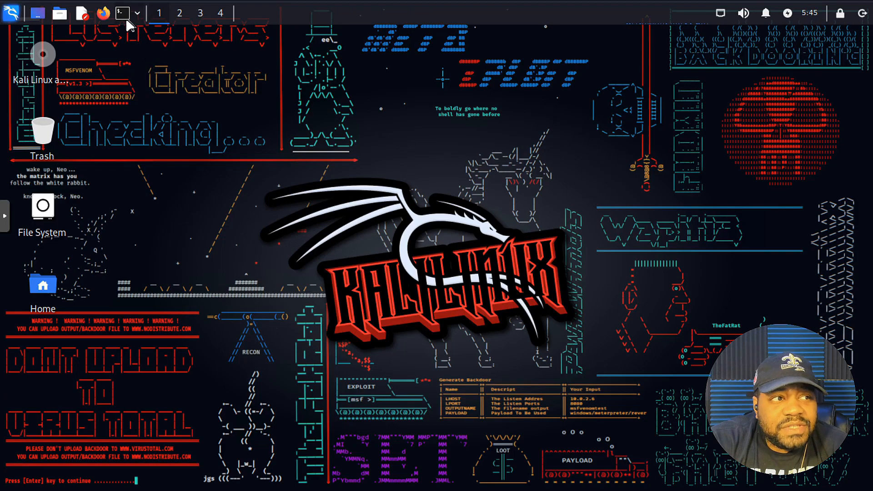
# Step: Refresh the package lists with sudo apt update, supplying the administrator password
pyautogui.click(123, 13)
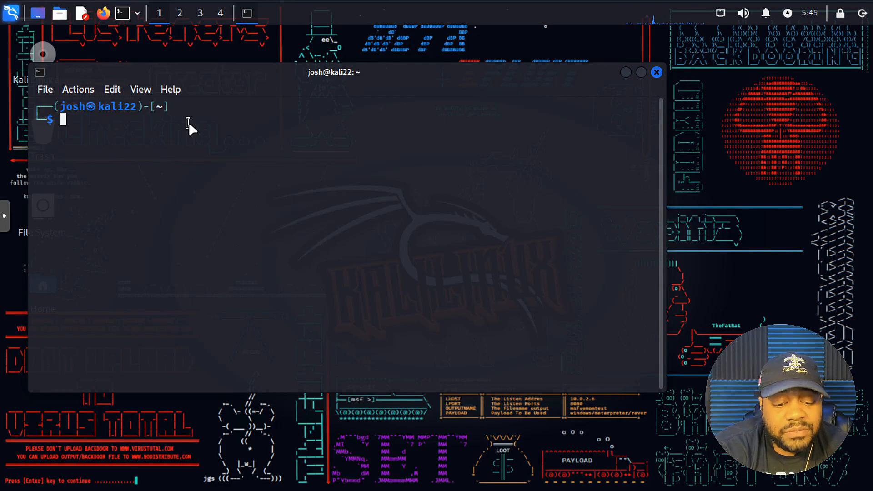
pyautogui.write('sudo apt update && sudo apt upgrade -y')
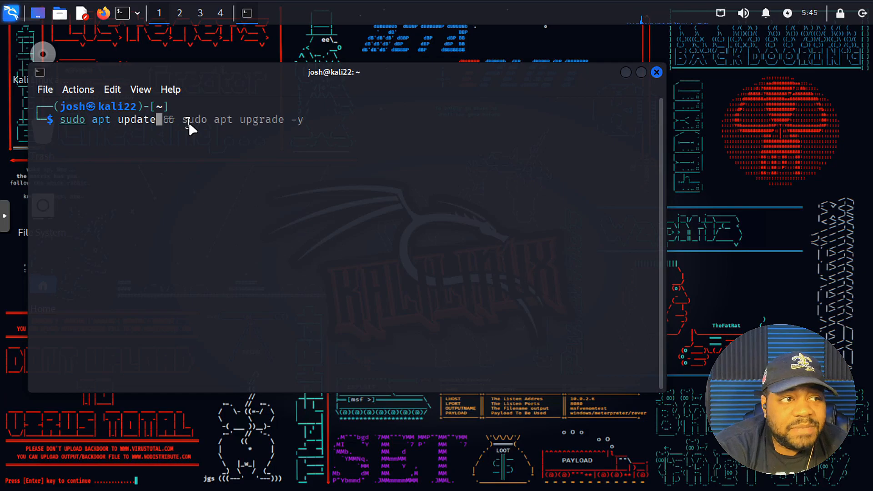
pyautogui.press('Return')
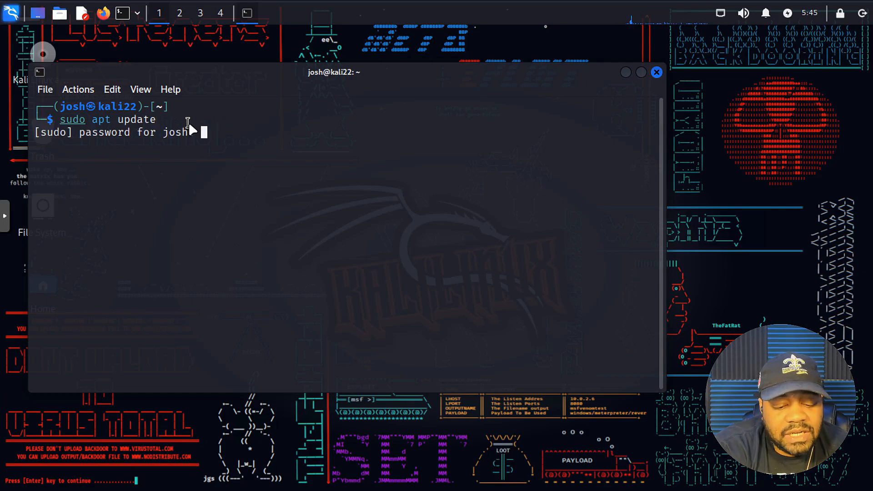
pyautogui.press('Return')
pyautogui.write('sud')
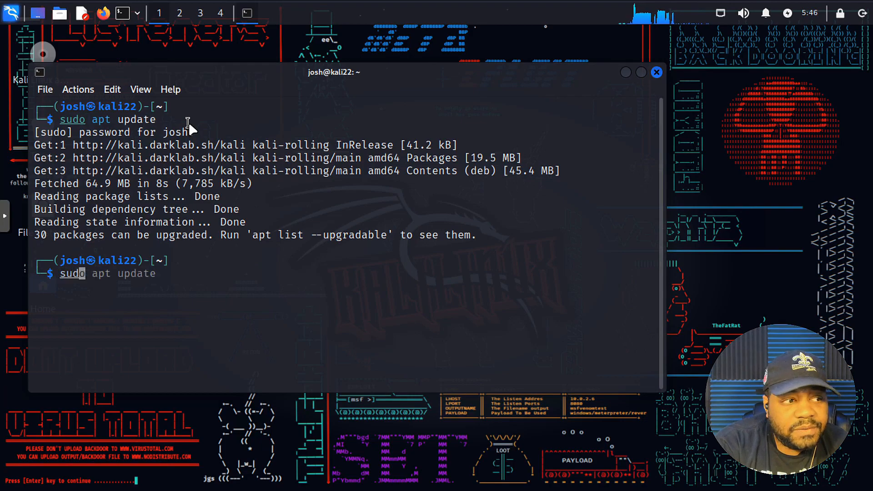
# Step: Install torbrowser-launcher with apt, confirming with Y to pull in tor, torsocks and tor-geoipdb
pyautogui.write('ins')
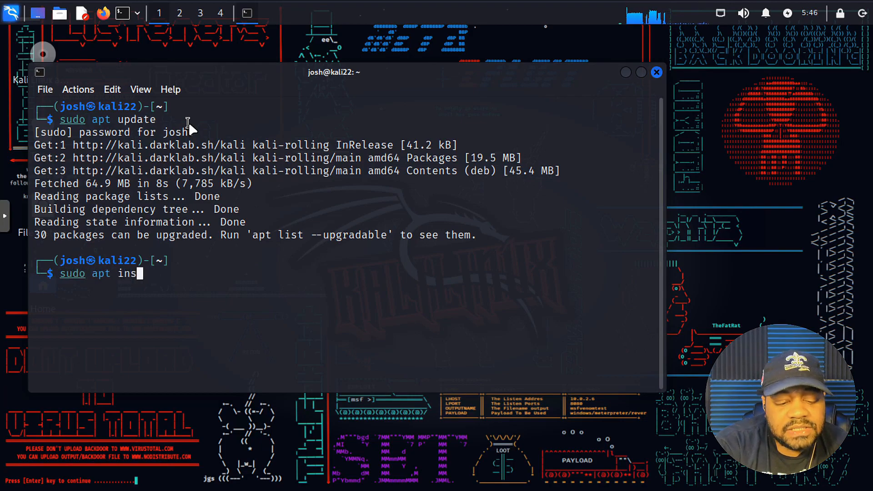
pyautogui.write('tall')
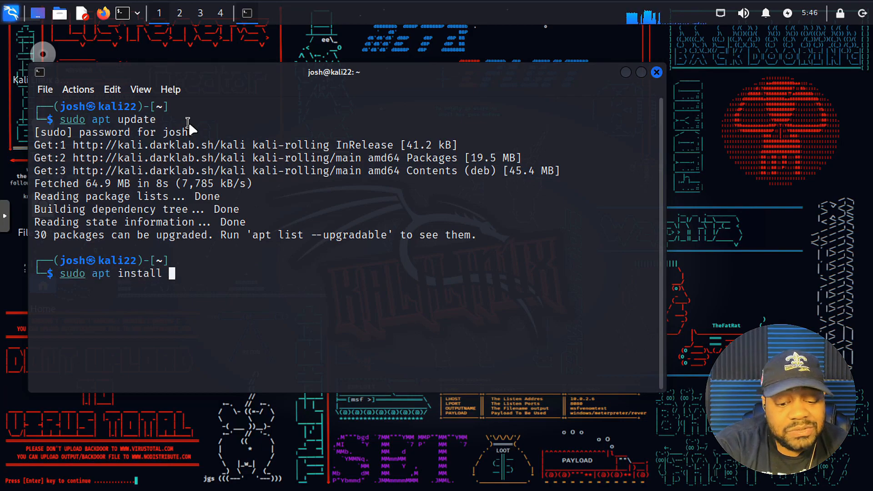
pyautogui.write('to')
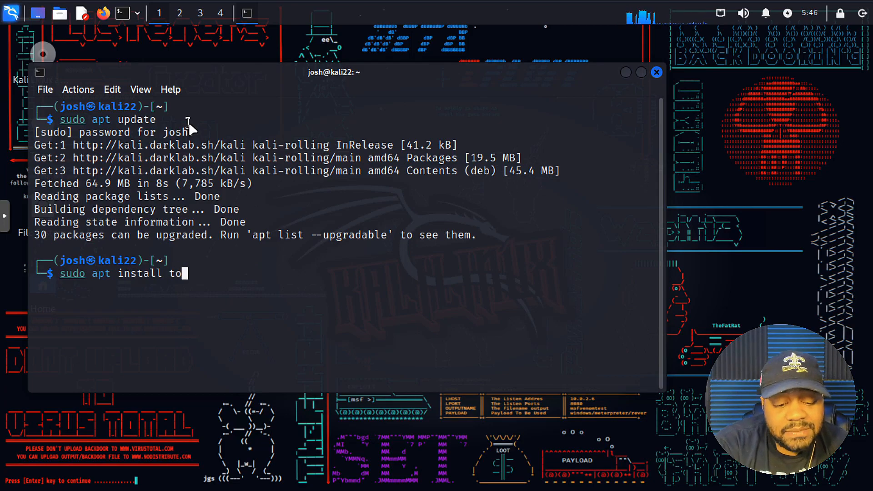
pyautogui.write('r')
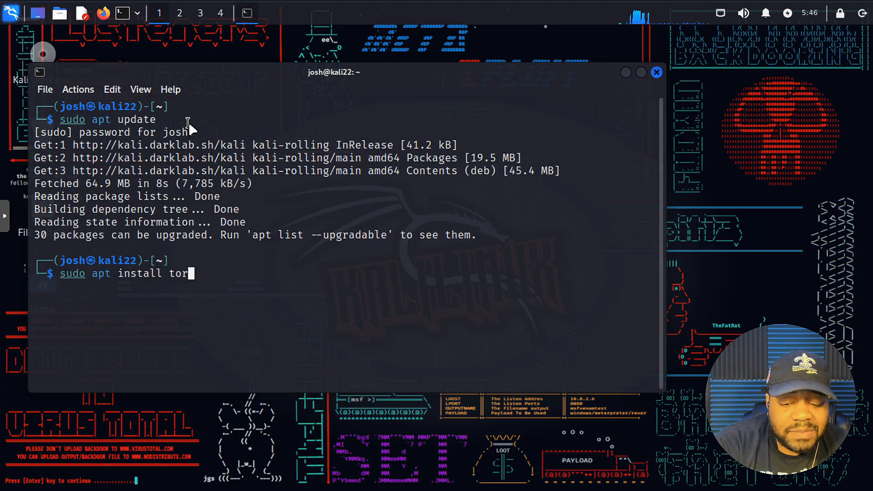
pyautogui.press('Tab')
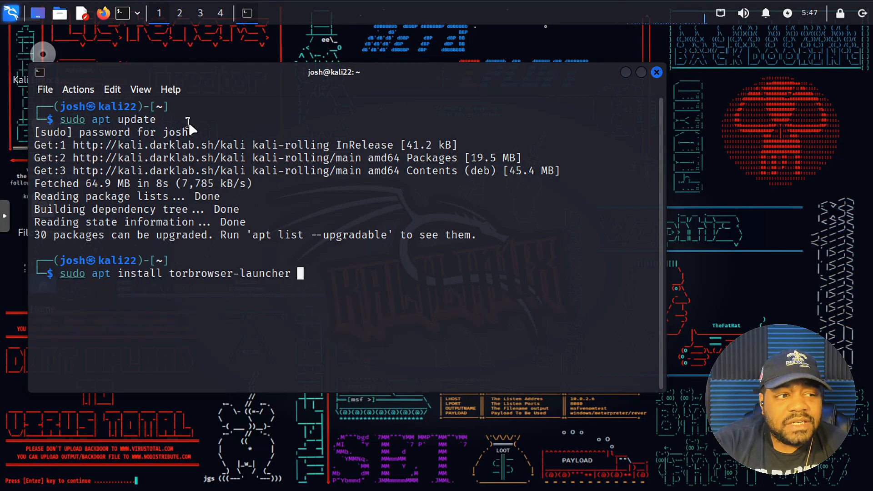
pyautogui.press('Return')
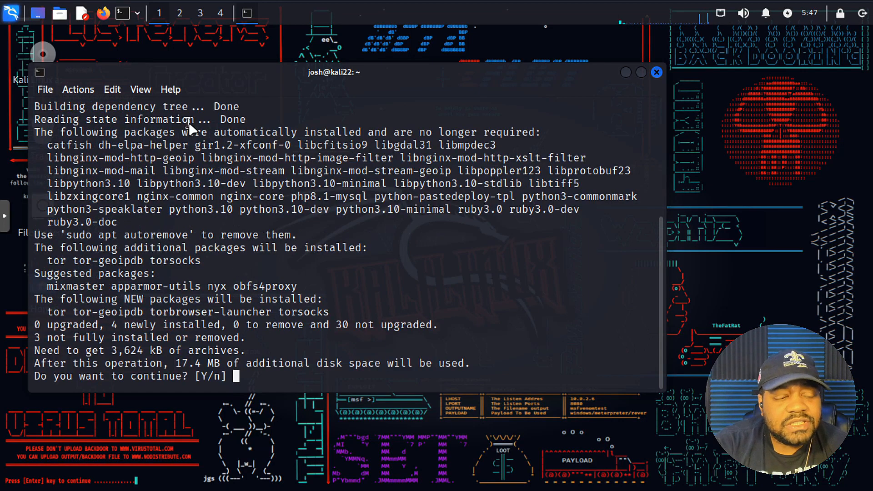
pyautogui.write('Y')
pyautogui.write('to')
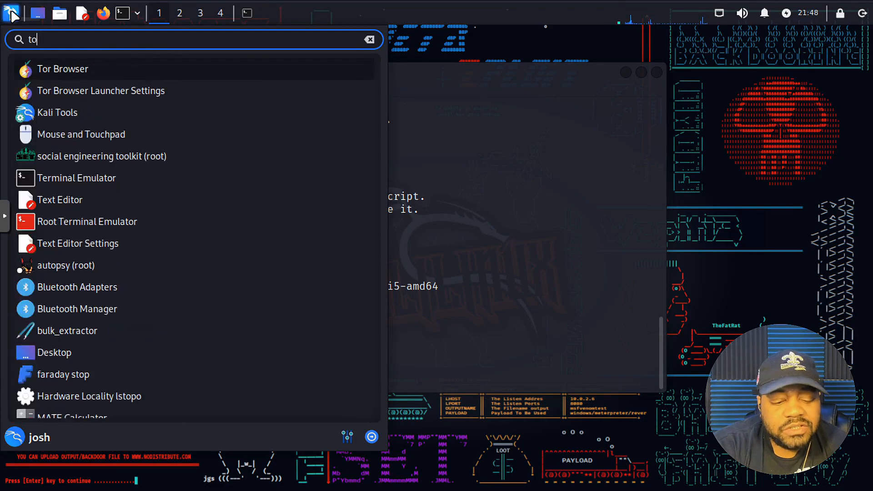
# Step: Run torbrowser-launcher so it downloads, verifies and opens Tor Browser
pyautogui.write('r')
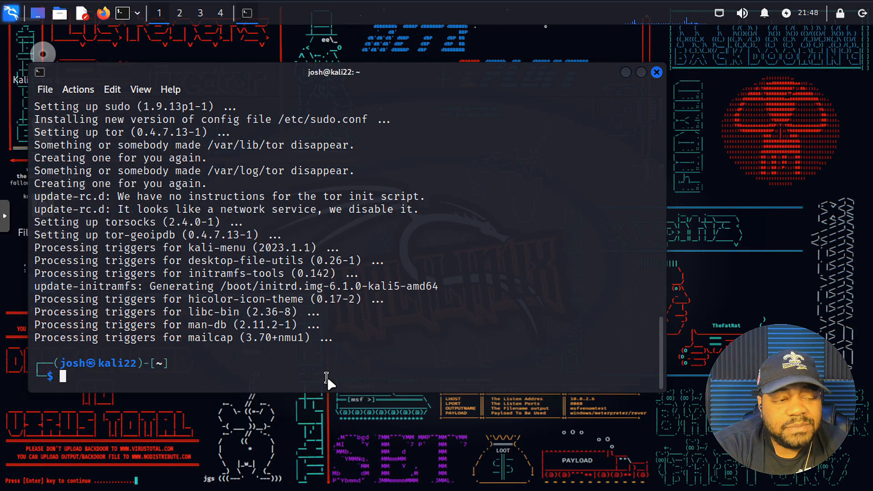
pyautogui.write('torbrowser-launcher')
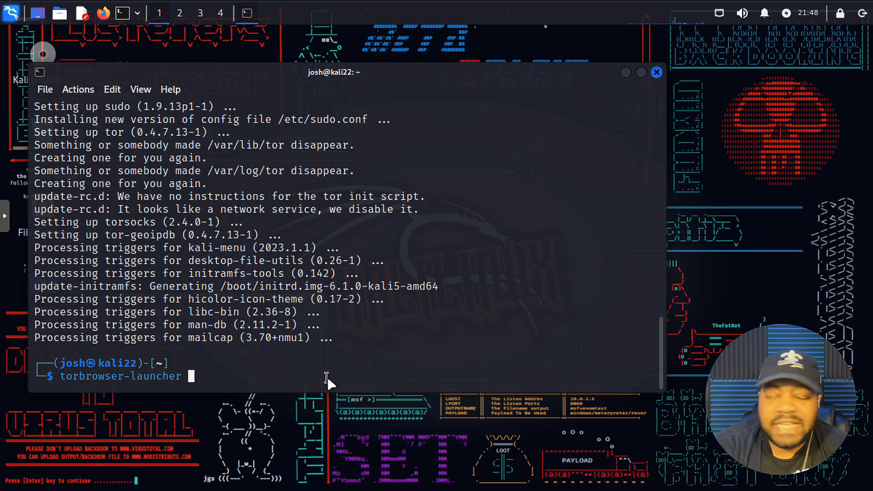
pyautogui.press('Return')
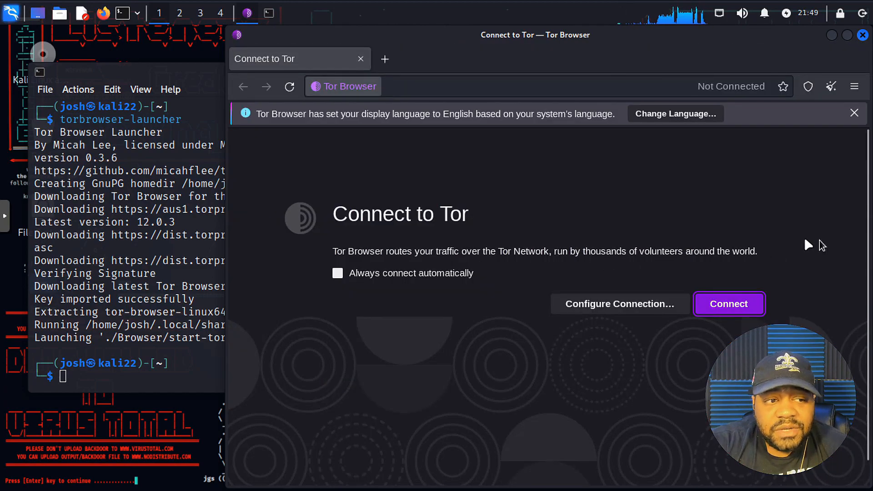
pyautogui.moveTo(563, 42)
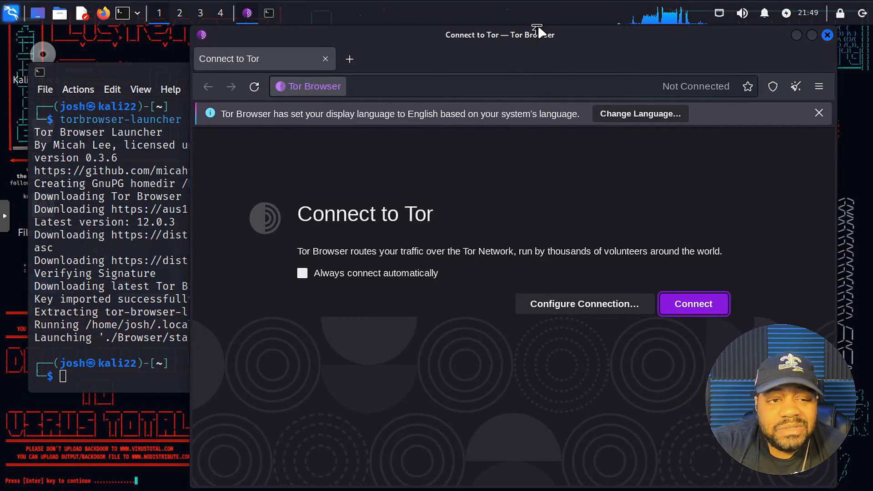
pyautogui.click(11, 12)
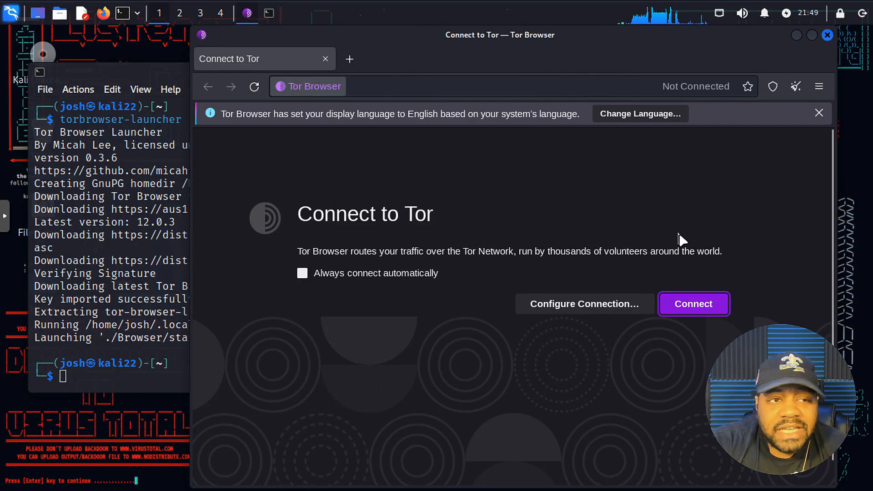
pyautogui.moveTo(465, 200)
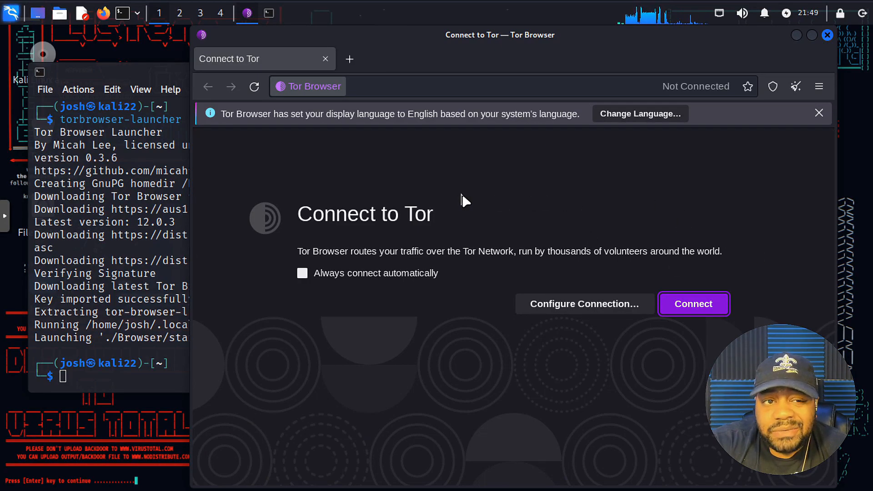
pyautogui.moveTo(545, 76)
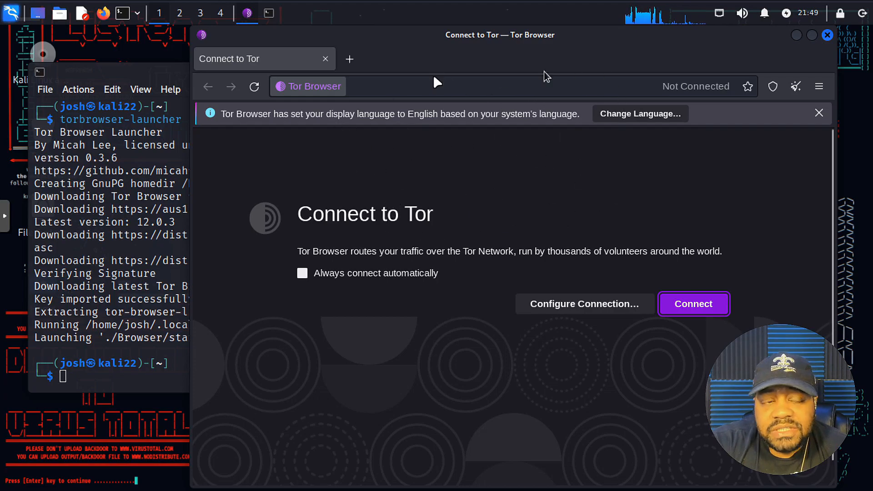
pyautogui.moveTo(515, 184)
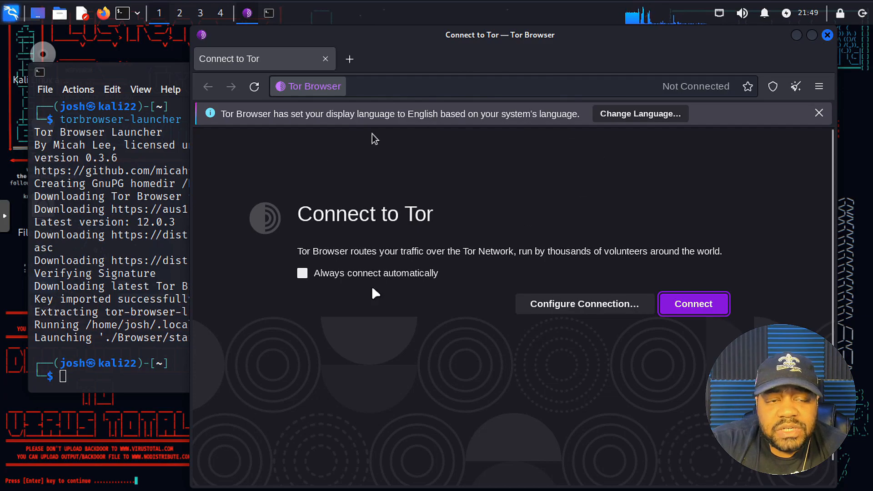
pyautogui.moveTo(694, 311)
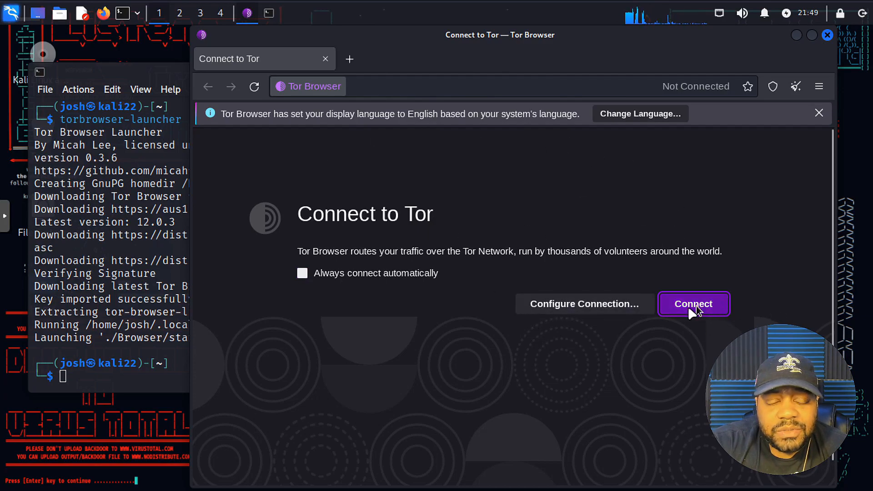
pyautogui.moveTo(713, 309)
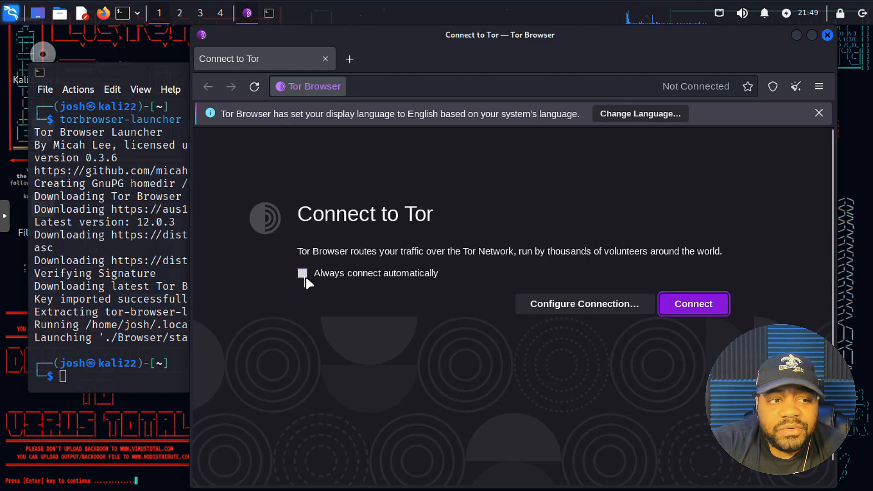
pyautogui.moveTo(389, 280)
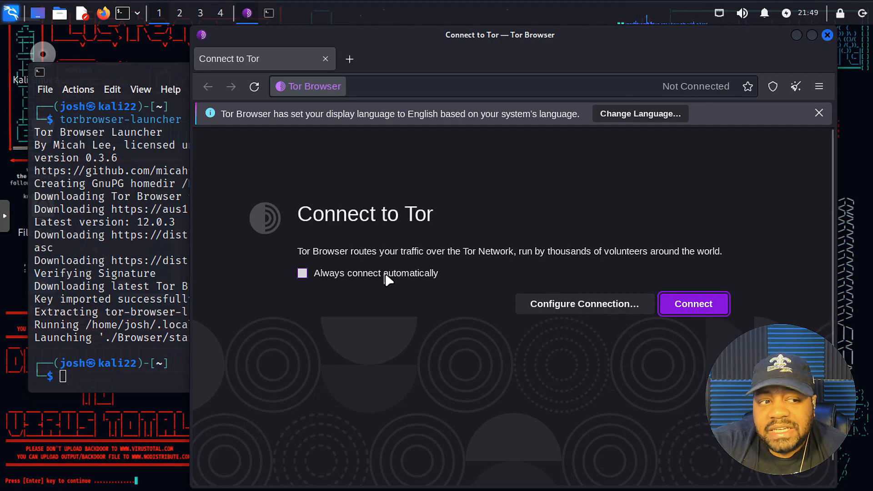
pyautogui.moveTo(383, 281)
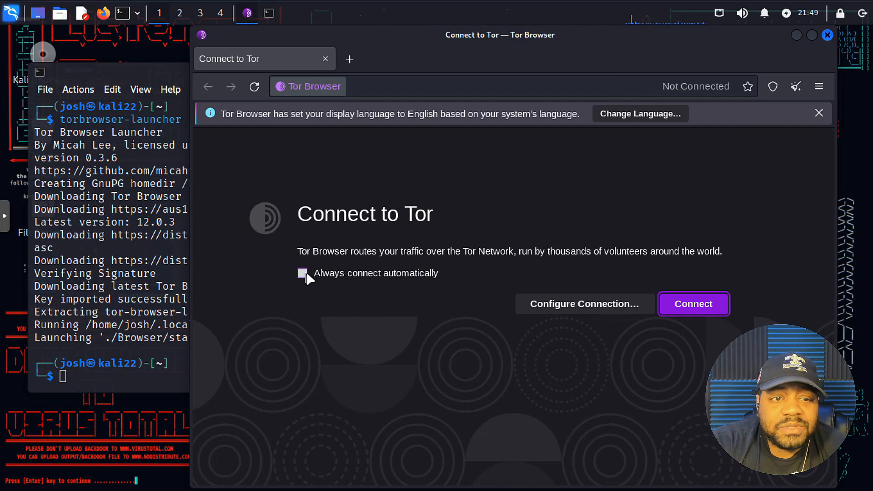
pyautogui.moveTo(396, 362)
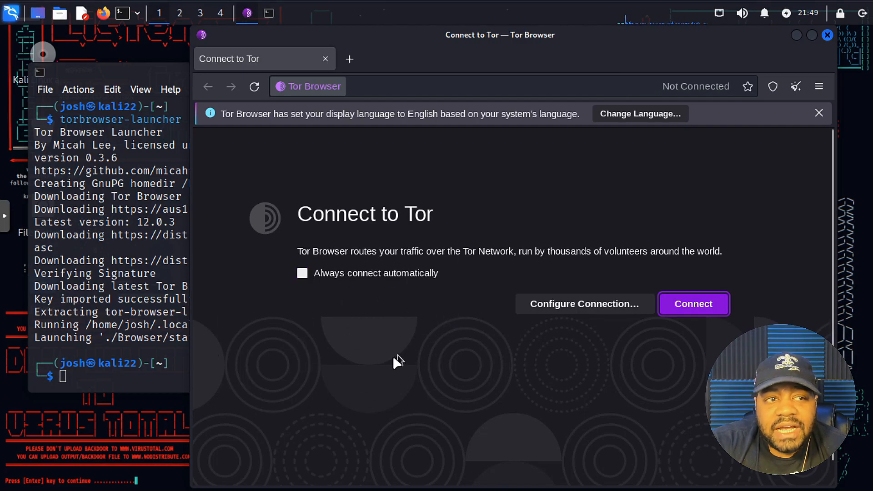
pyautogui.moveTo(299, 256)
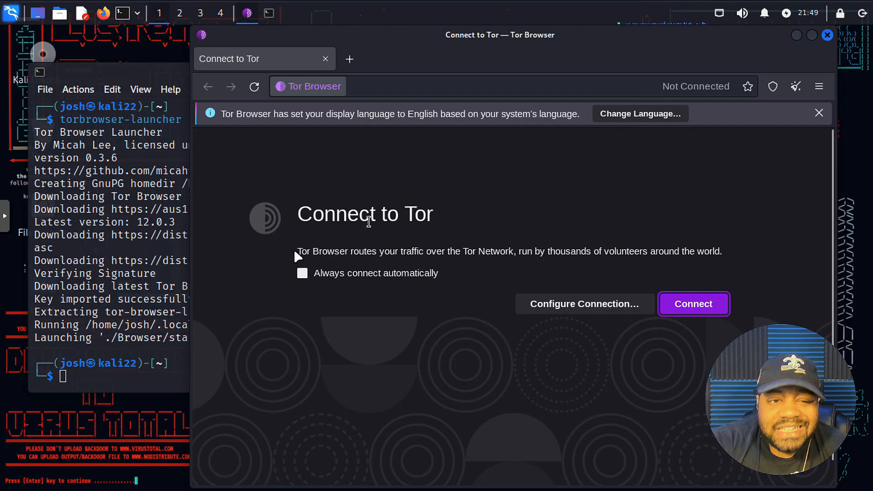
pyautogui.moveTo(703, 312)
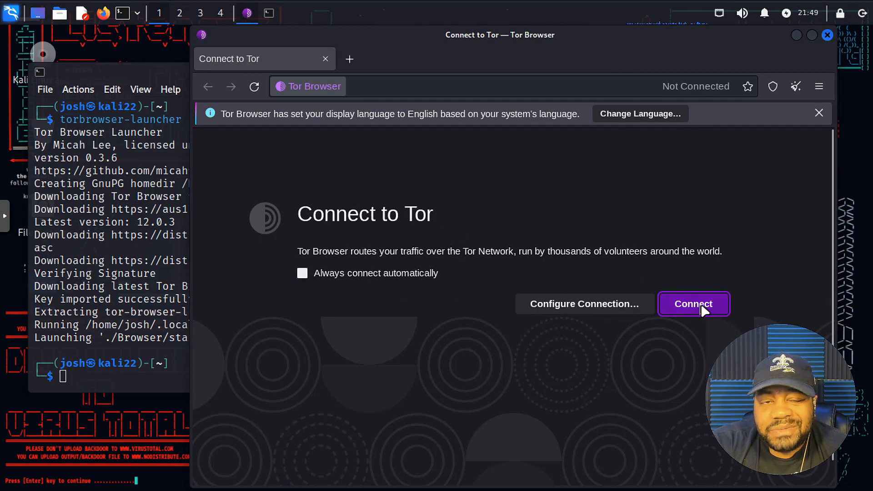
# Step: Connect to the Tor network and dismiss the display-language notice
pyautogui.click(693, 304)
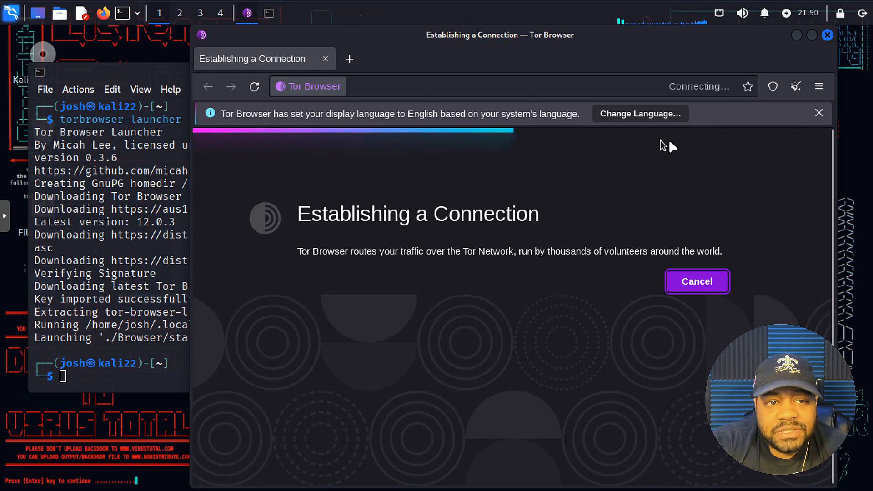
pyautogui.moveTo(785, 138)
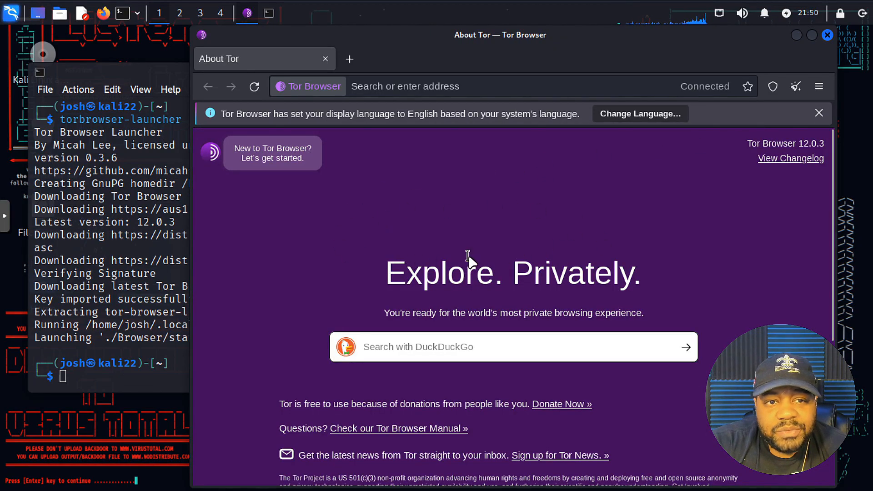
pyautogui.moveTo(209, 117)
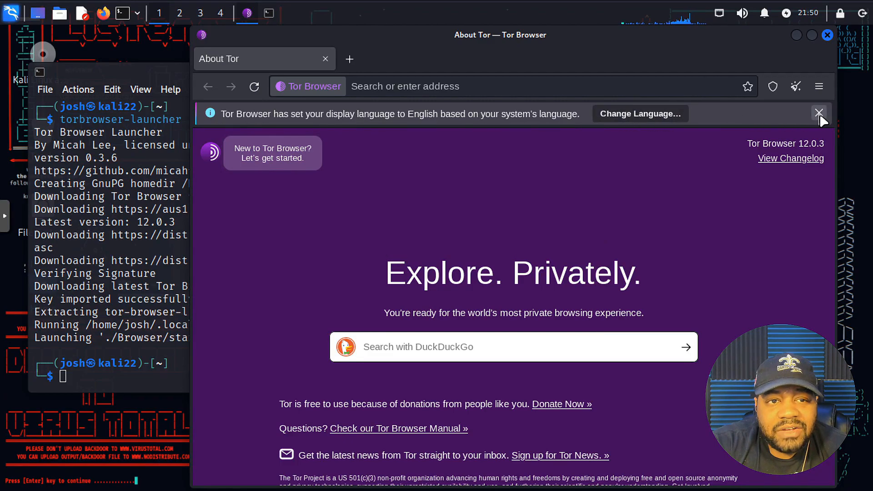
pyautogui.click(819, 113)
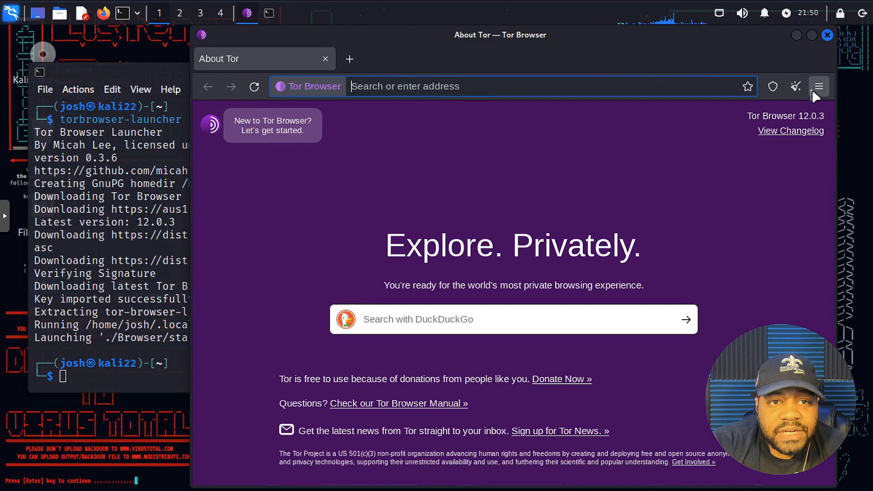
pyautogui.click(819, 86)
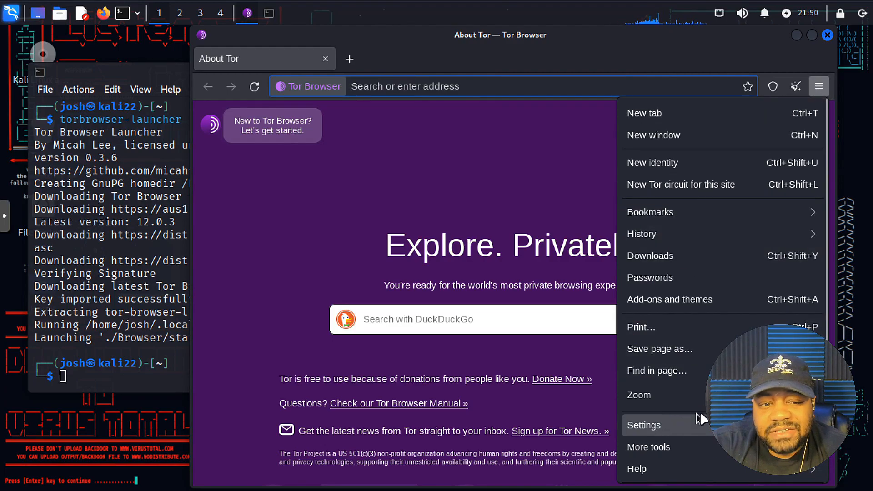
# Step: Run the Internet test in Connection settings, confirming Online and Tor Connected
pyautogui.click(644, 424)
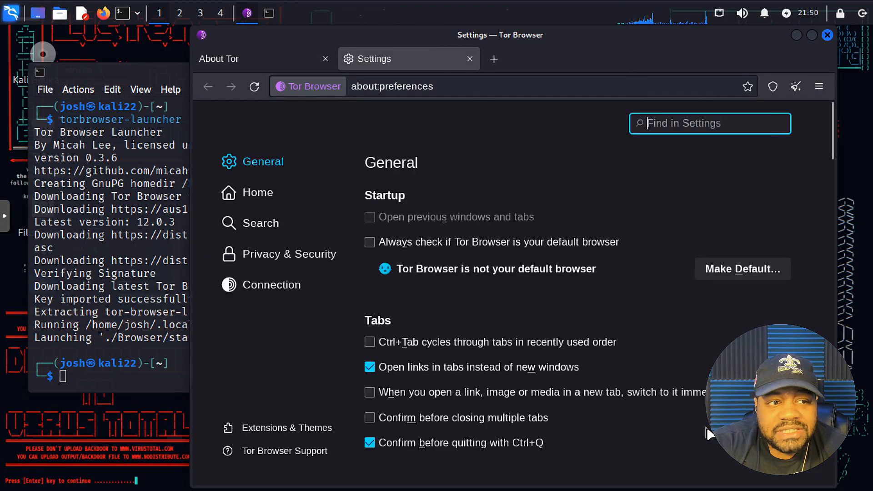
pyautogui.click(271, 284)
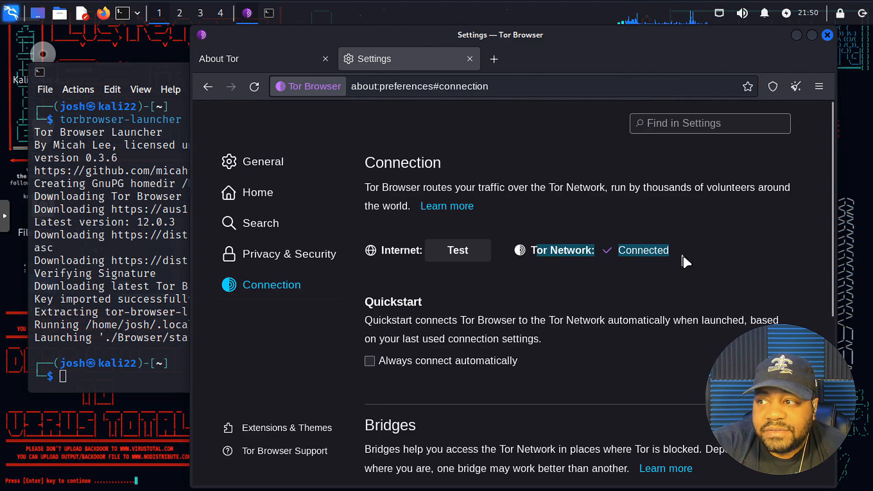
pyautogui.moveTo(458, 250)
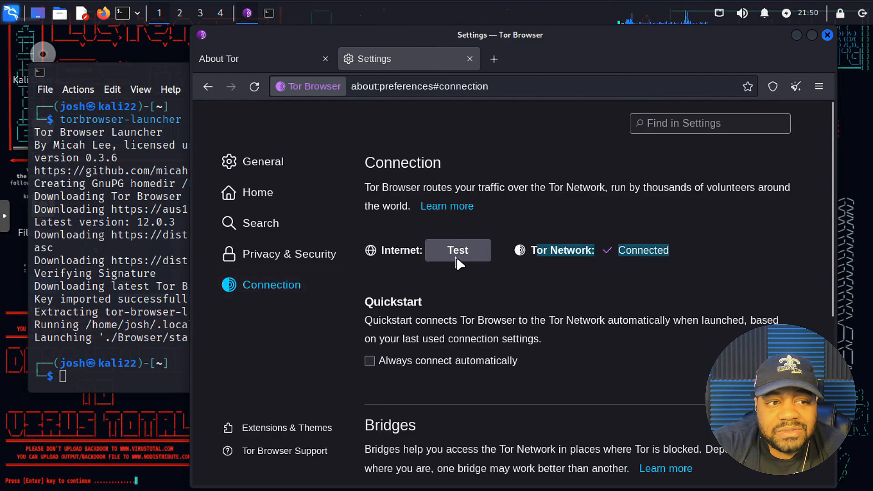
pyautogui.click(458, 250)
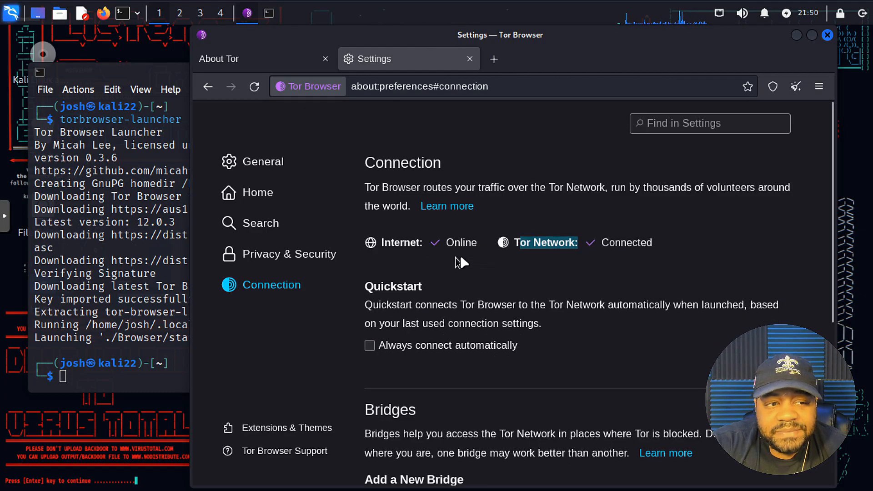
pyautogui.moveTo(629, 249)
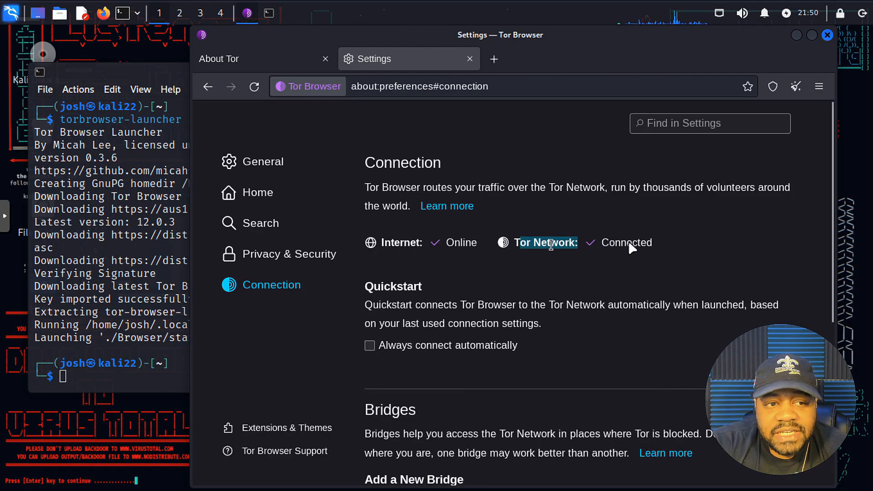
pyautogui.moveTo(604, 294)
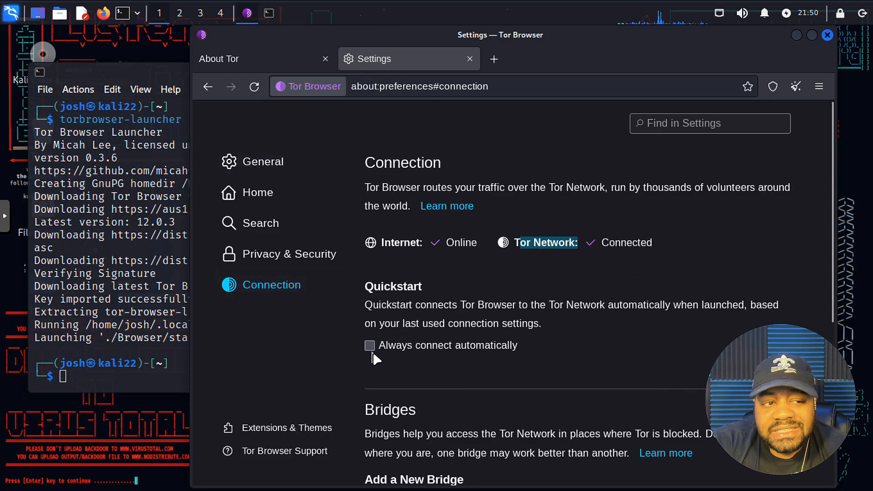
pyautogui.moveTo(405, 327)
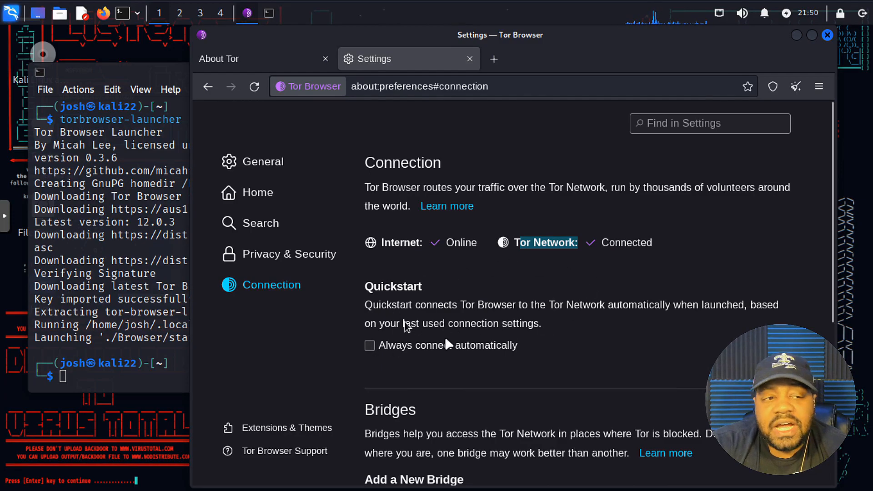
pyautogui.moveTo(532, 336)
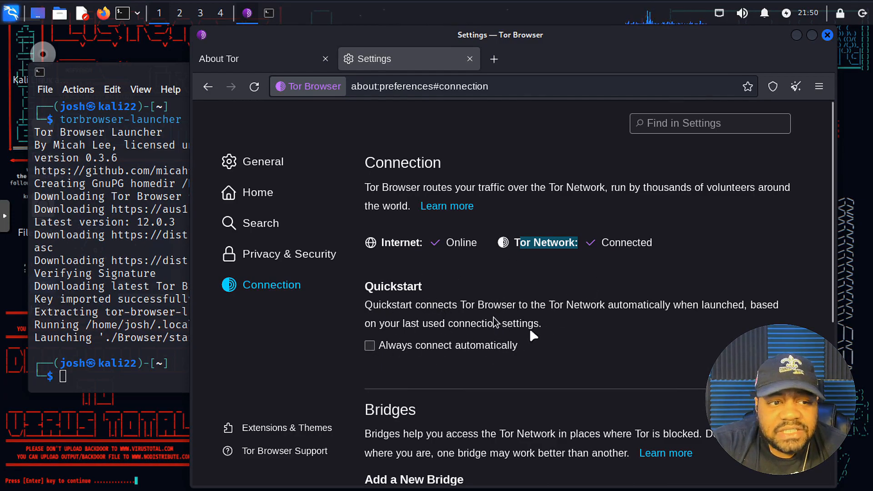
pyautogui.moveTo(412, 336)
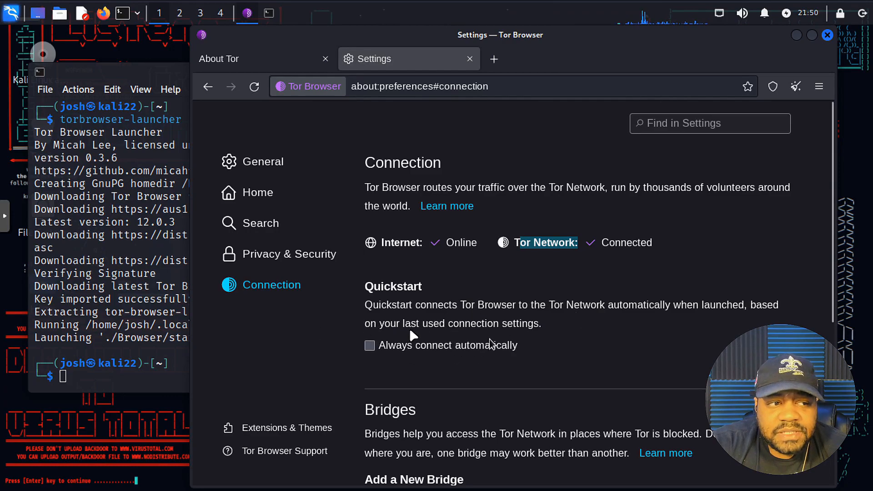
pyautogui.moveTo(746, 279)
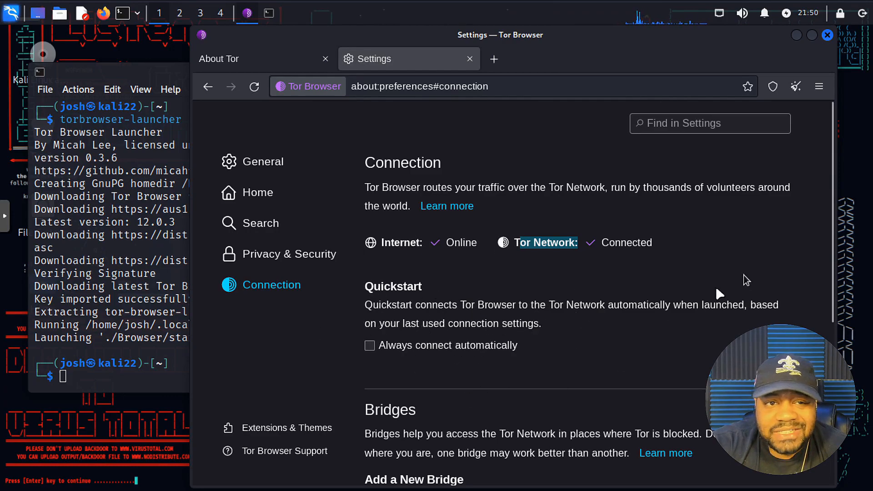
# Step: Browse General, Search and Privacy settings, then show the Home page and new-tab settings
pyautogui.click(262, 162)
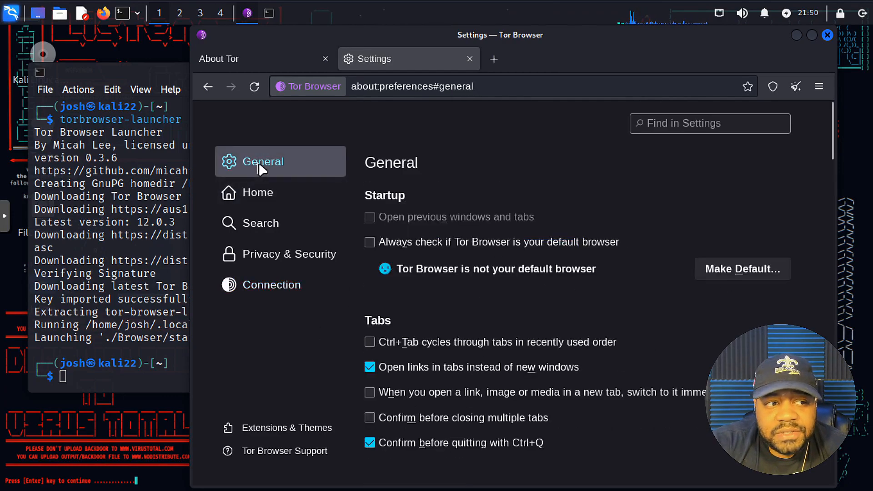
pyautogui.click(259, 223)
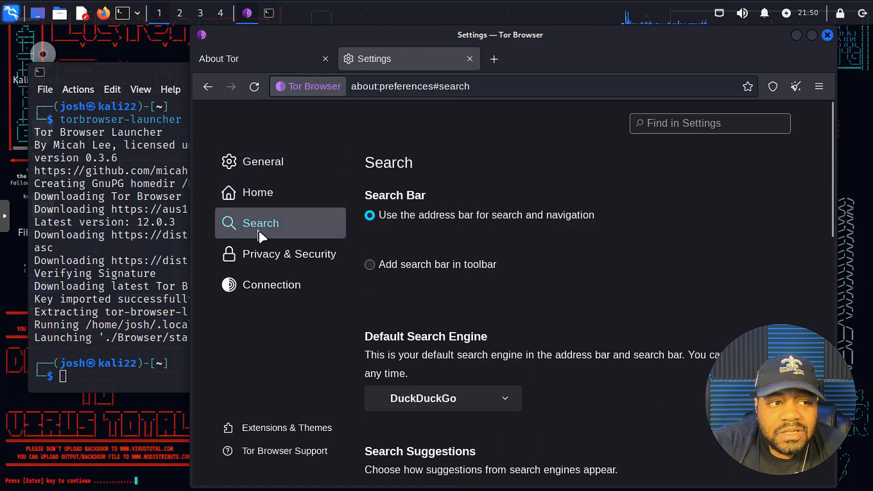
pyautogui.click(291, 254)
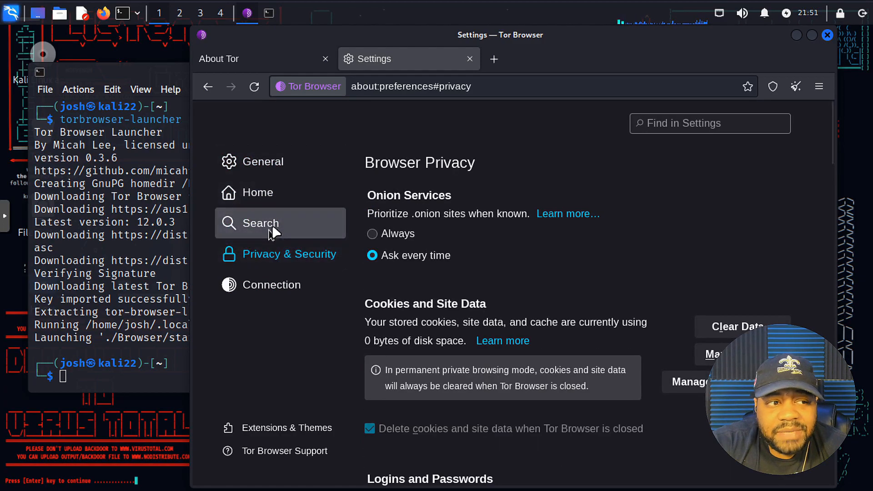
pyautogui.click(259, 224)
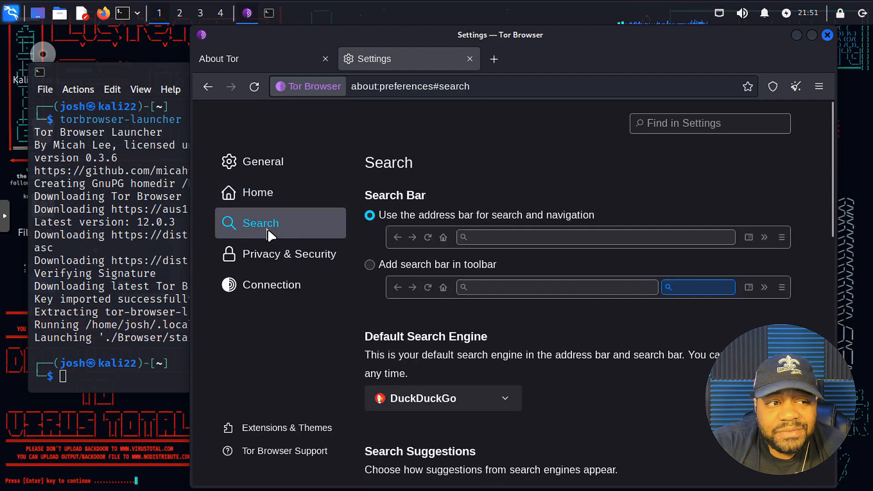
pyautogui.scroll(-3)
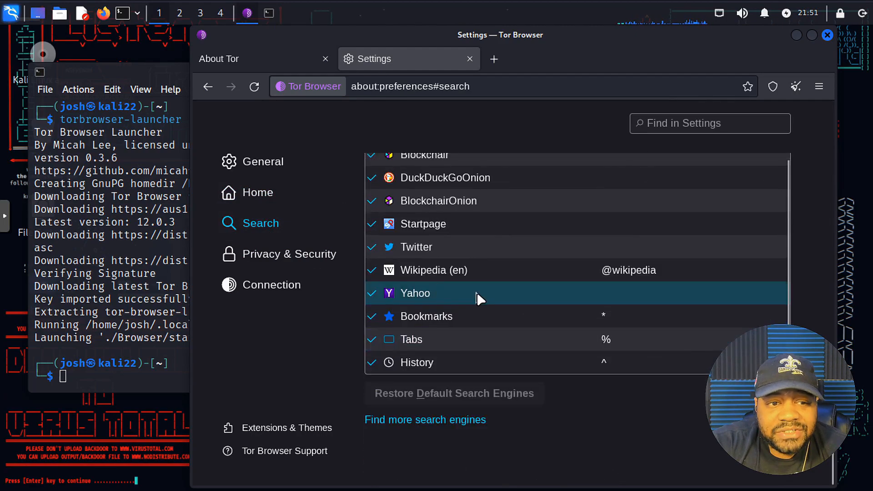
pyautogui.scroll(3)
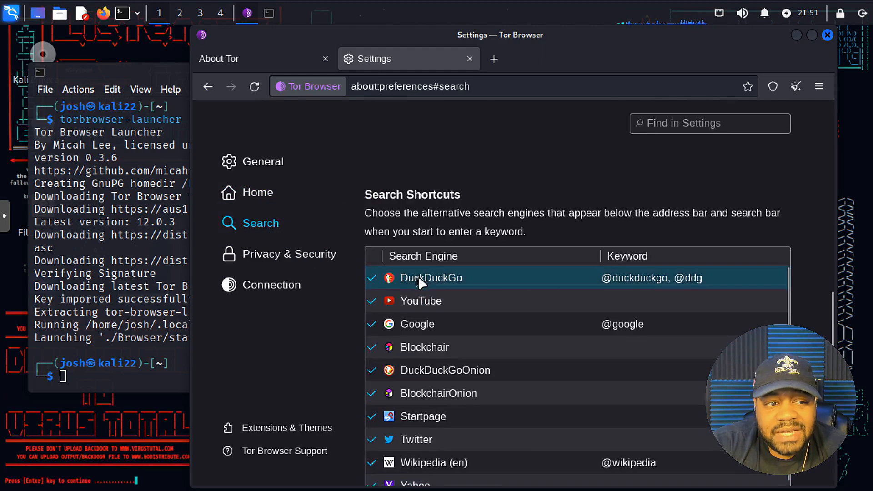
pyautogui.scroll(3)
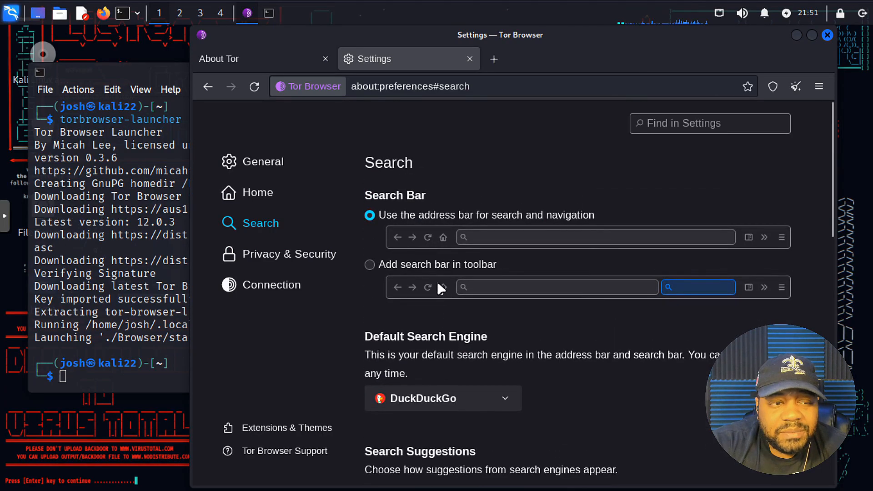
pyautogui.click(257, 192)
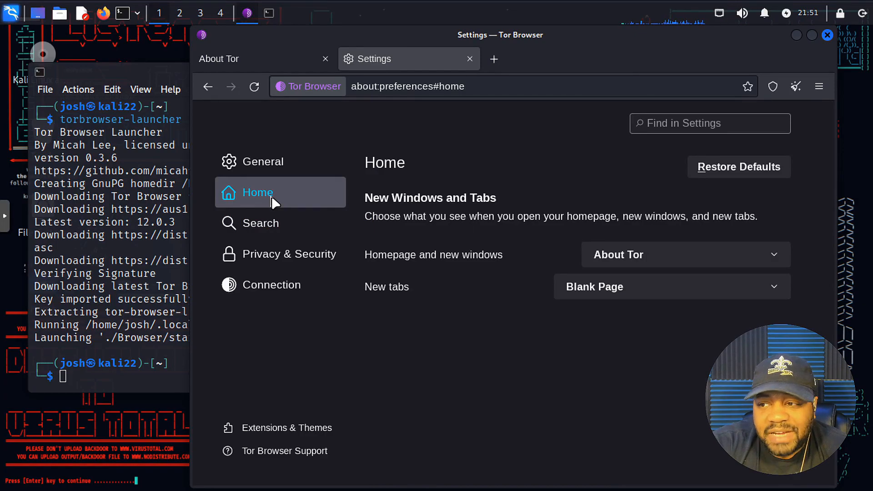
pyautogui.moveTo(292, 196)
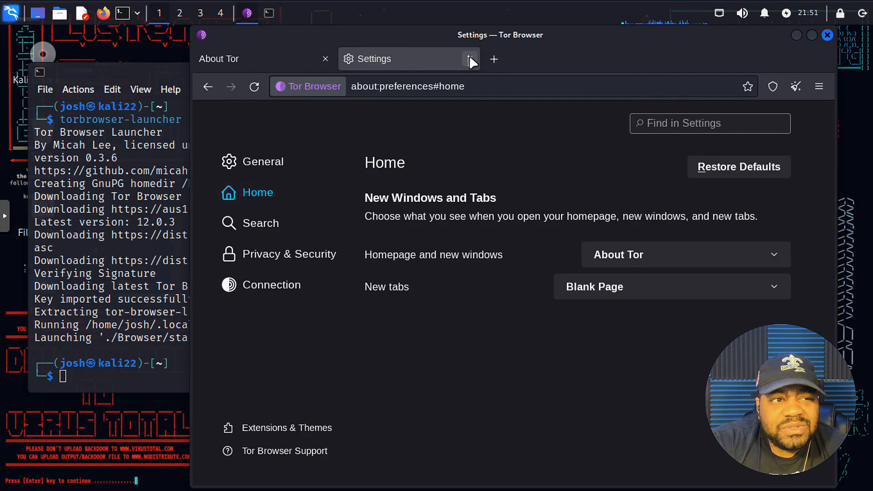
# Step: Close Settings, search DuckDuckGo for youtube and open the YouTube result
pyautogui.click(326, 58)
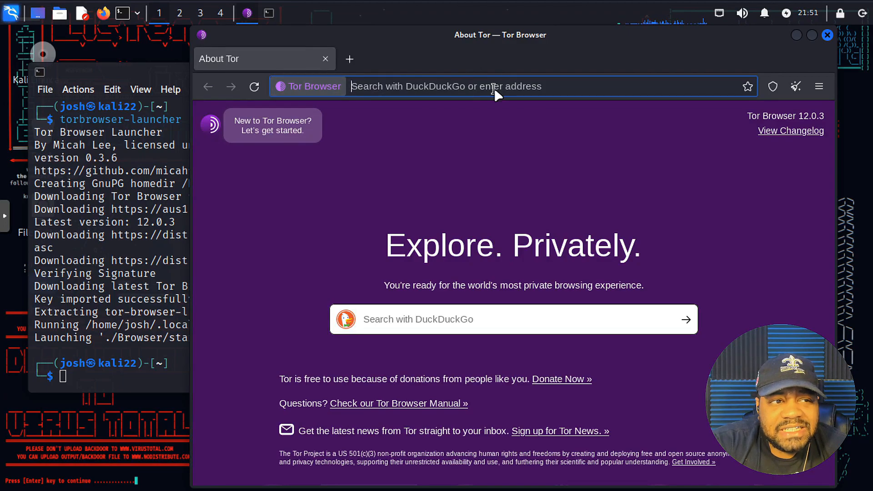
pyautogui.write('you')
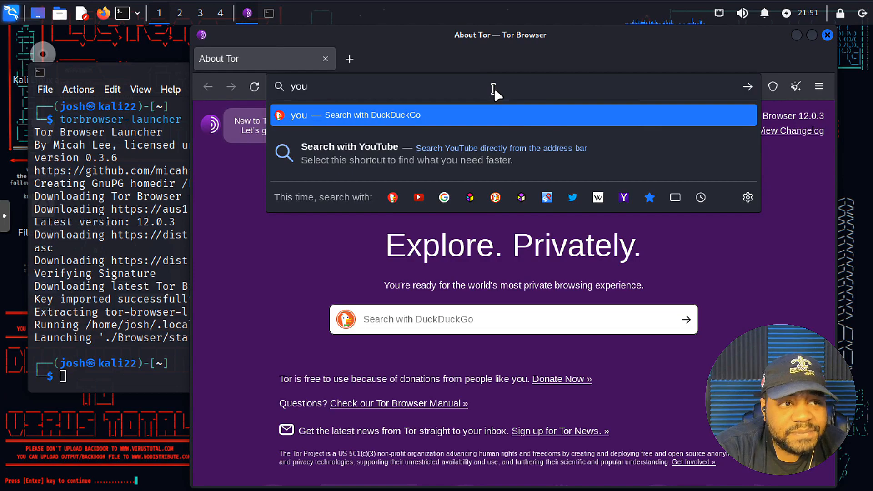
pyautogui.write('tube')
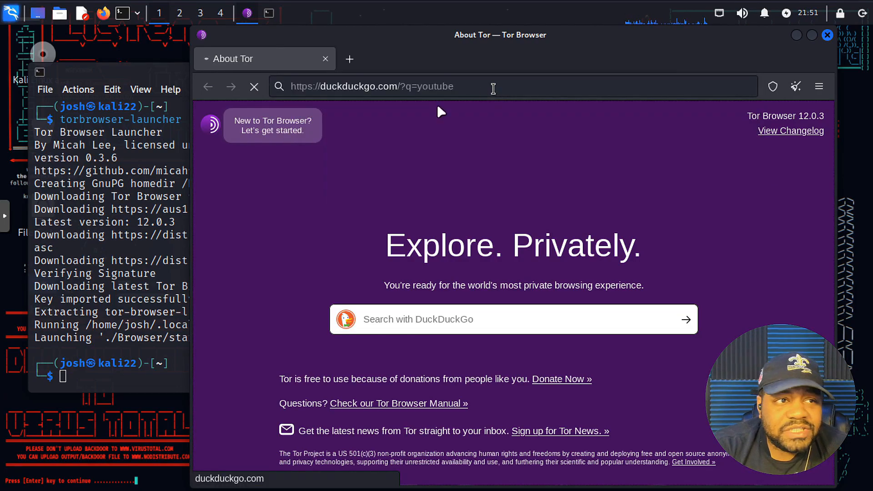
pyautogui.press('Return')
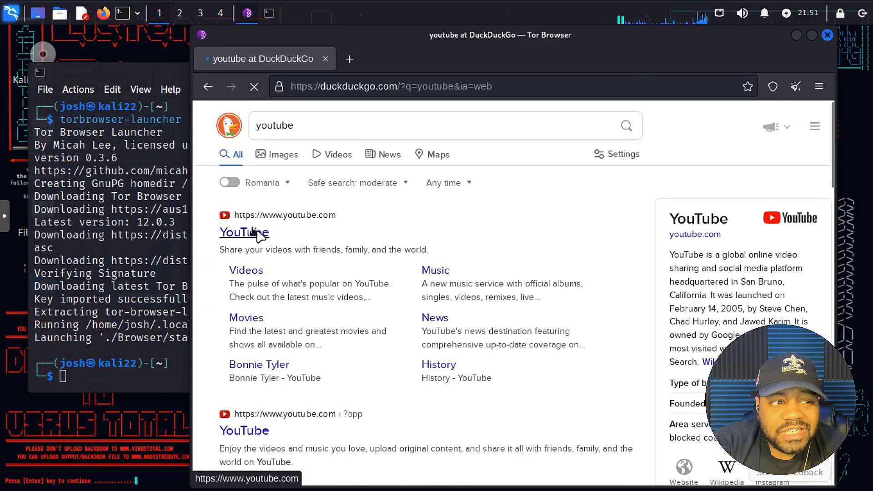
pyautogui.moveTo(277, 191)
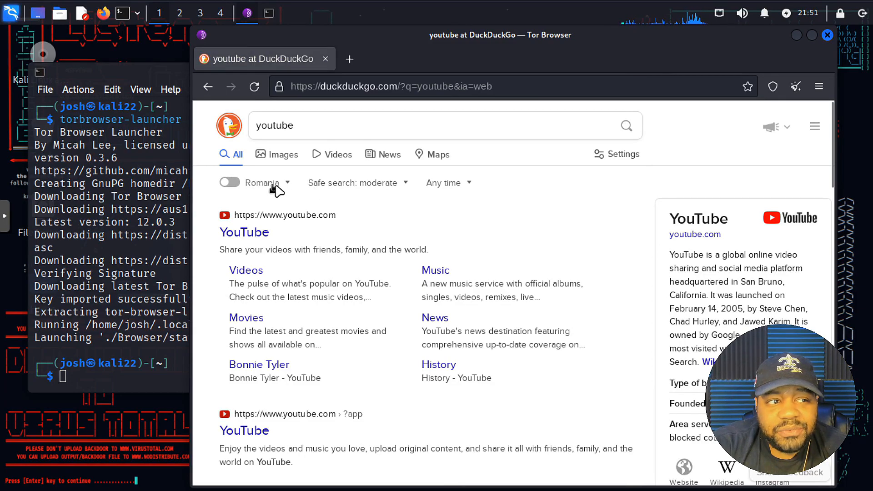
pyautogui.moveTo(266, 226)
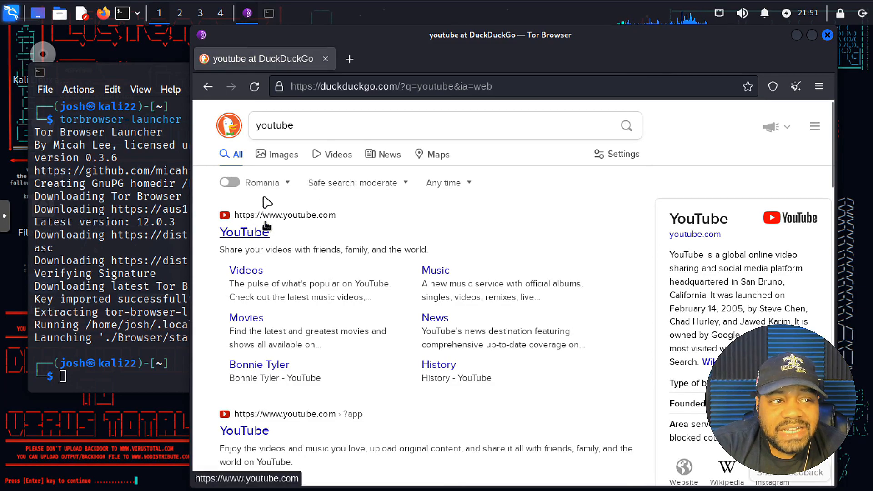
pyautogui.moveTo(267, 243)
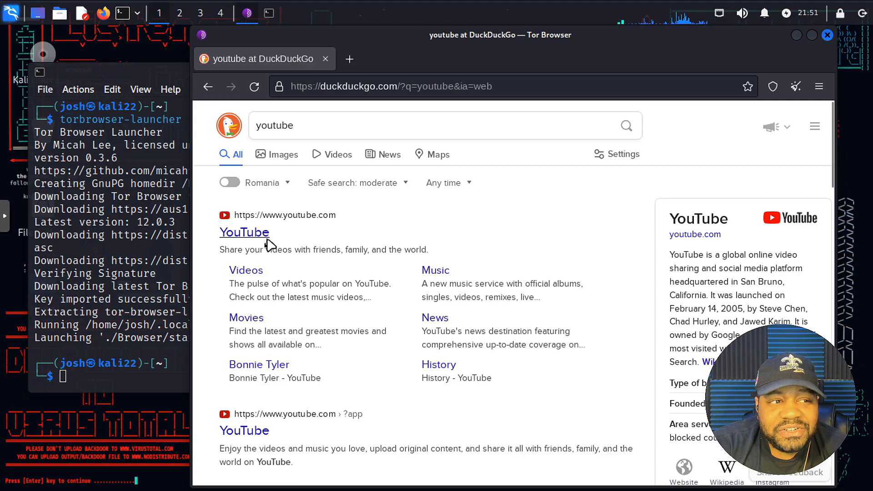
pyautogui.click(244, 232)
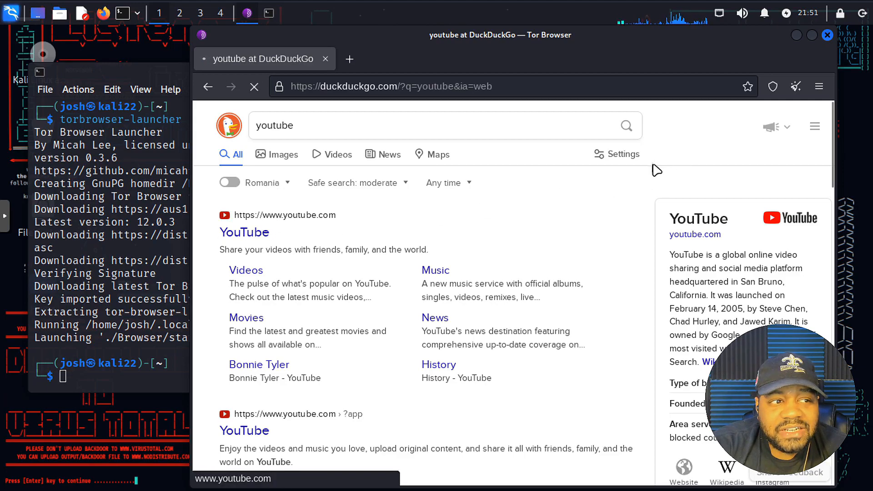
pyautogui.click(244, 232)
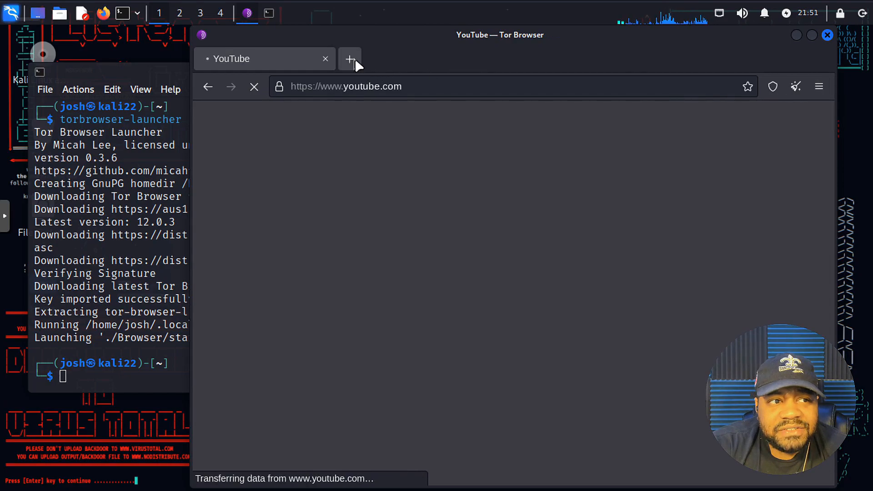
pyautogui.click(819, 87)
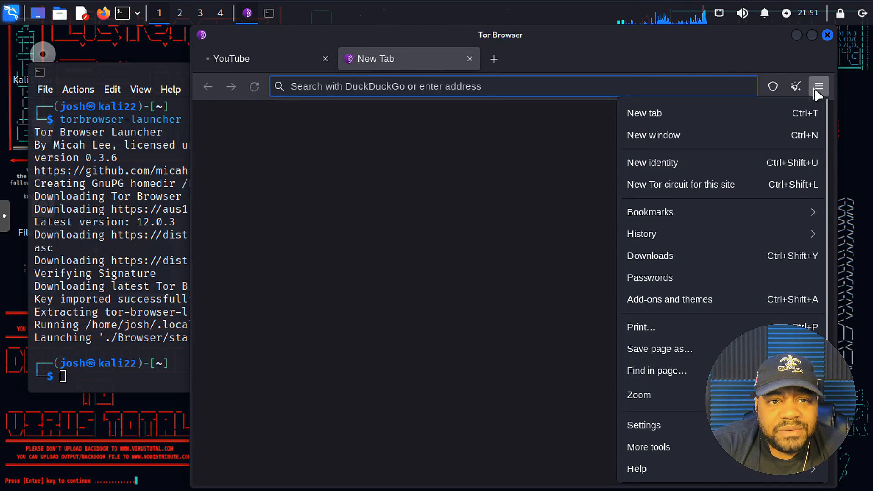
pyautogui.click(644, 425)
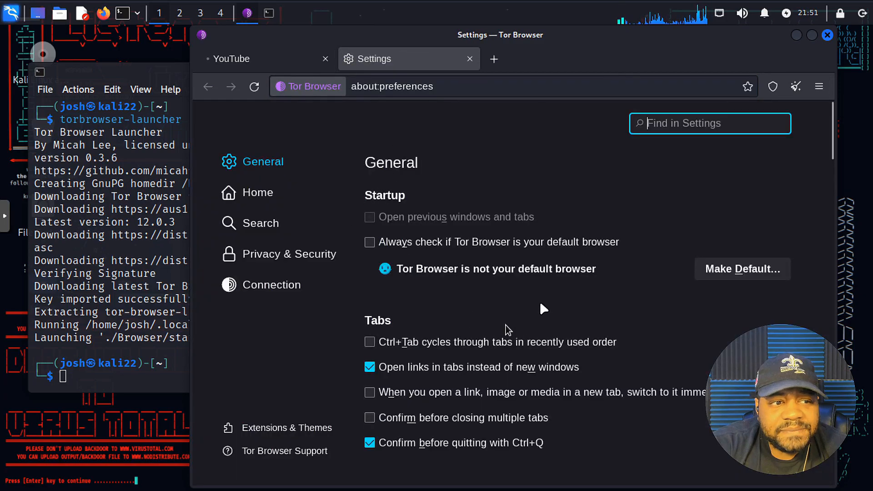
pyautogui.moveTo(272, 284)
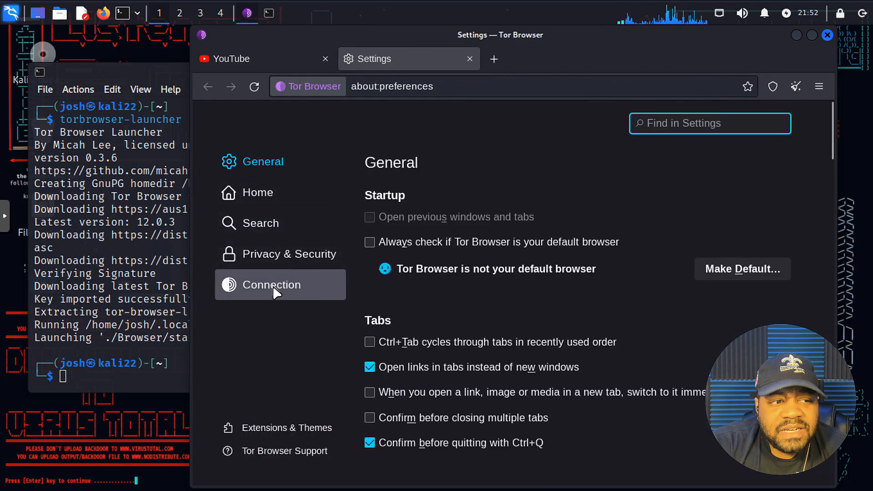
pyautogui.click(271, 285)
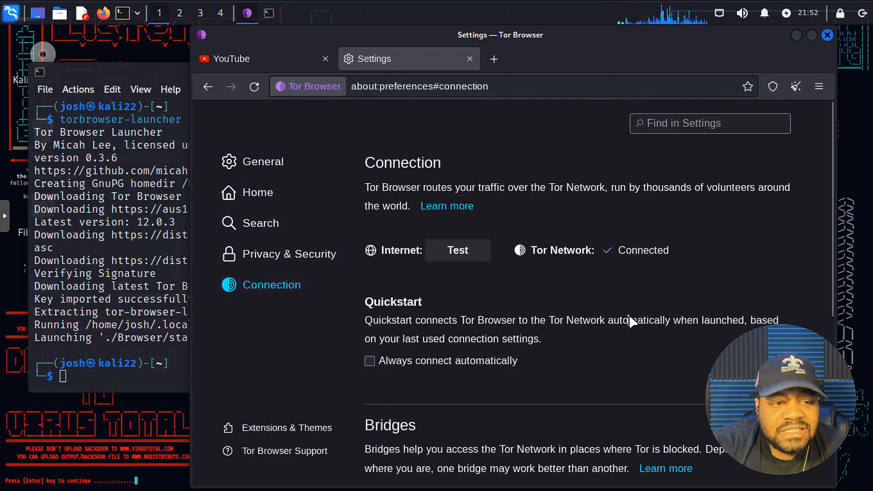
pyautogui.moveTo(446, 207)
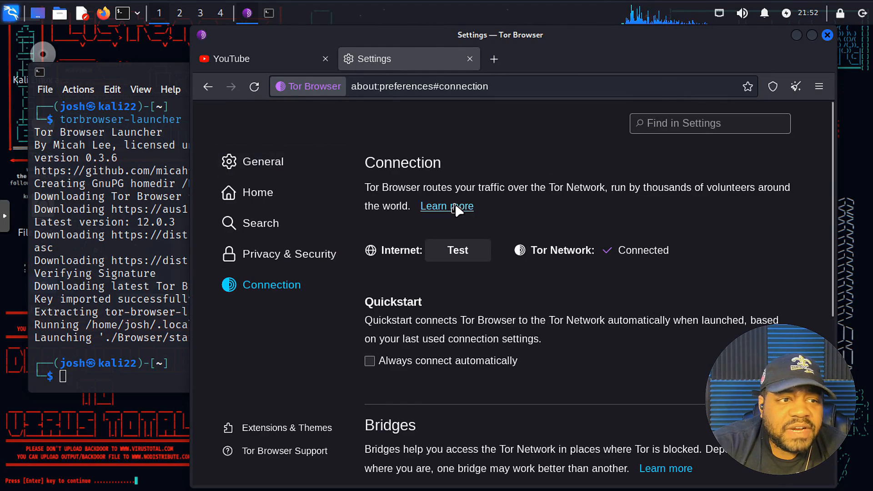
pyautogui.click(445, 207)
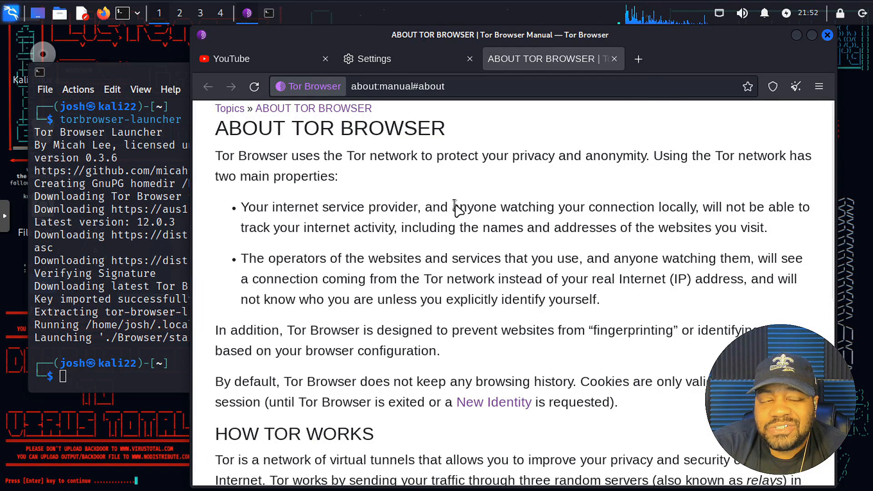
pyautogui.click(374, 58)
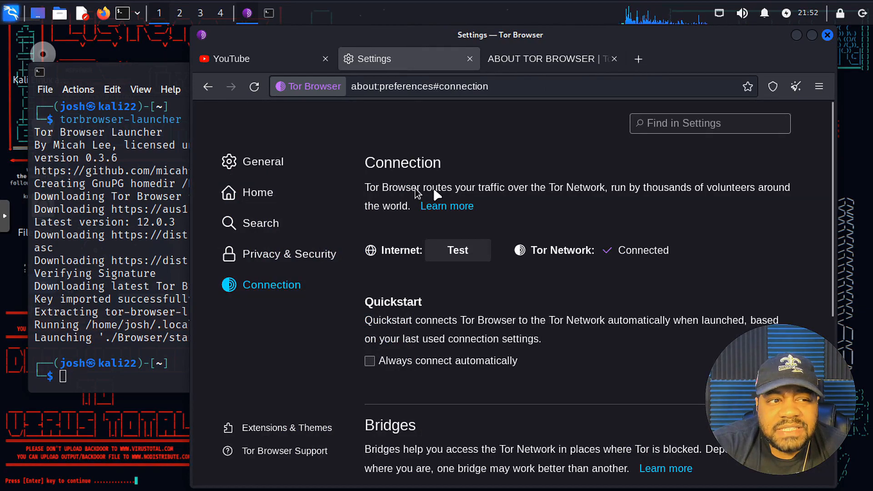
pyautogui.moveTo(367, 191)
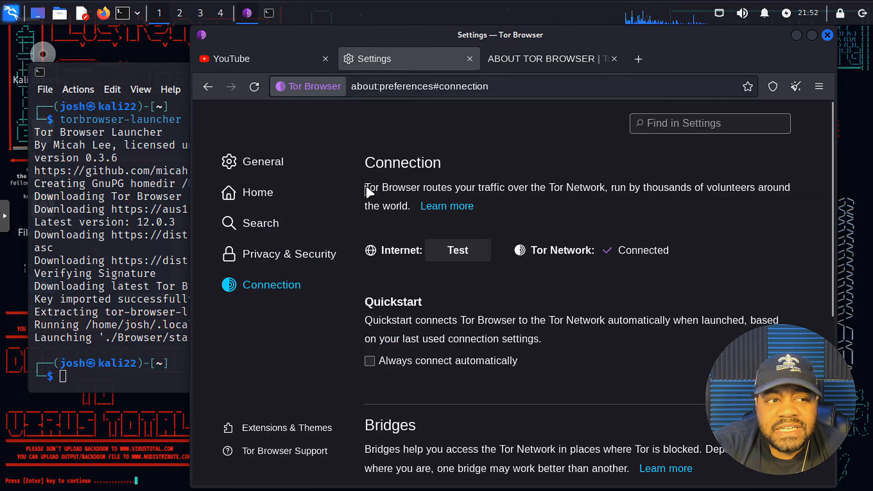
pyautogui.moveTo(588, 197)
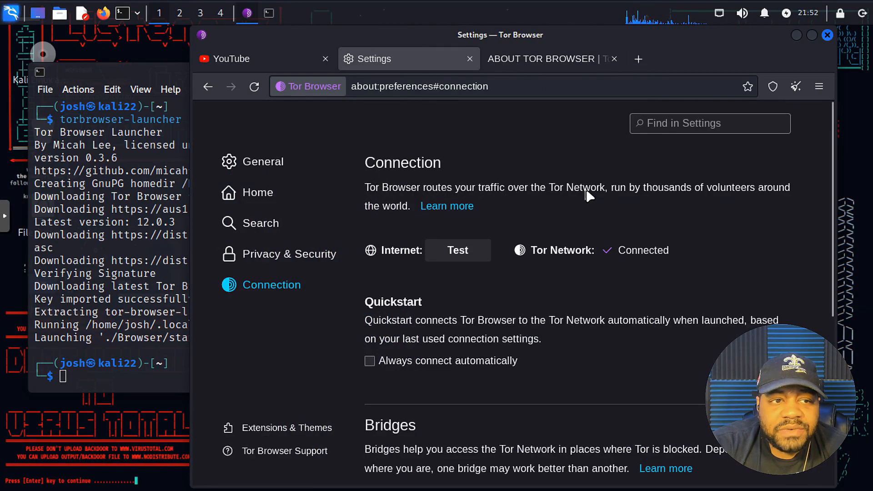
pyautogui.moveTo(763, 188)
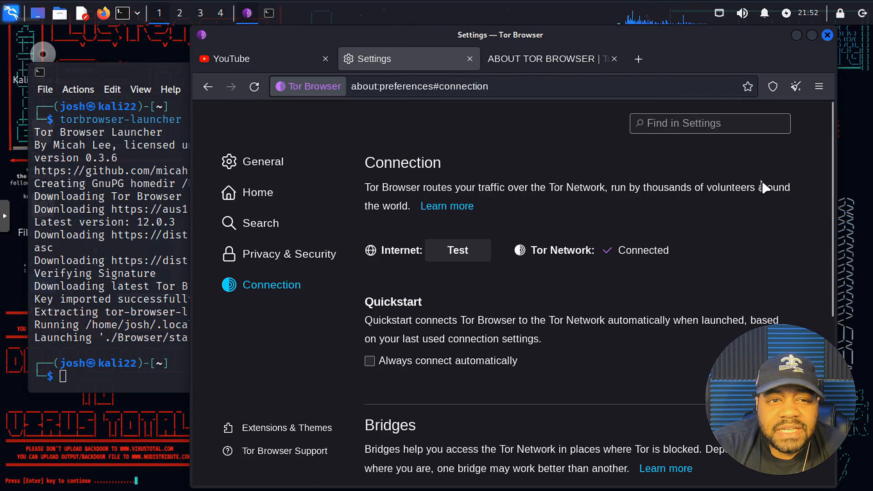
pyautogui.moveTo(446, 206)
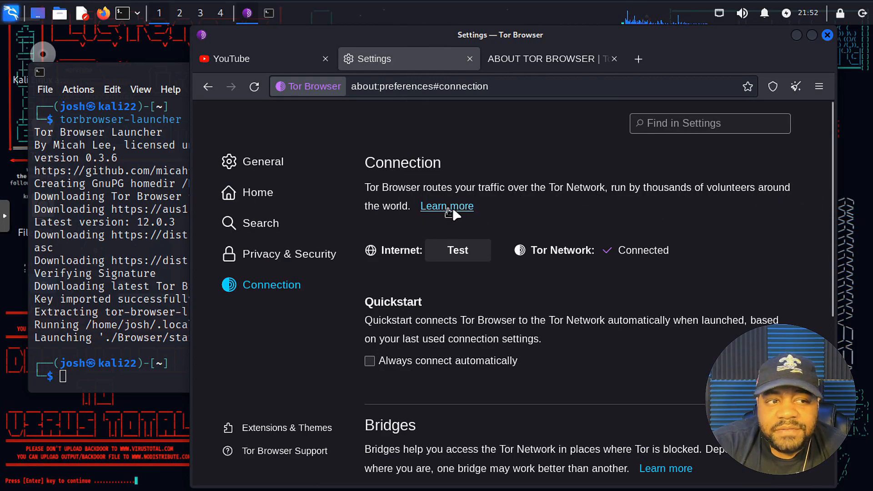
pyautogui.moveTo(543, 58)
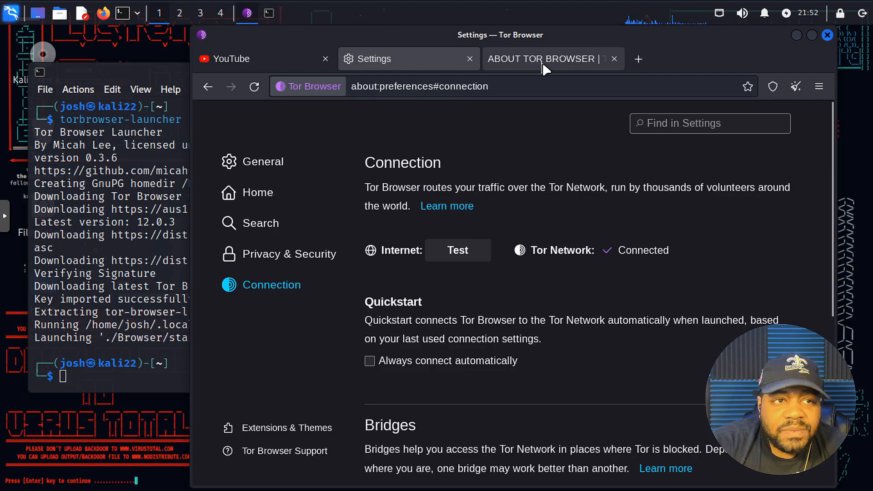
pyautogui.click(541, 58)
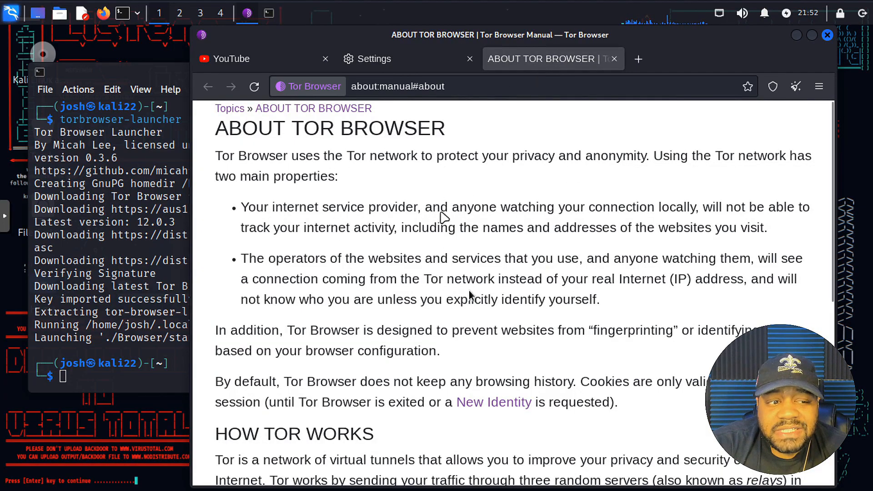
pyautogui.scroll(-3)
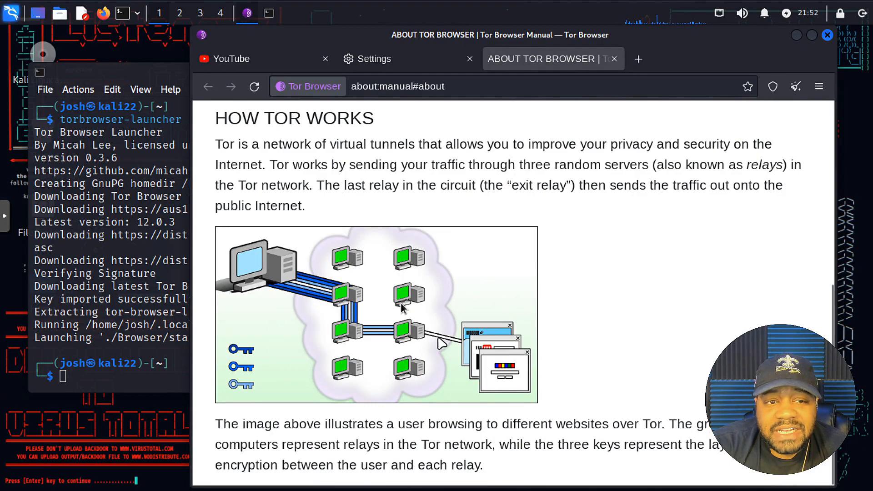
pyautogui.moveTo(527, 319)
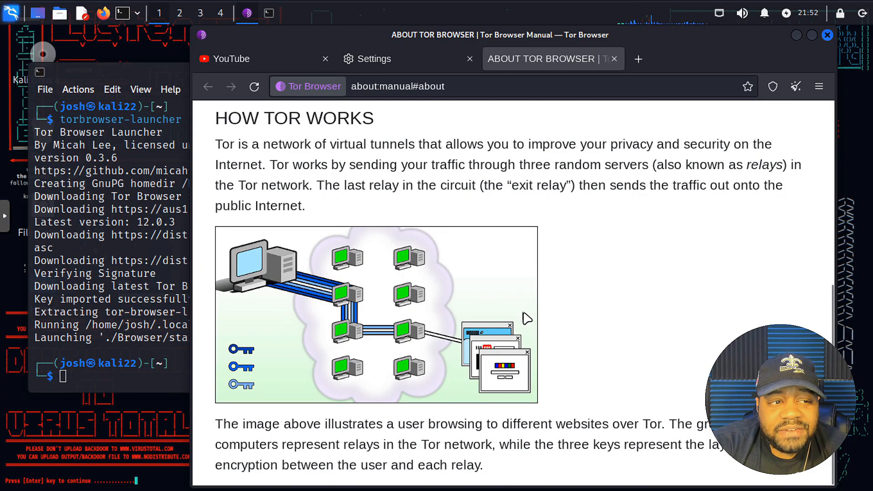
pyautogui.moveTo(254, 271)
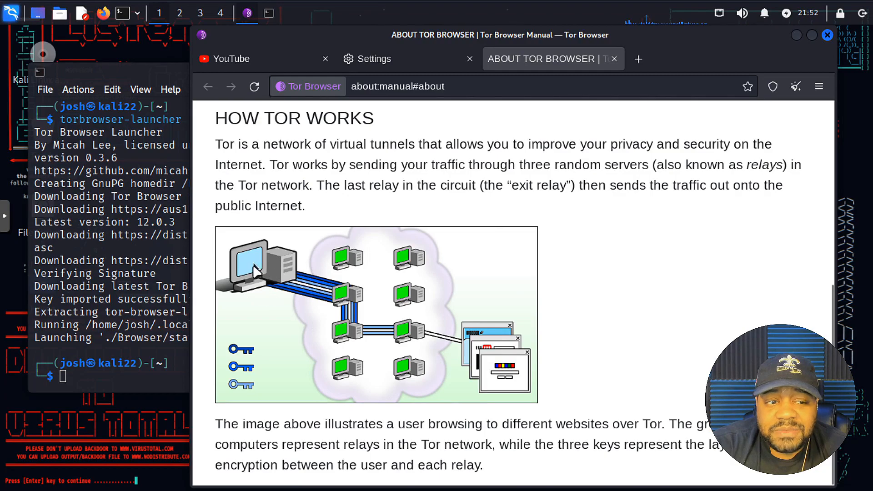
pyautogui.moveTo(331, 290)
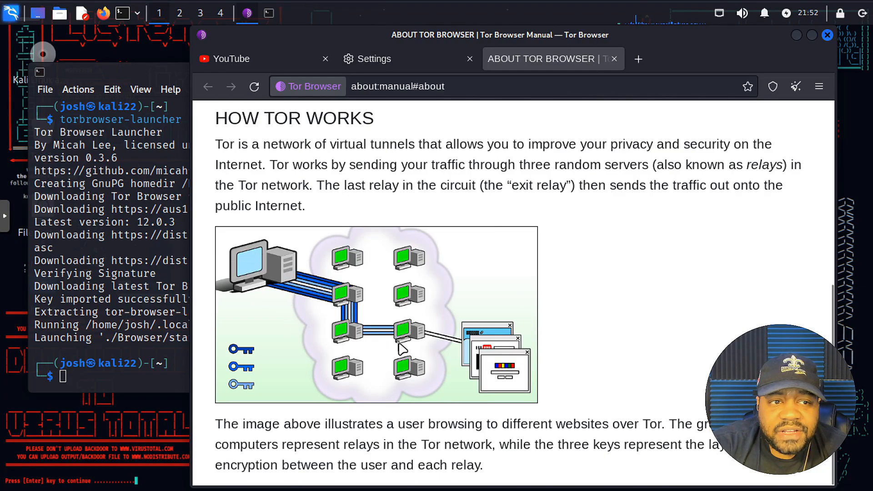
pyautogui.moveTo(284, 276)
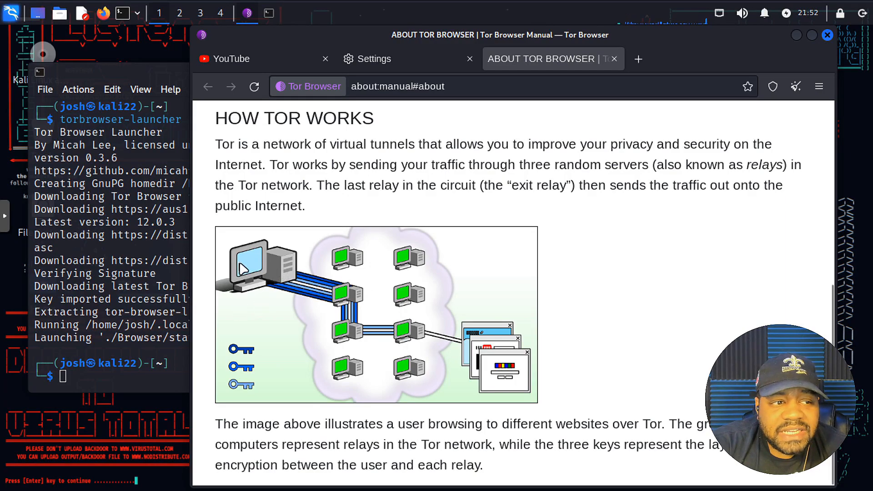
pyautogui.moveTo(348, 295)
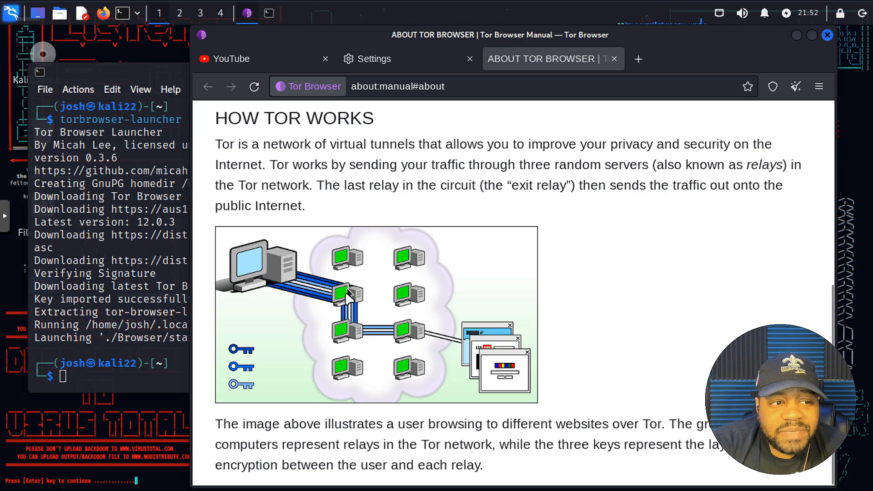
pyautogui.moveTo(379, 344)
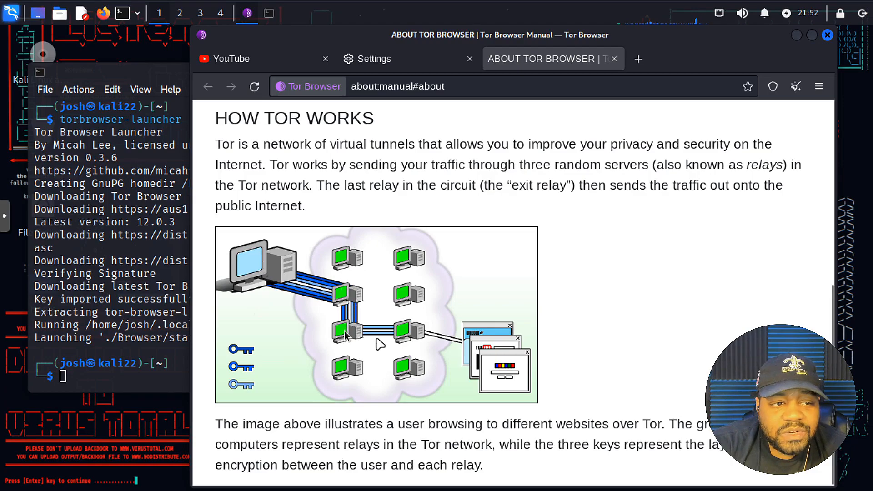
pyautogui.moveTo(249, 401)
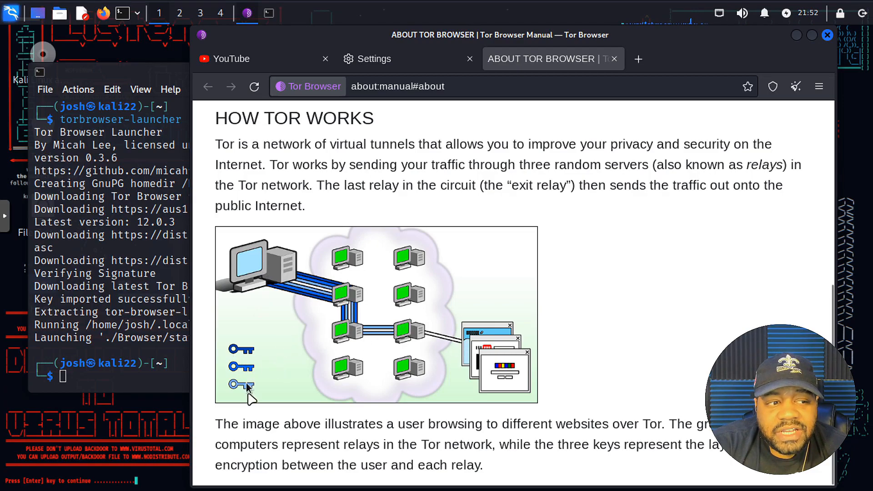
pyautogui.moveTo(251, 359)
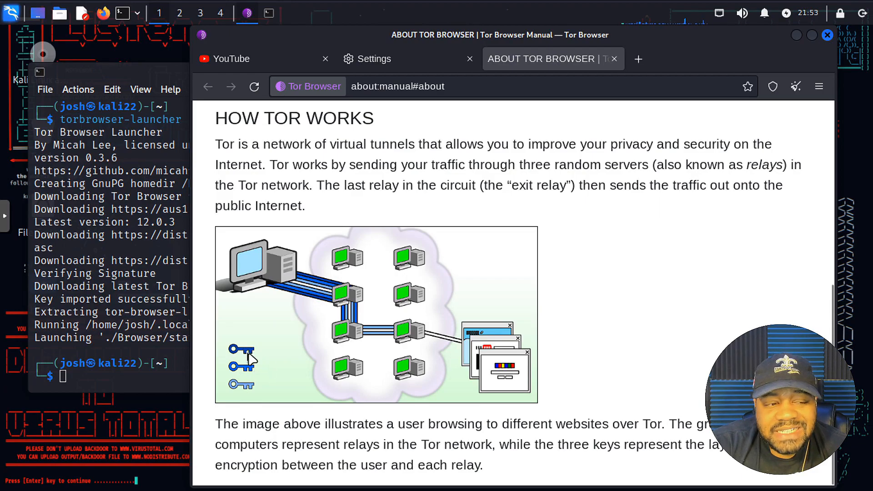
pyautogui.moveTo(304, 292)
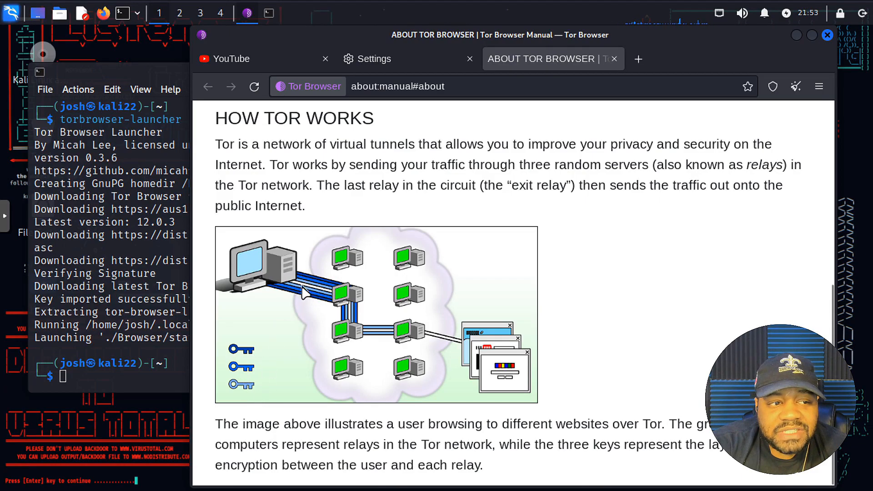
pyautogui.moveTo(262, 361)
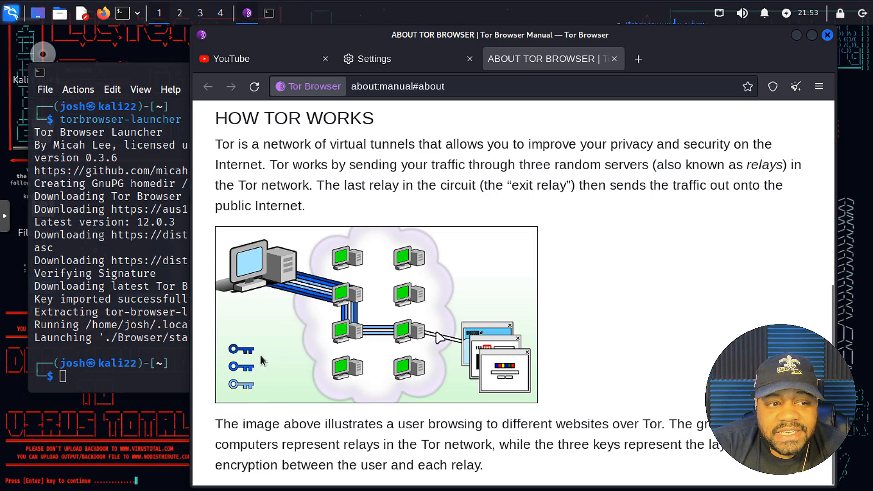
pyautogui.moveTo(504, 370)
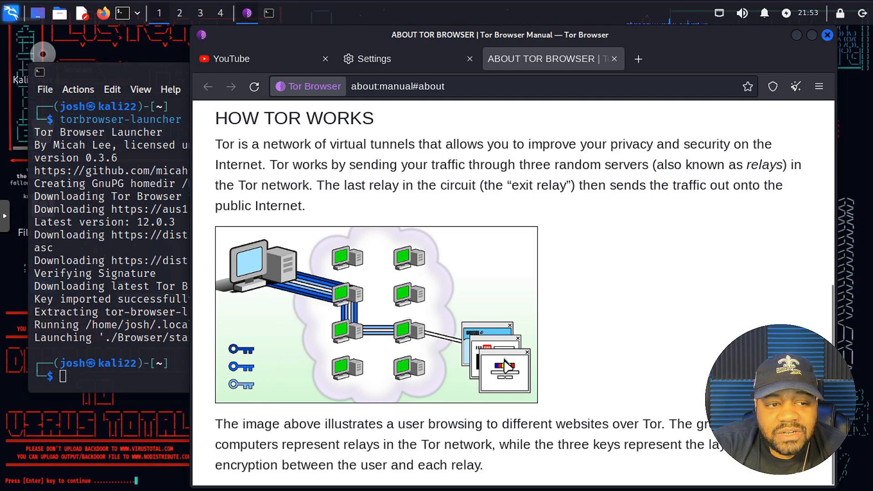
pyautogui.moveTo(425, 337)
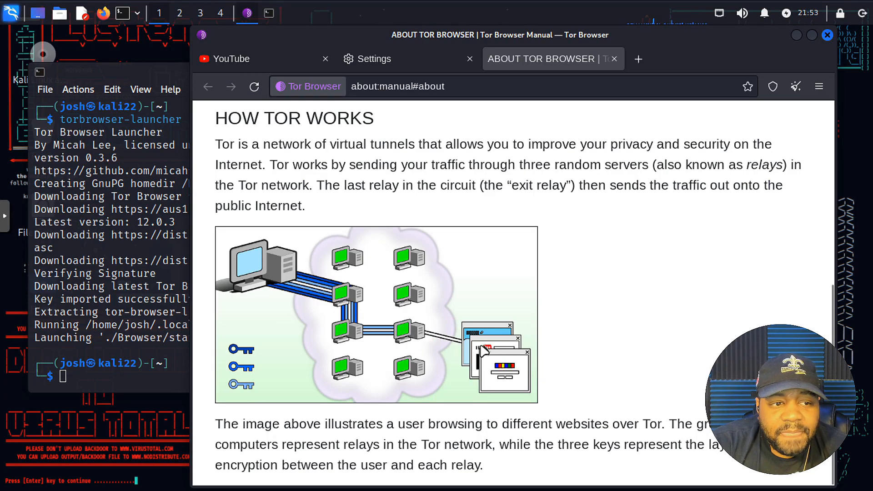
pyautogui.moveTo(488, 354)
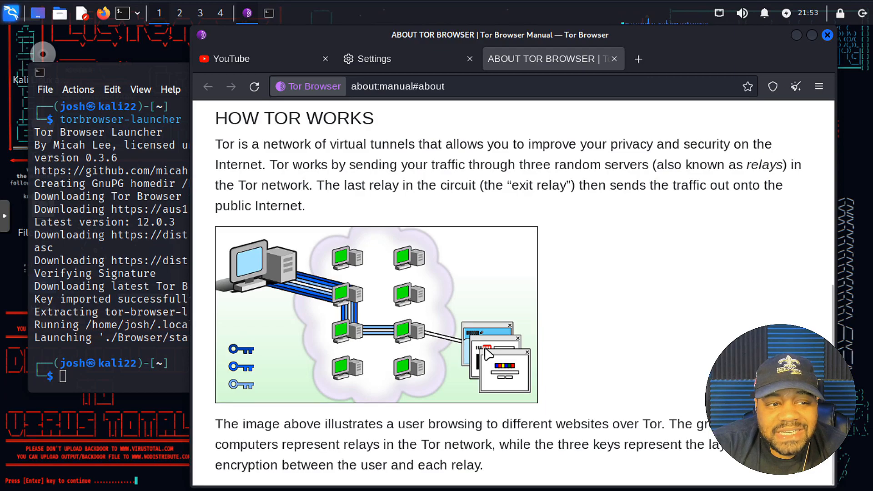
pyautogui.moveTo(418, 333)
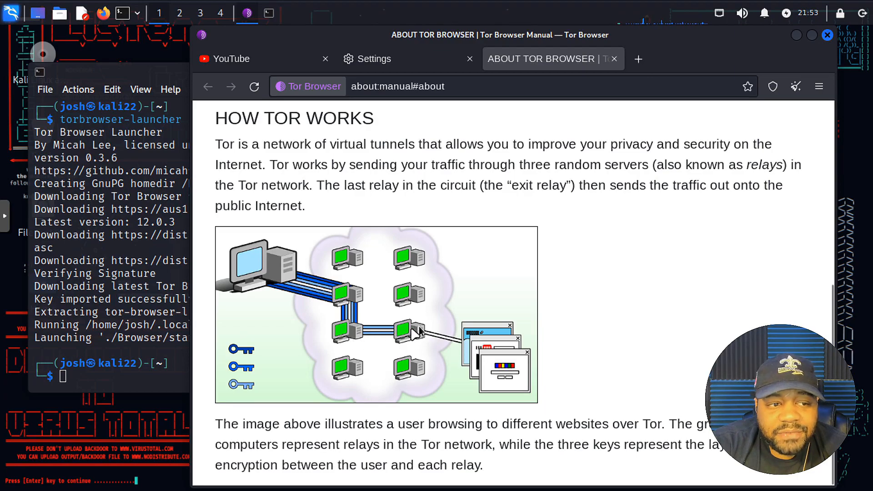
pyautogui.moveTo(354, 334)
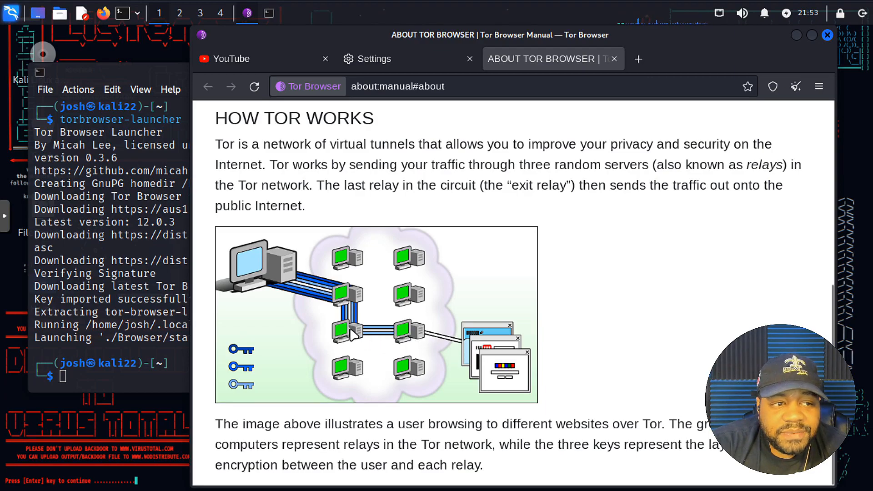
pyautogui.moveTo(251, 281)
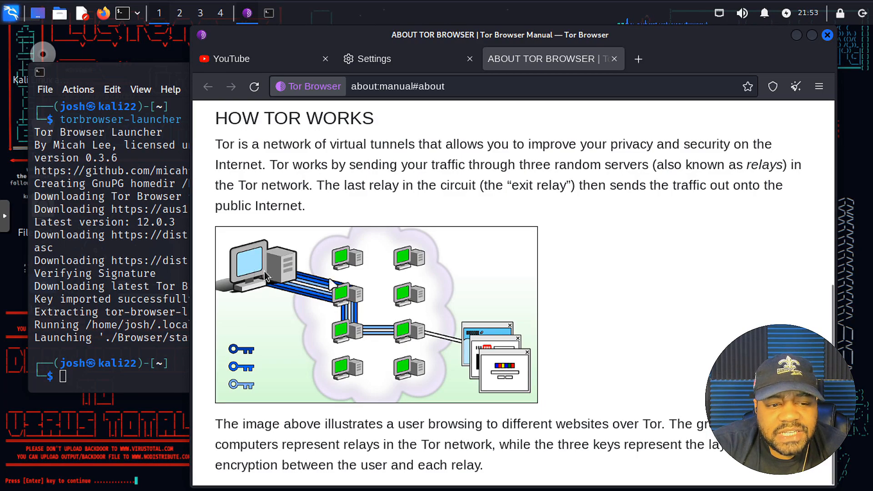
pyautogui.moveTo(636, 333)
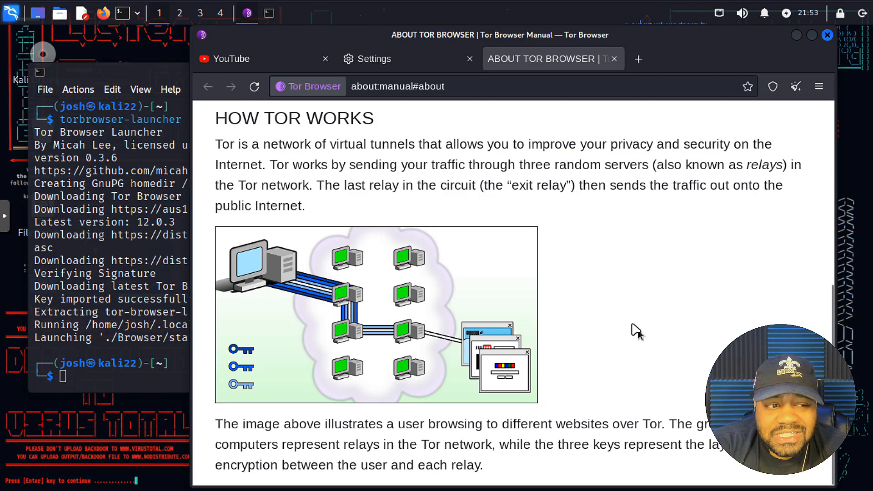
pyautogui.moveTo(629, 313)
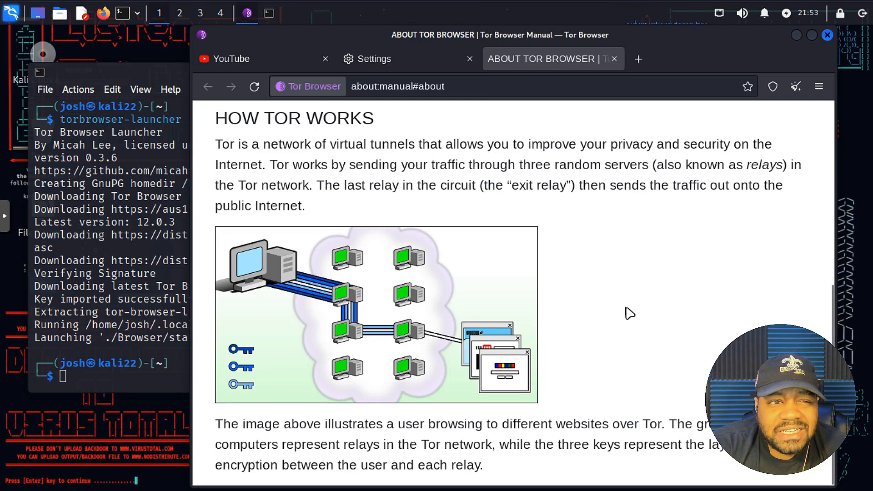
pyautogui.moveTo(673, 161)
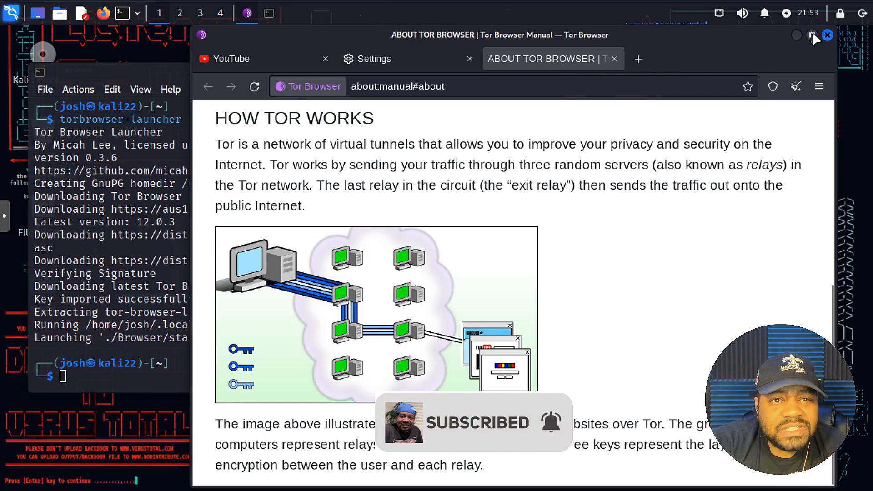
# Step: Close Tor Browser, remove torbrowser-launcher with apt and close the terminal
pyautogui.click(828, 36)
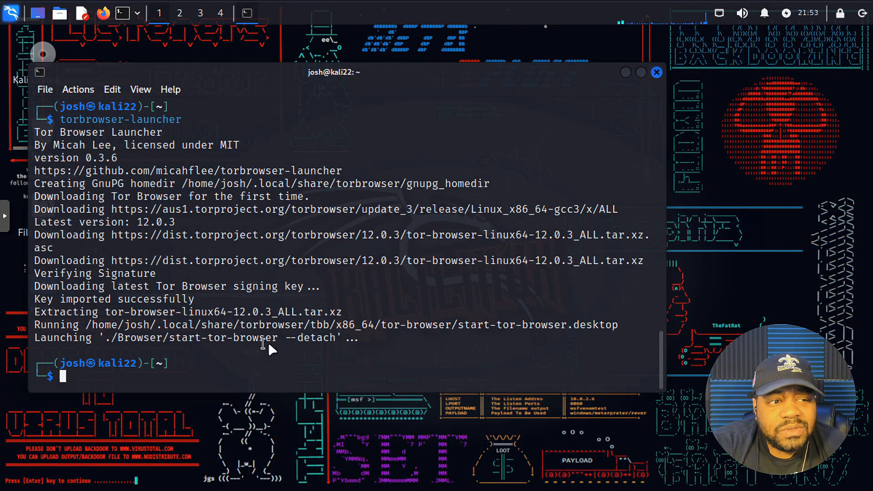
pyautogui.moveTo(245, 379)
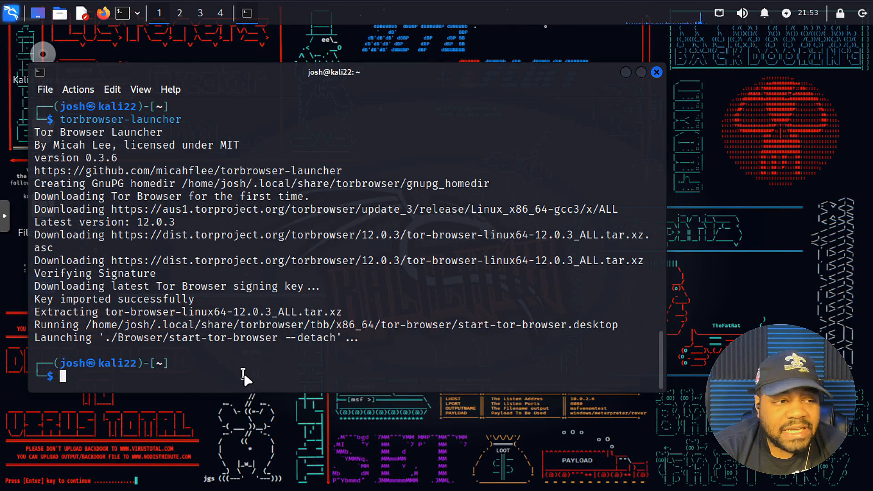
pyautogui.write('sudo apt install torbrowser-launcher')
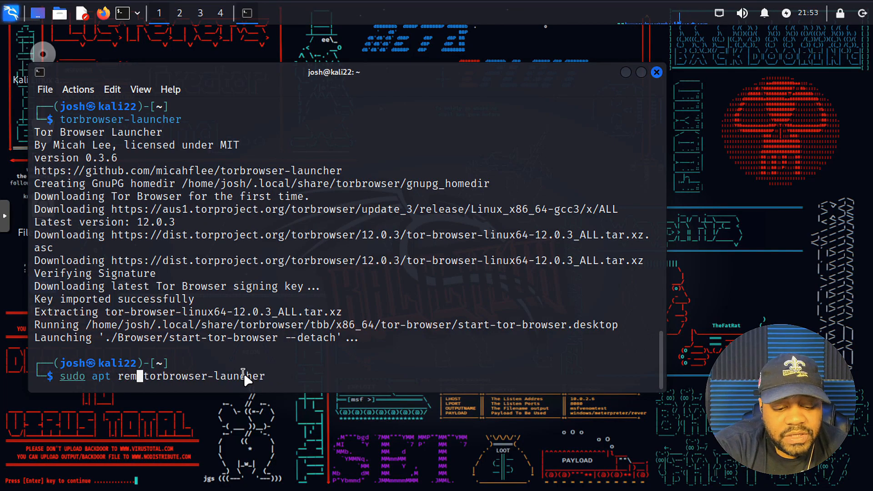
pyautogui.press('Return')
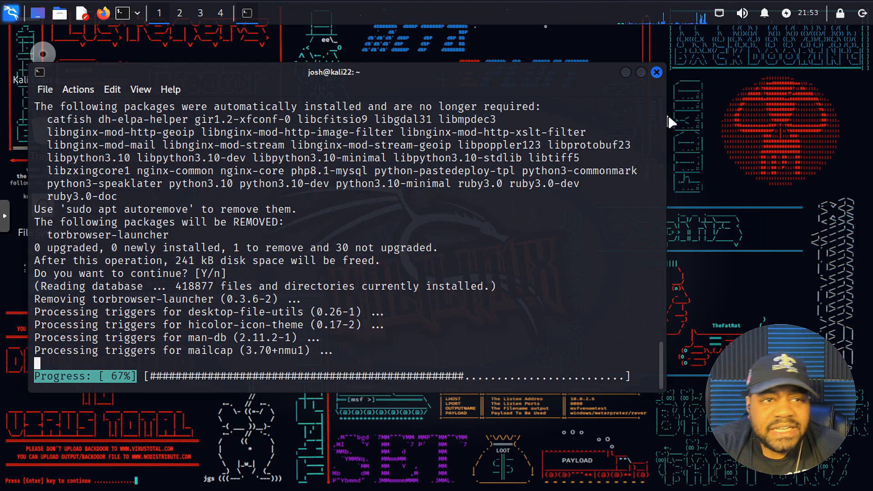
pyautogui.click(657, 72)
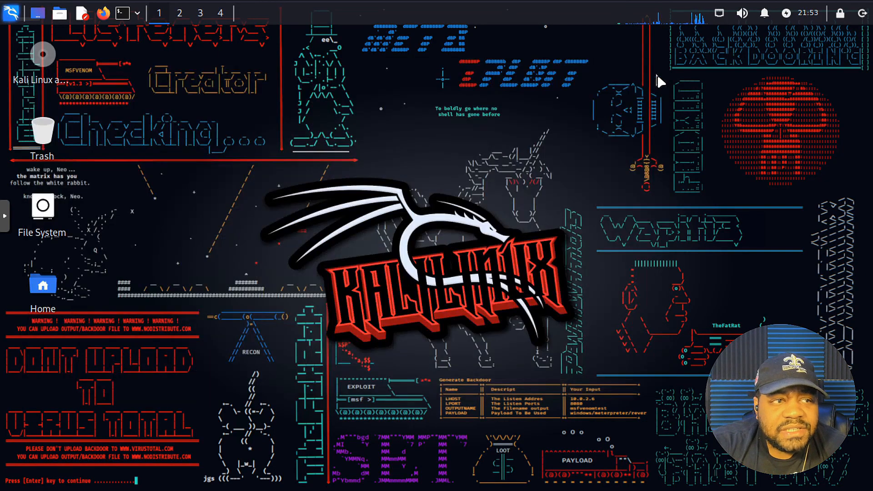
pyautogui.moveTo(513, 153)
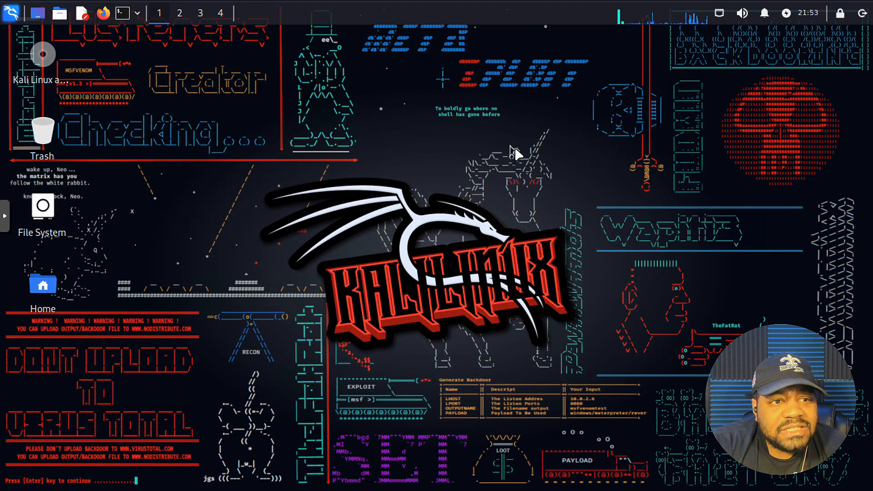
# Step: Search Firefox for tor browser and open the Tor Project download page
pyautogui.click(103, 13)
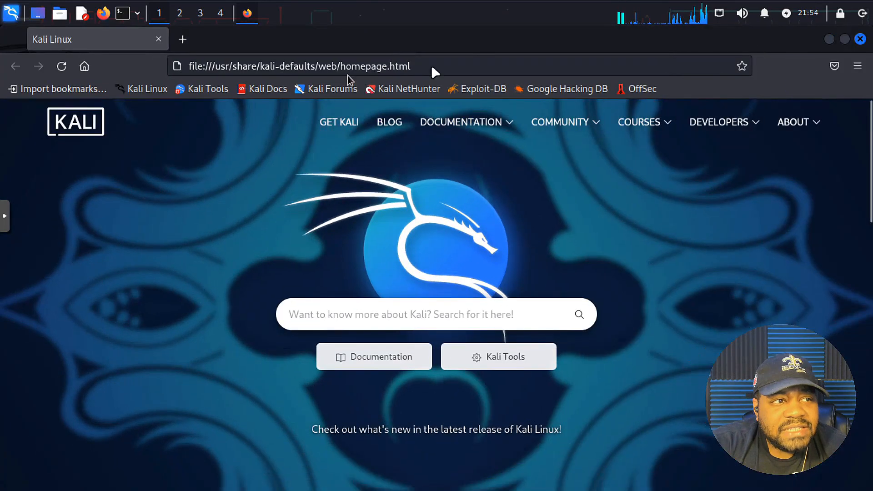
pyautogui.write('t')
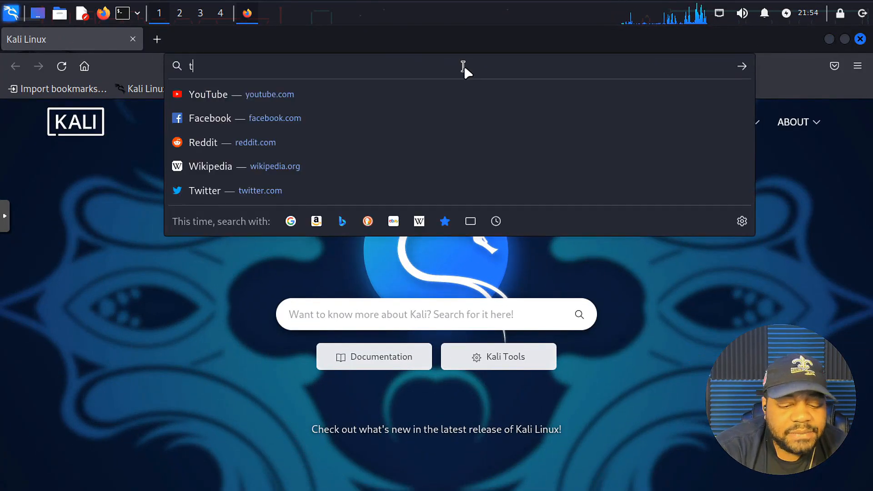
pyautogui.write('or brow')
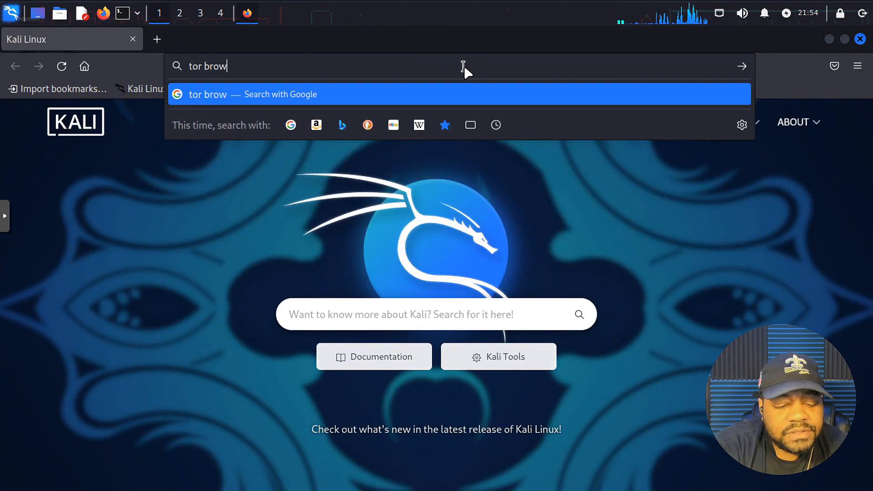
pyautogui.press('Return')
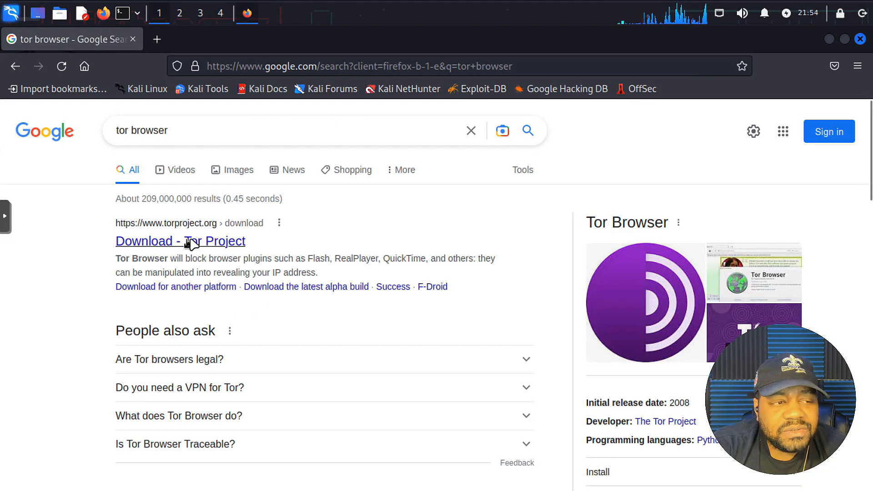
pyautogui.click(181, 240)
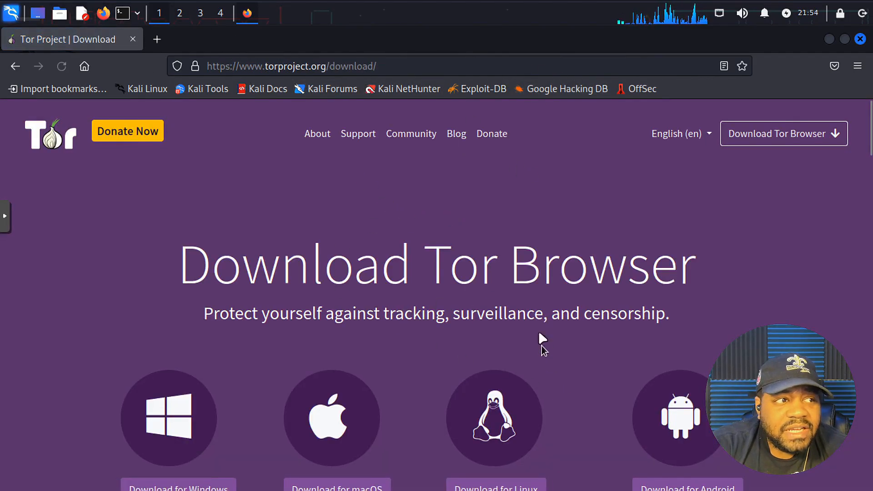
pyautogui.moveTo(293, 76)
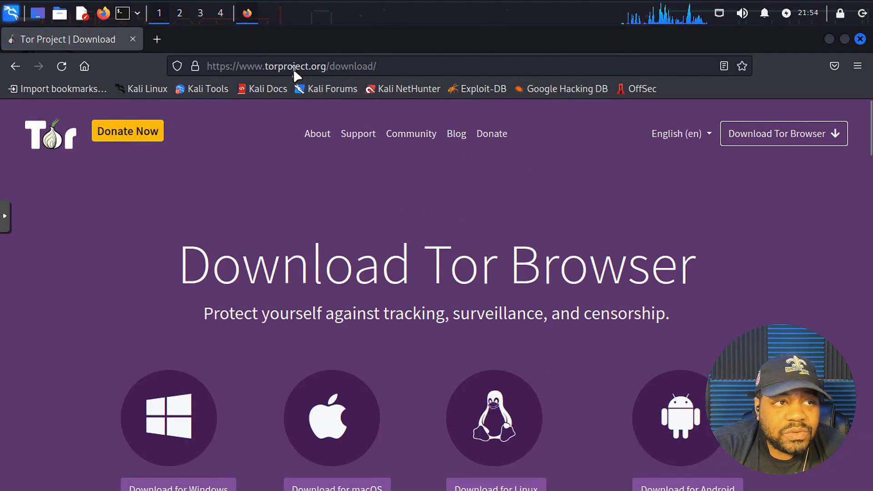
pyautogui.moveTo(471, 322)
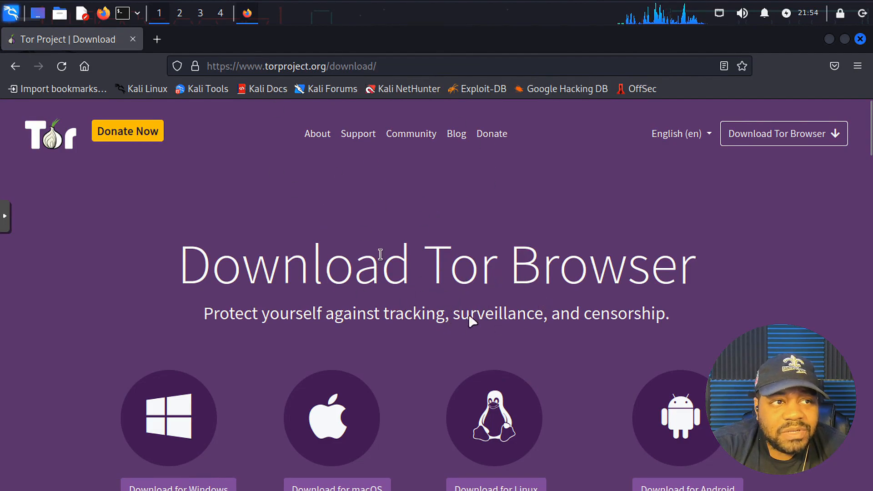
# Step: Download tor-browser-linux64-12.0.3_ALL.tar.xz for Linux and show it in Downloads
pyautogui.scroll(-3)
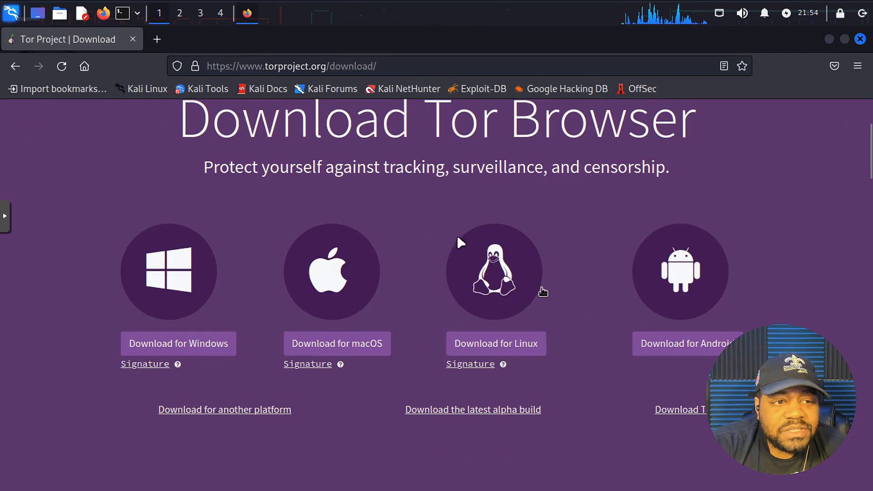
pyautogui.moveTo(336, 360)
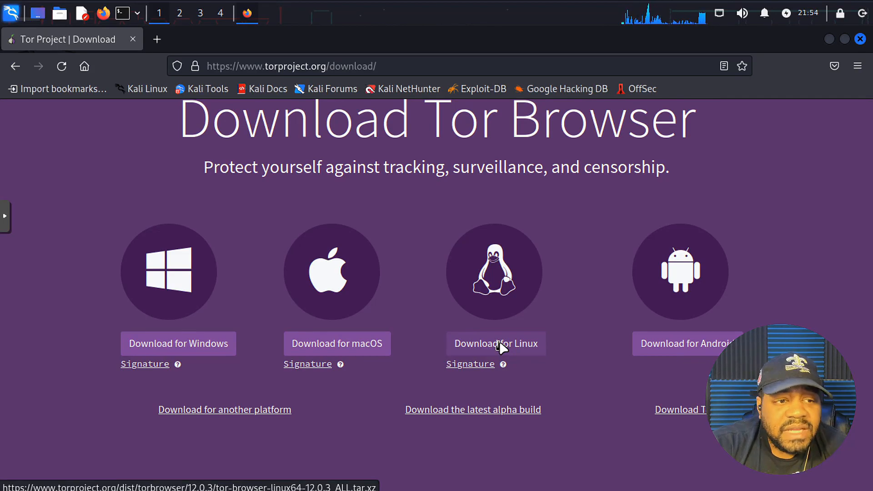
pyautogui.click(495, 344)
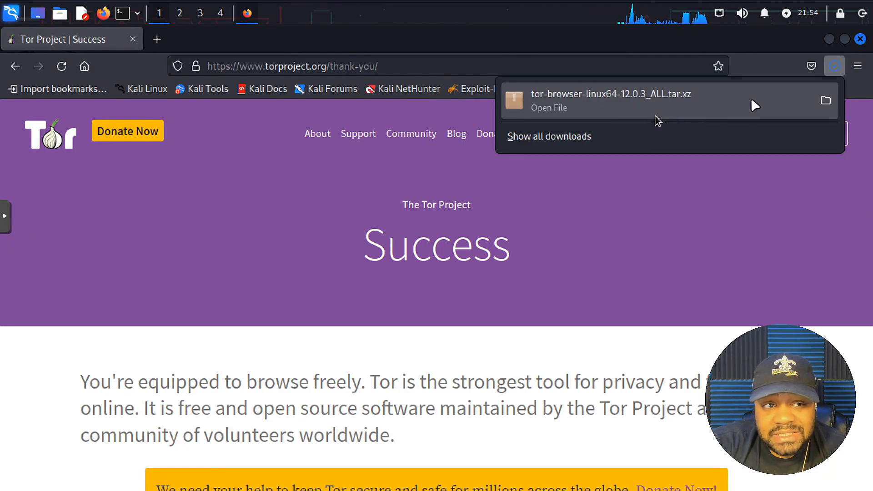
pyautogui.click(826, 101)
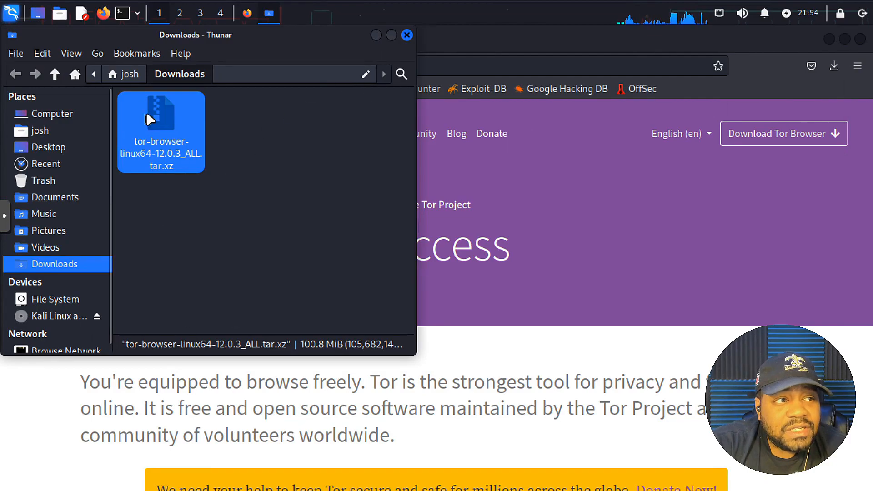
pyautogui.moveTo(299, 57)
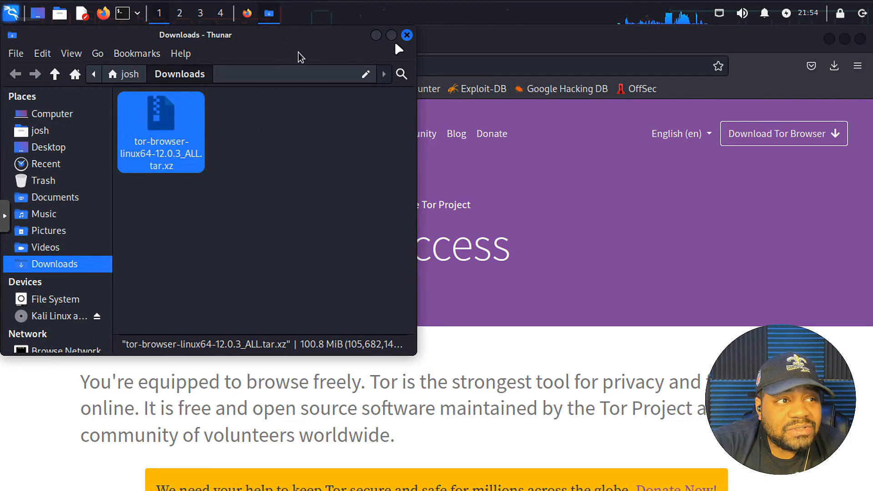
# Step: Start Extract To… on the tor-browser .tar.xz archive, targeting the Desktop
pyautogui.moveTo(194, 35); pyautogui.dragTo(358, 99)
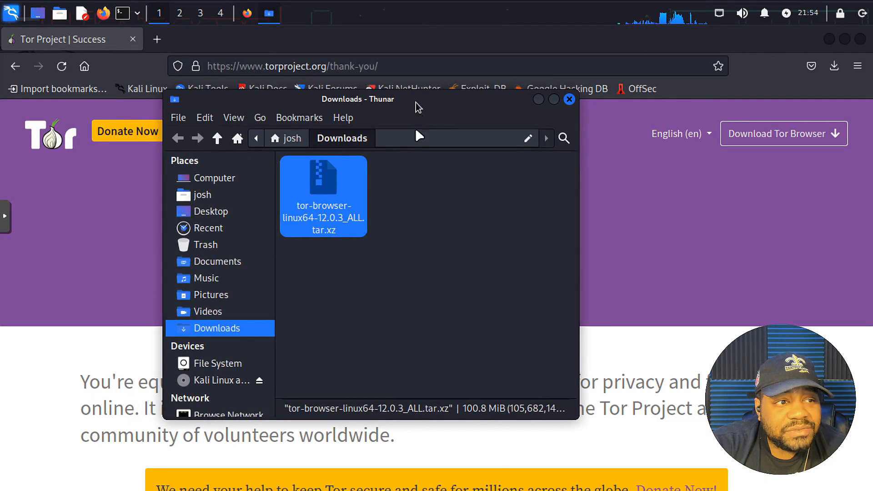
pyautogui.rightClick(322, 195)
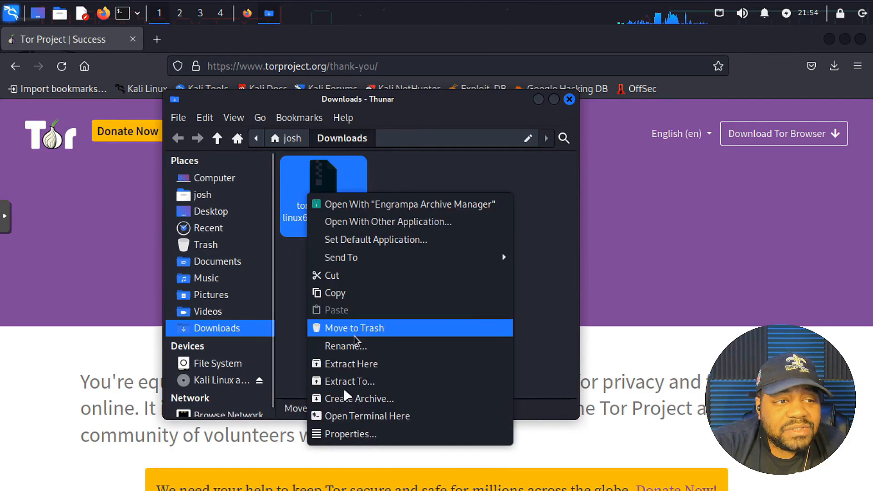
pyautogui.click(352, 364)
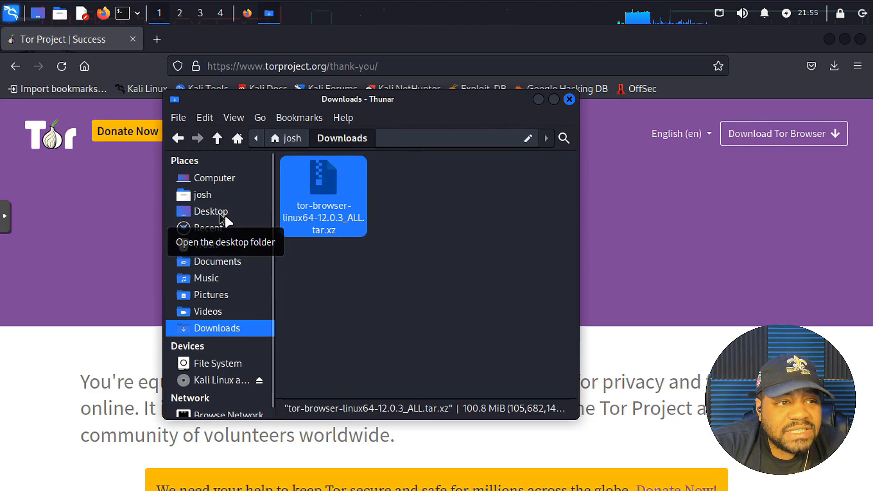
pyautogui.moveTo(115, 145)
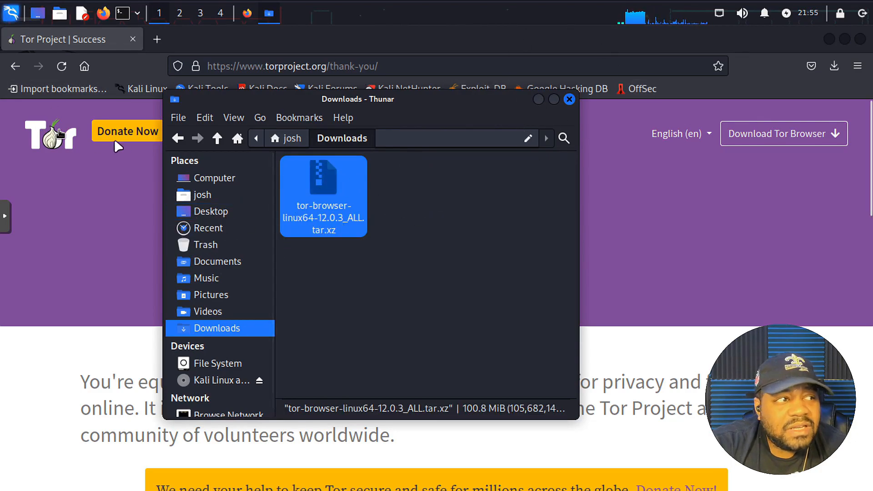
pyautogui.moveTo(860, 47)
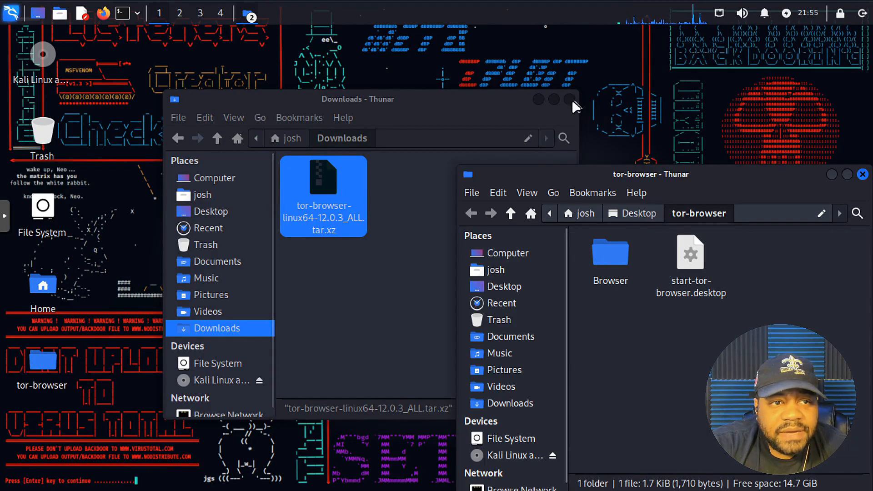
# Step: Close the Downloads window and select start-tor-browser.desktop in the extracted tor-browser folder
pyautogui.click(576, 99)
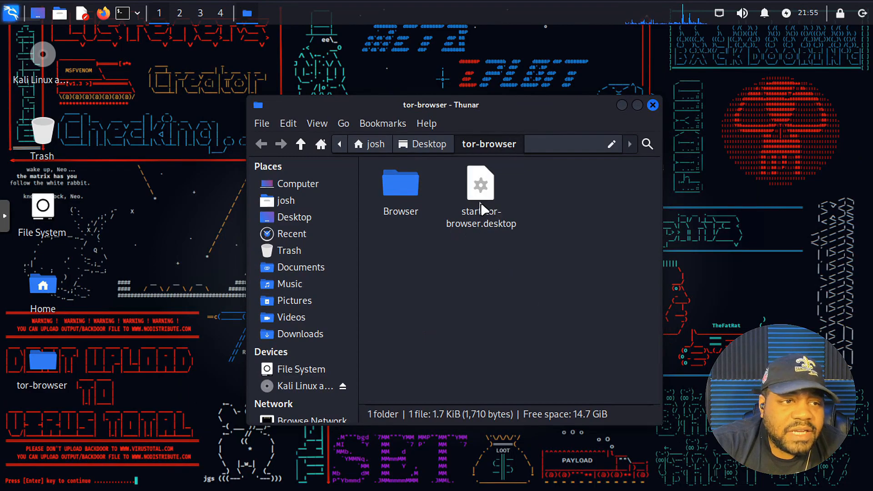
pyautogui.click(480, 189)
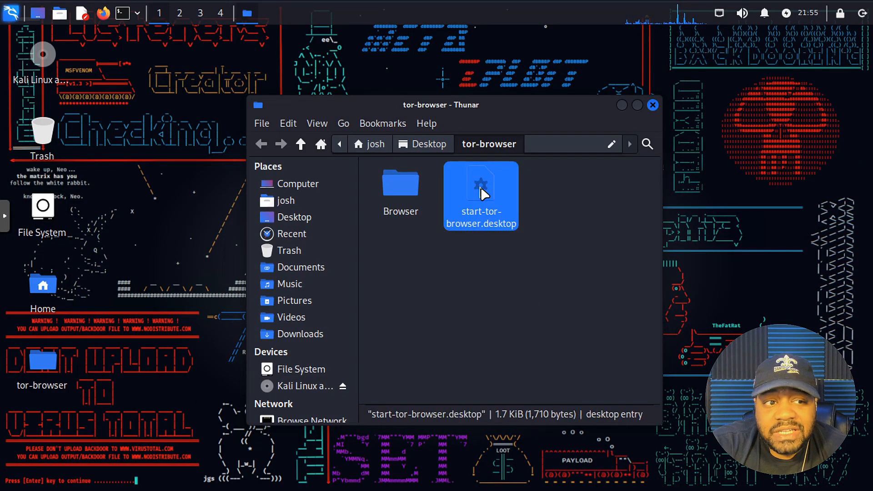
# Step: Execute start-tor-browser.desktop and mark it executable in the untrusted-launcher warning
pyautogui.rightClick(480, 194)
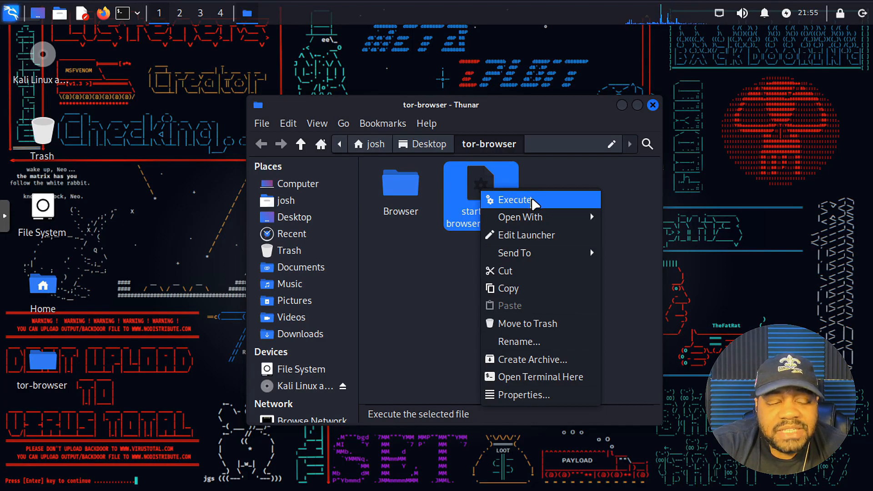
pyautogui.click(510, 200)
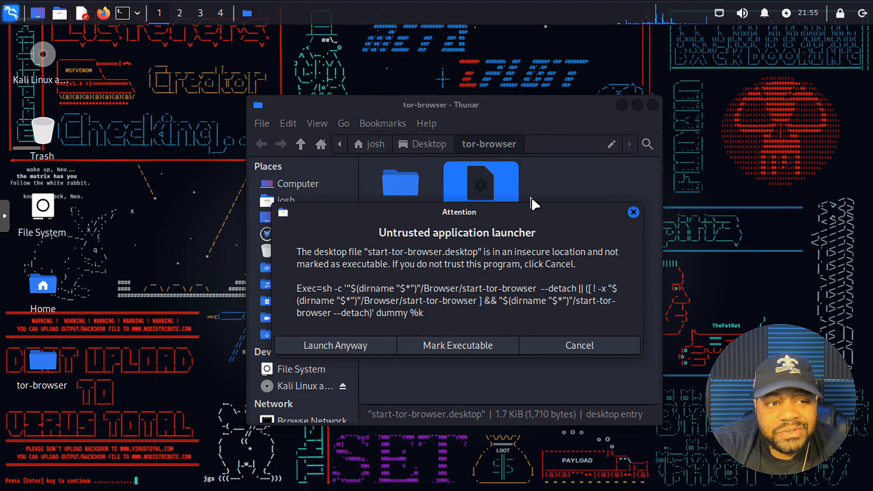
pyautogui.moveTo(389, 237)
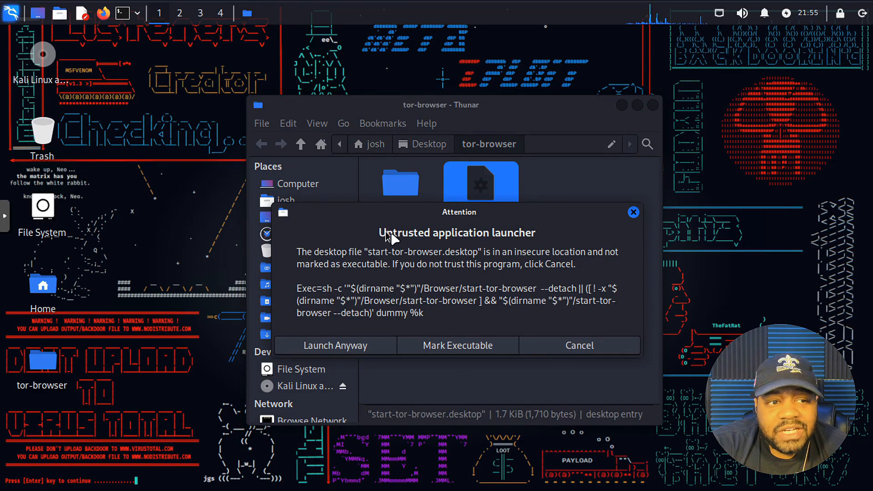
pyautogui.moveTo(345, 318)
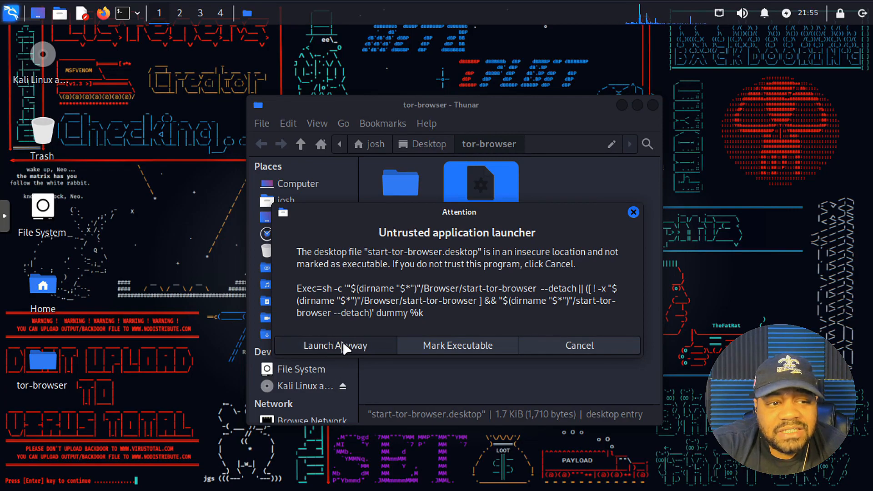
pyautogui.moveTo(458, 345)
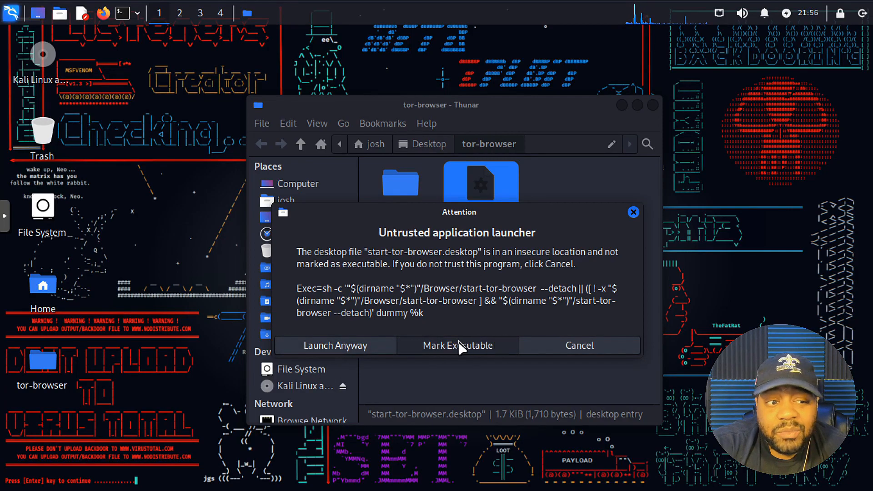
pyautogui.moveTo(452, 338)
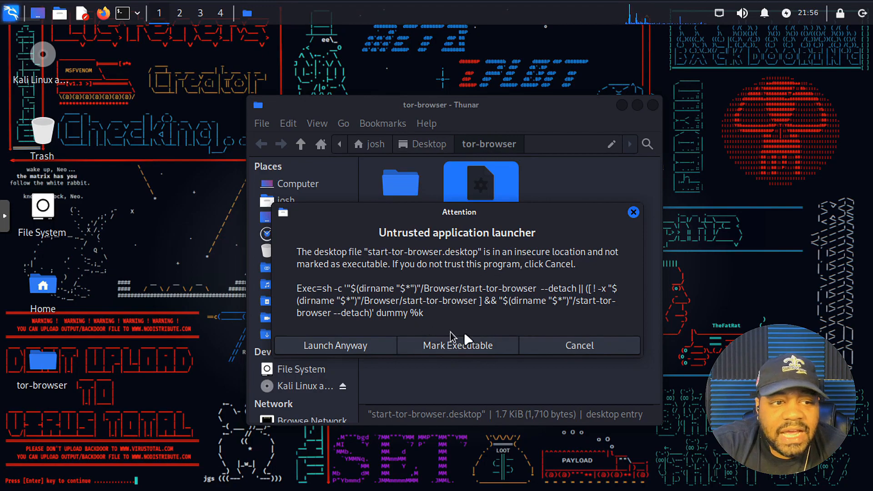
pyautogui.moveTo(459, 351)
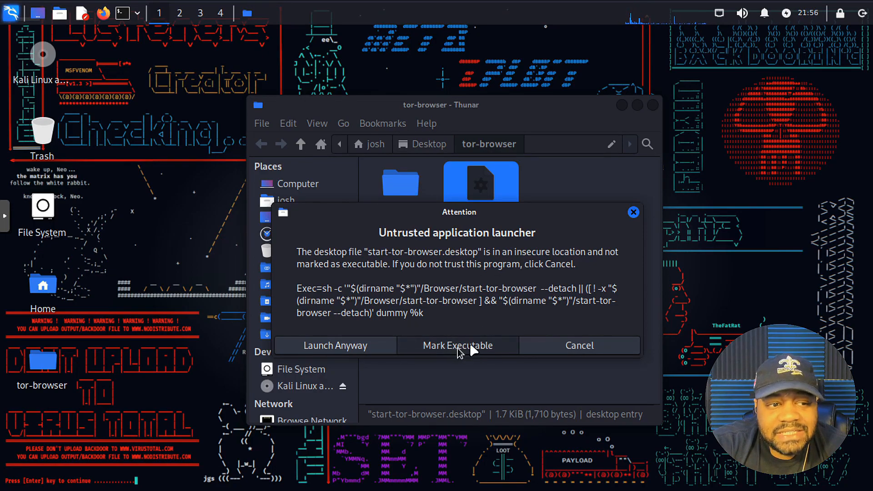
pyautogui.moveTo(456, 362)
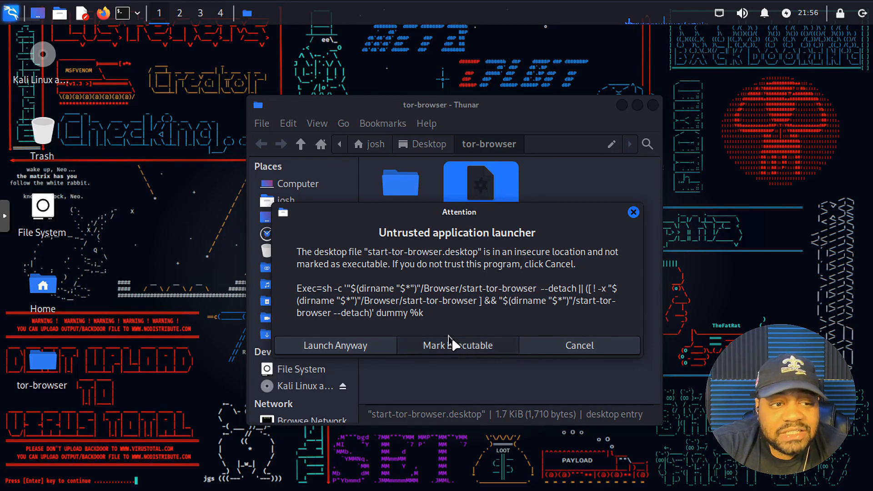
pyautogui.moveTo(465, 337)
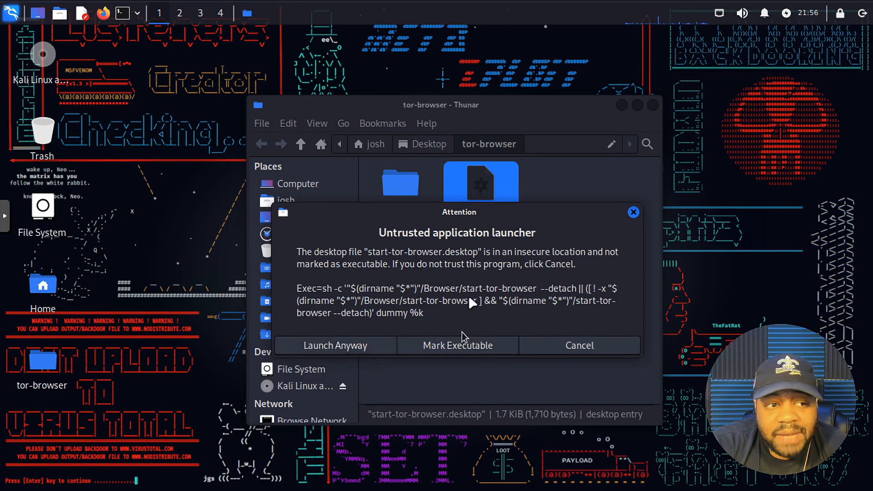
pyautogui.click(457, 346)
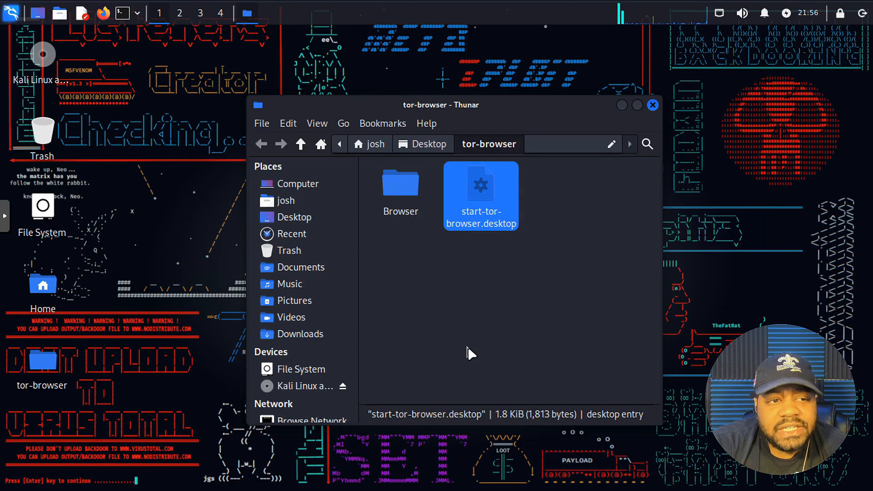
# Step: Launch Tor Browser from the launcher and connect it to the Tor network
pyautogui.doubleClick(480, 189)
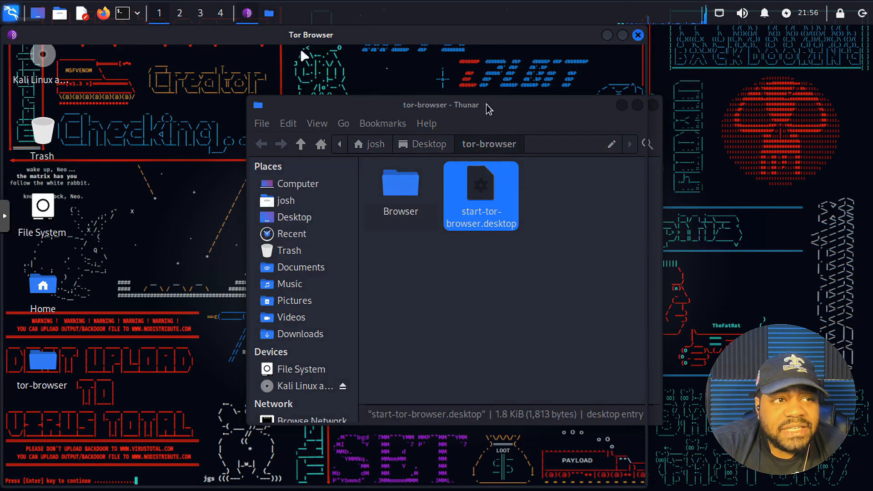
pyautogui.doubleClick(480, 194)
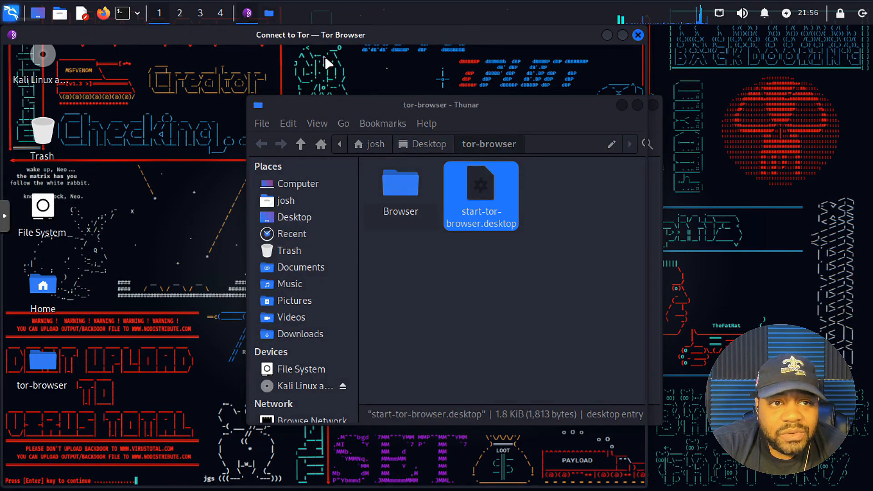
pyautogui.doubleClick(480, 184)
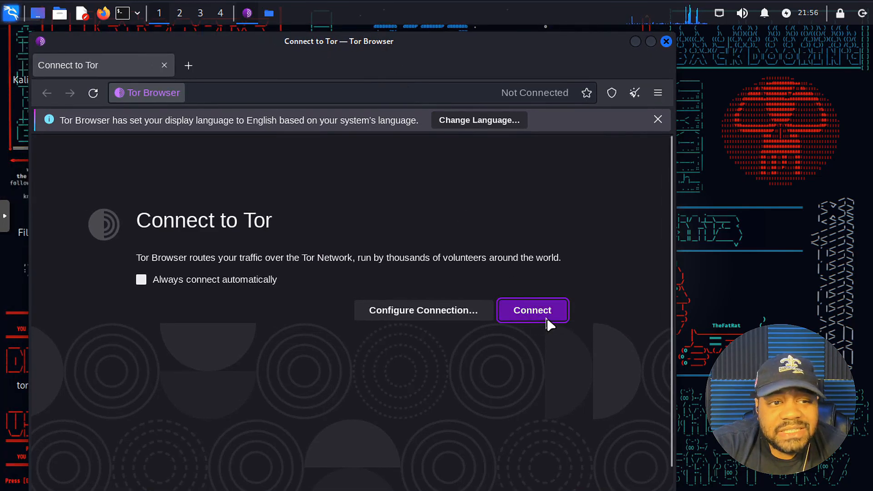
pyautogui.click(532, 311)
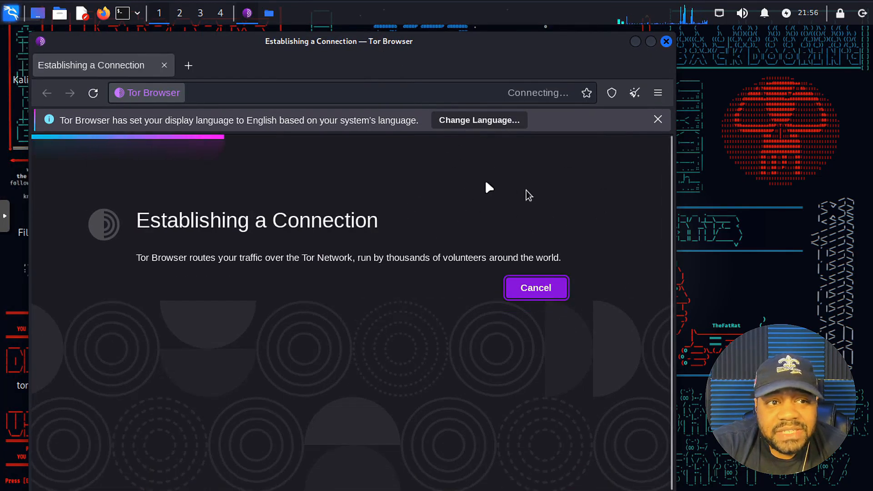
pyautogui.moveTo(395, 196)
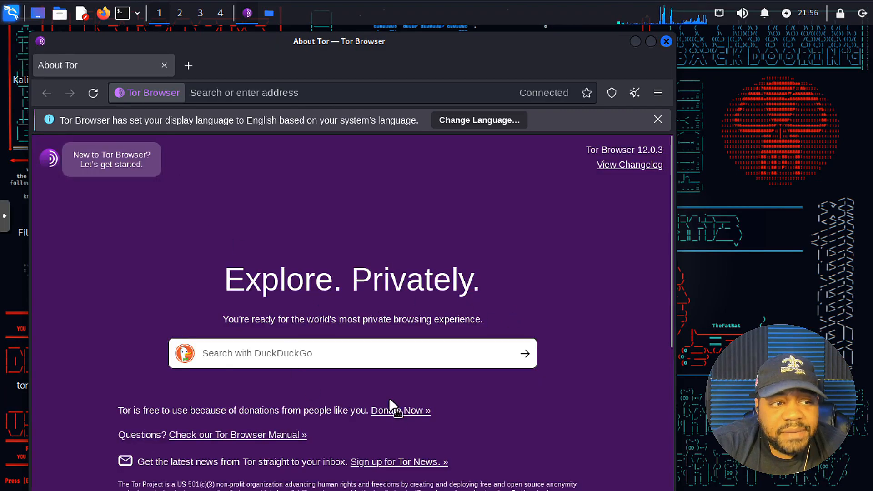
pyautogui.moveTo(308, 359)
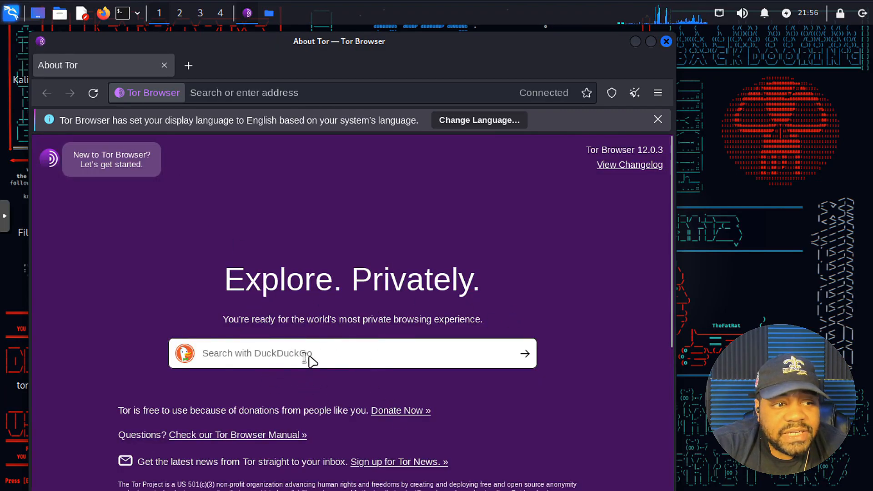
# Step: Search DuckDuckGo for 'youtube' from the start page
pyautogui.write('y')
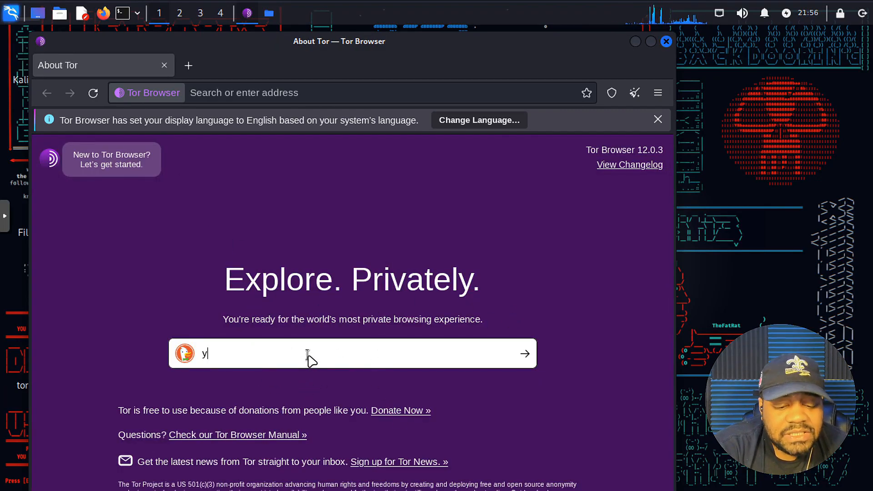
pyautogui.write('outube')
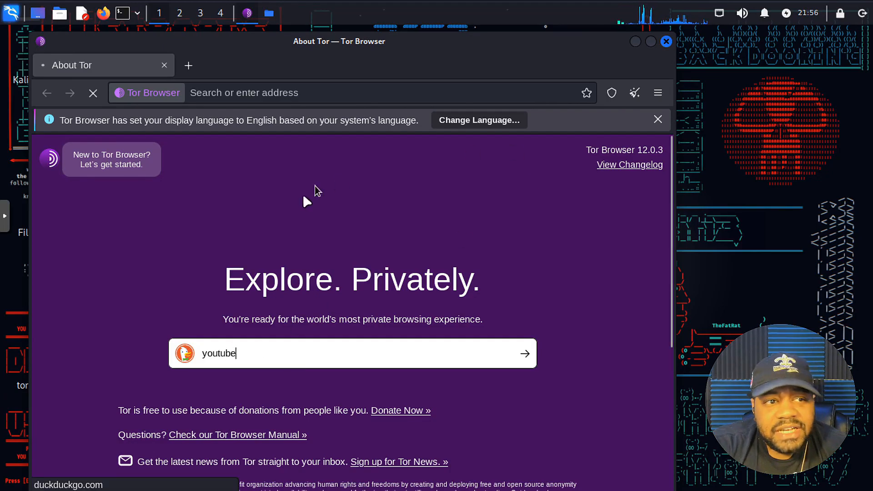
pyautogui.press('Return')
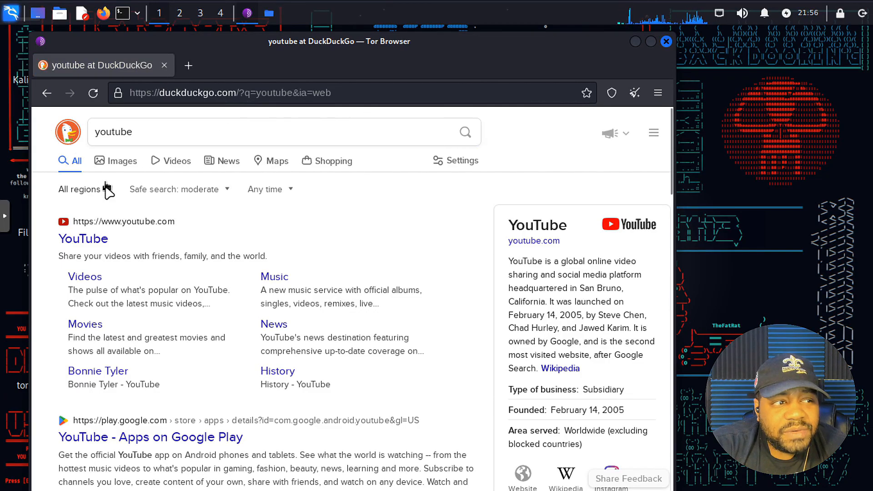
pyautogui.moveTo(216, 124)
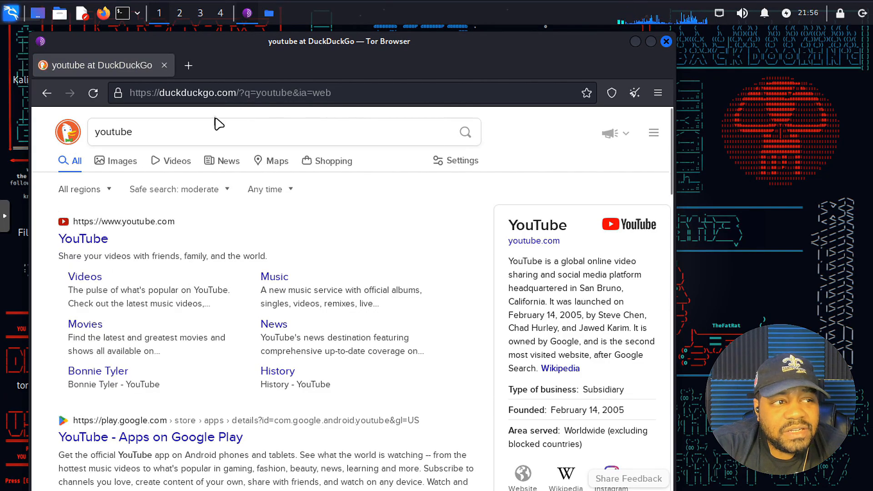
# Step: Replace the address with 'faceb' and run the facebook search
pyautogui.click(244, 93)
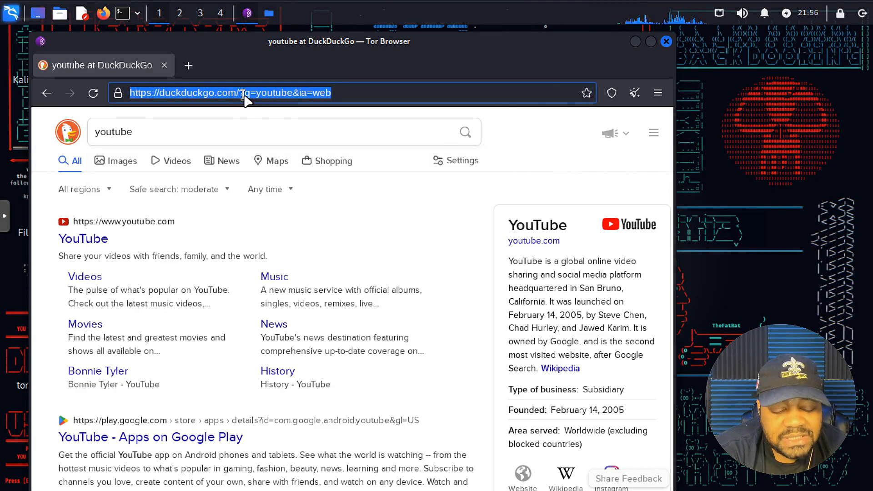
pyautogui.write('faceb')
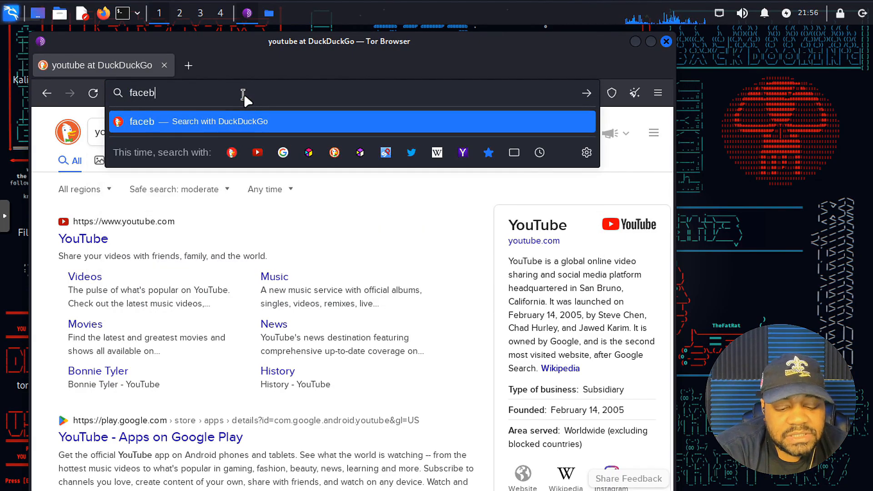
pyautogui.press('Return')
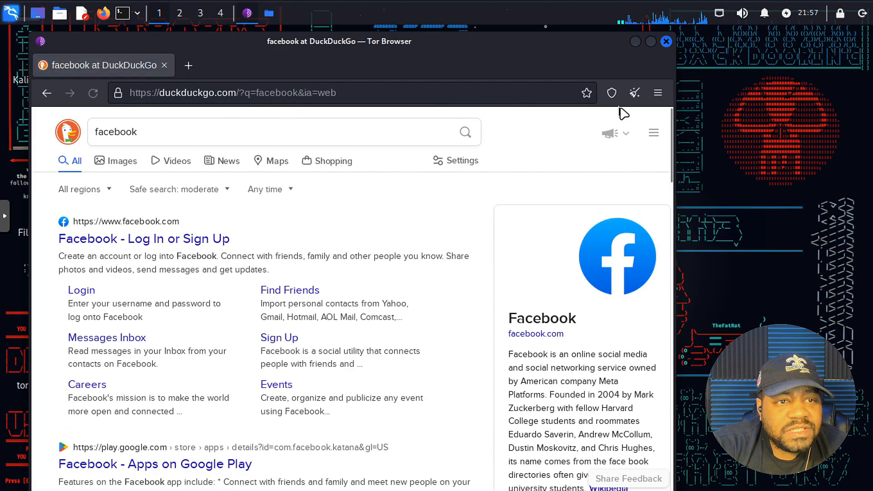
# Step: Request a New identity and confirm restarting Tor Browser on a fresh start page
pyautogui.click(658, 93)
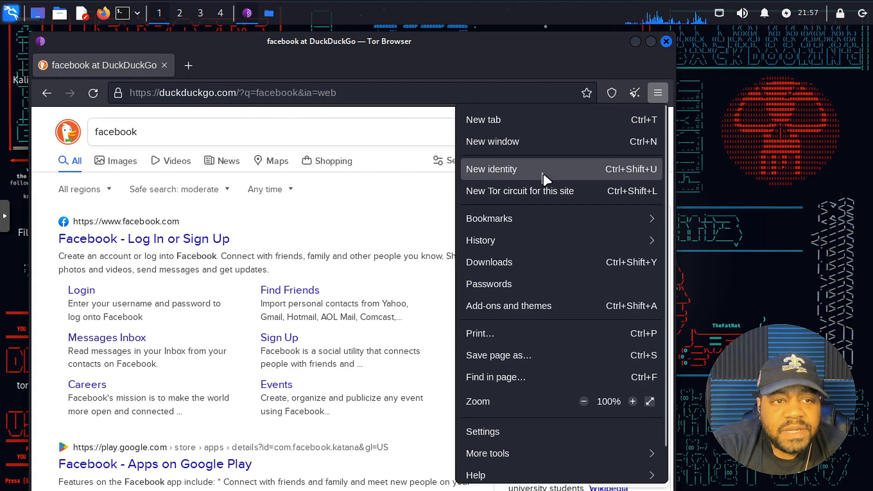
pyautogui.moveTo(500, 177)
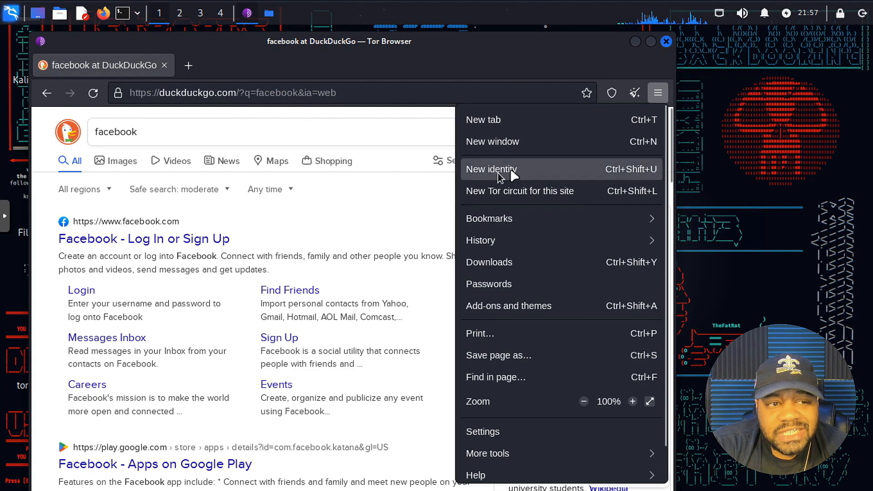
pyautogui.click(492, 169)
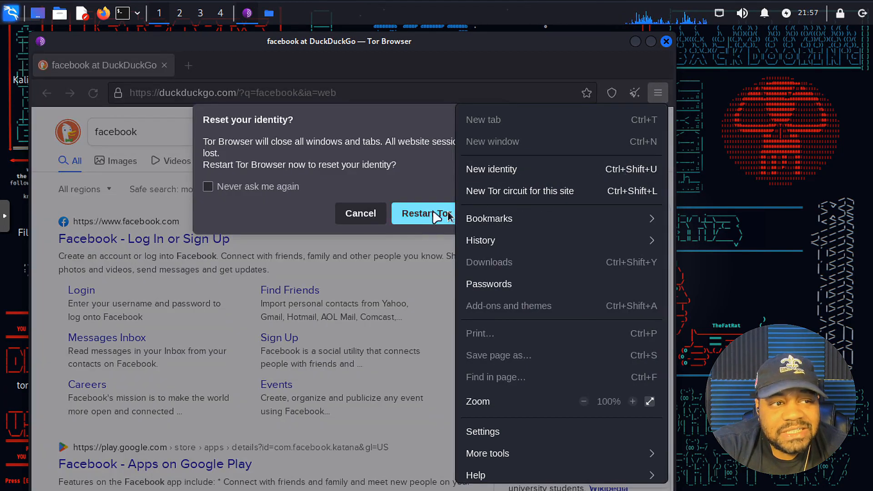
pyautogui.moveTo(423, 231)
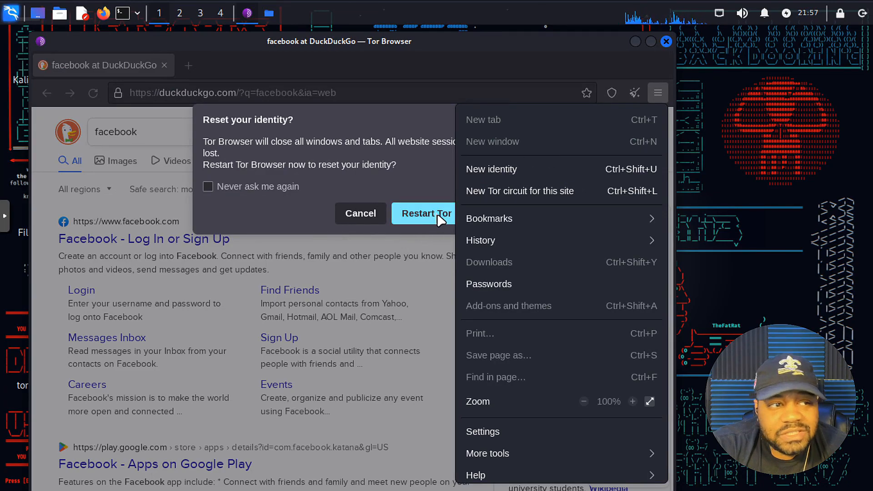
pyautogui.click(427, 213)
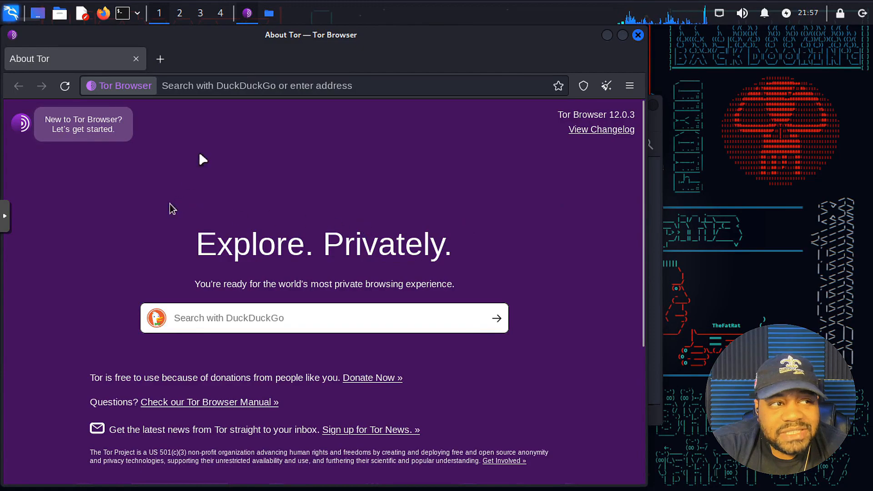
# Step: Search for youtube again under the new identity, noting Germany as region, then close the tor-browser folder window
pyautogui.click(304, 85)
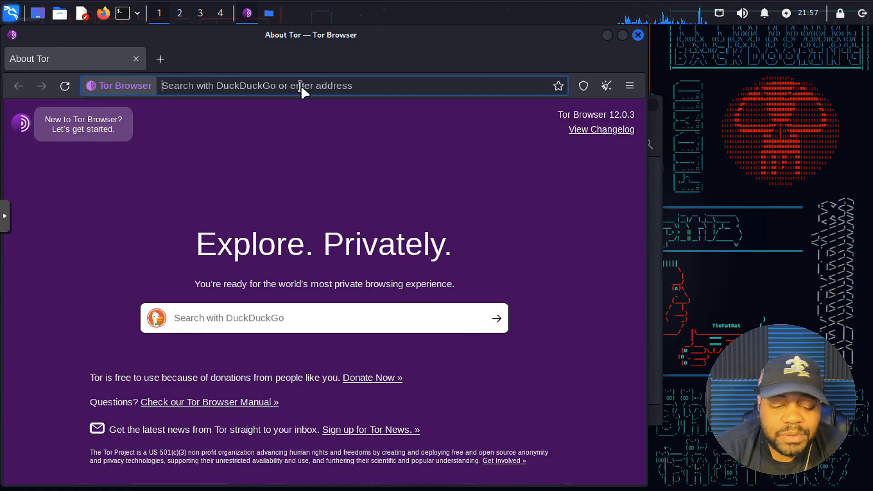
pyautogui.write('youtube')
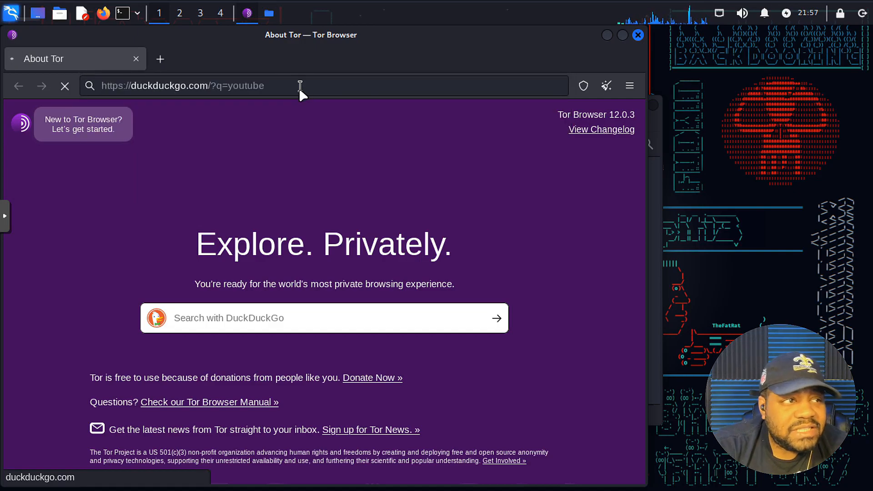
pyautogui.press('Return')
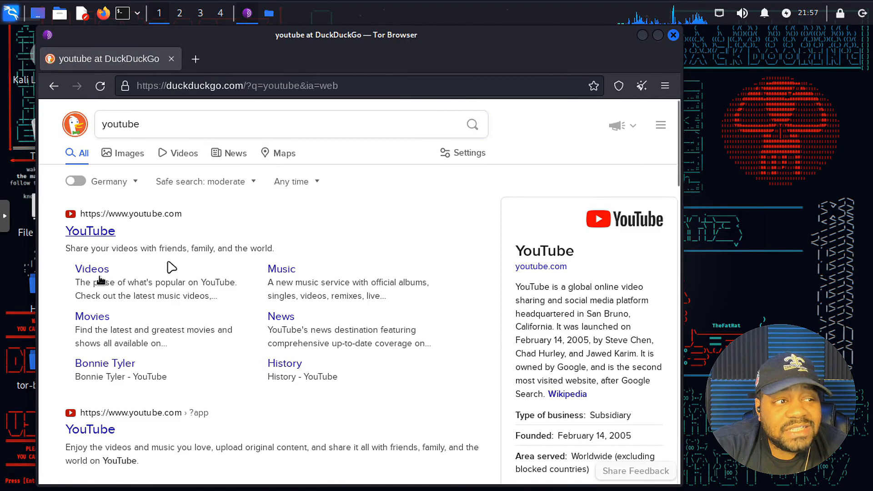
pyautogui.moveTo(114, 195)
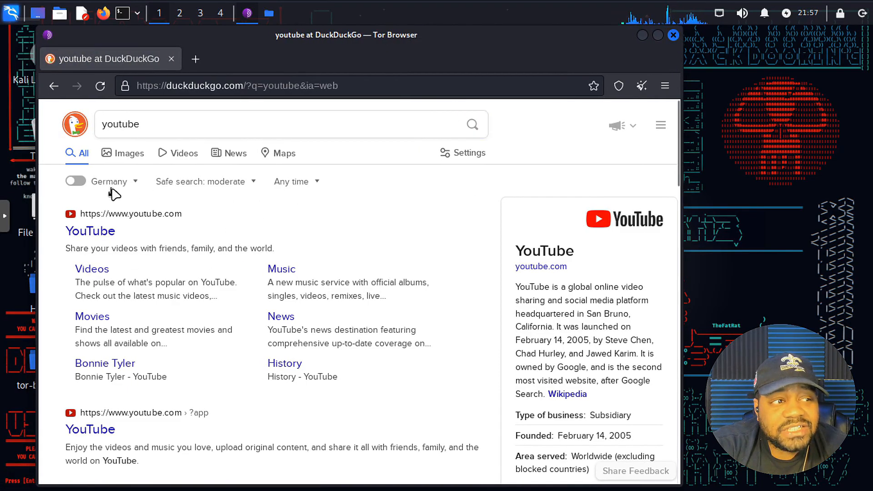
pyautogui.moveTo(260, 239)
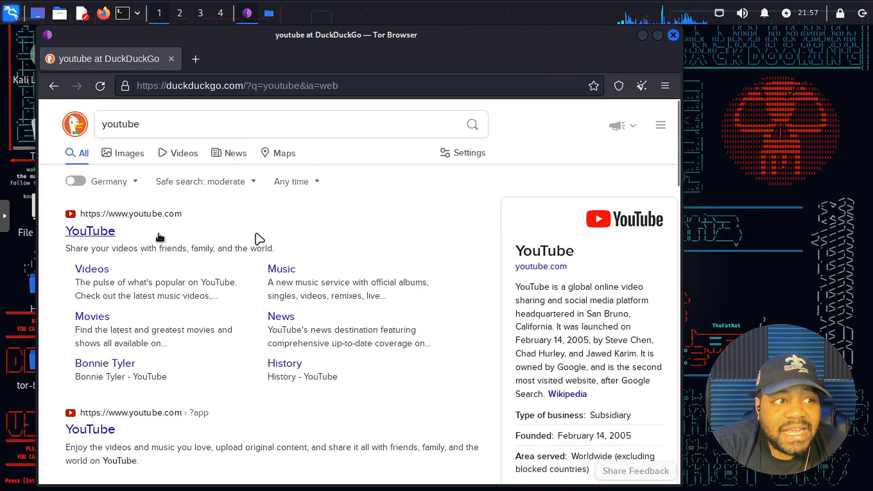
pyautogui.moveTo(131, 178)
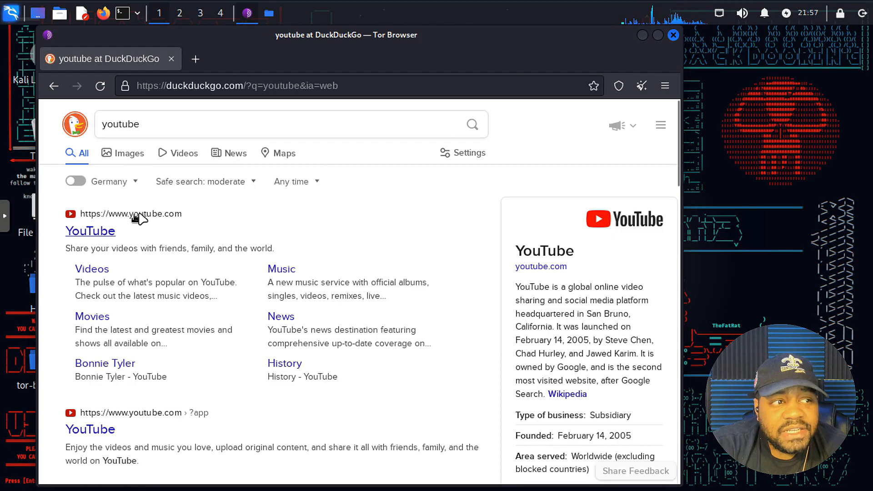
pyautogui.moveTo(117, 194)
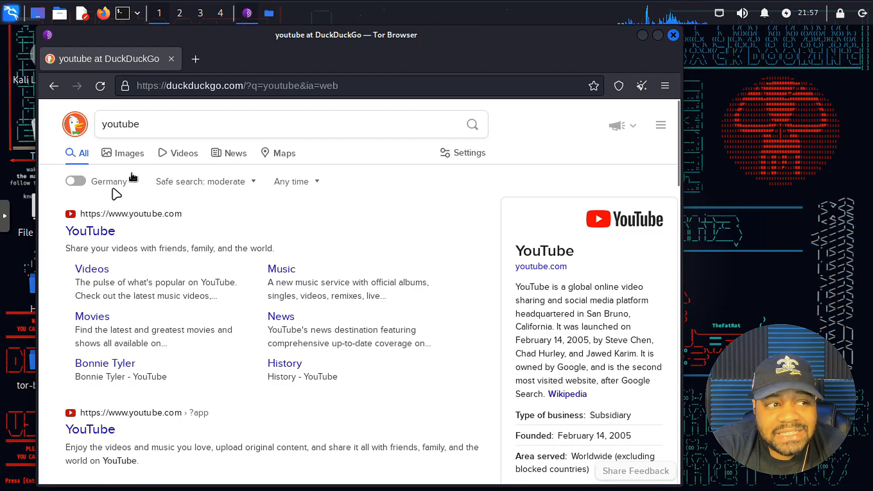
pyautogui.moveTo(414, 245)
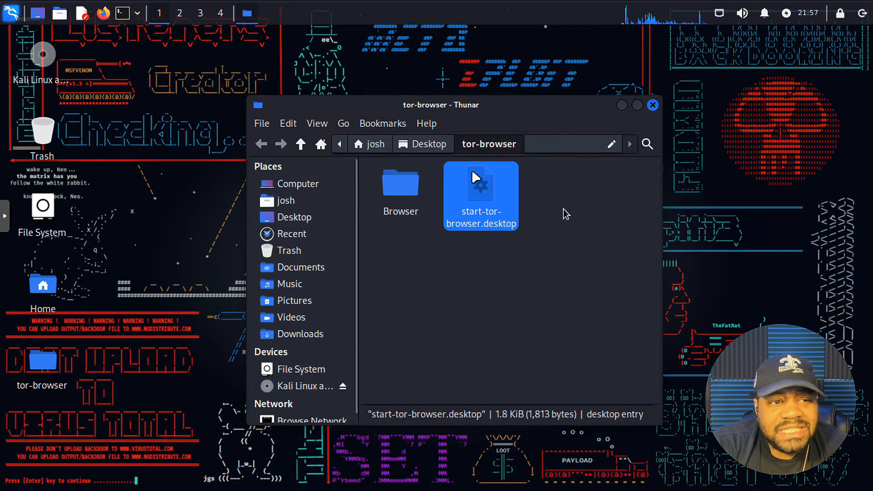
pyautogui.click(651, 105)
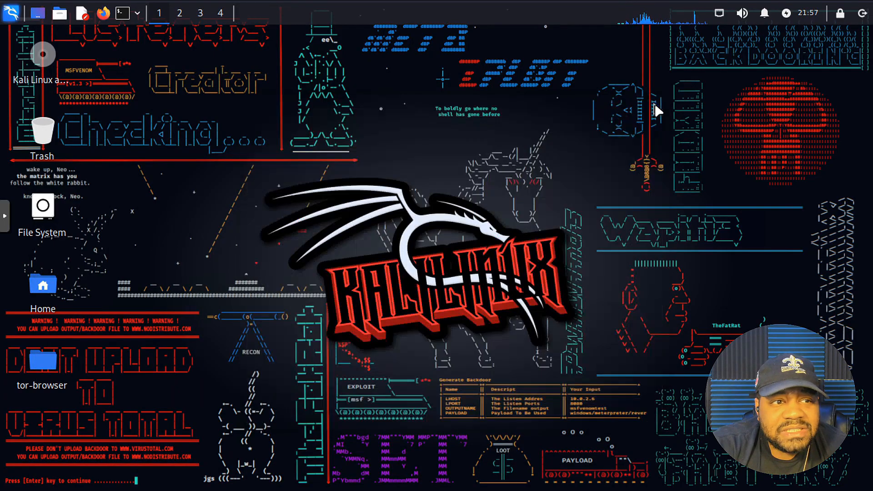